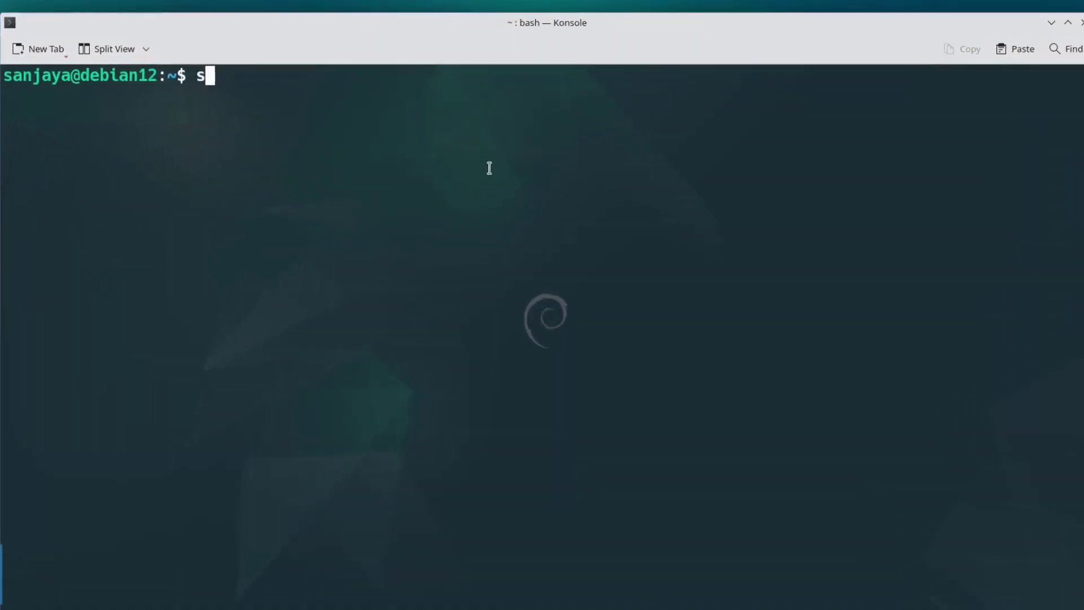
Step: List all KVM domains with sudo virsh list --all (none exist) and begin an ls -l
{"action": "type", "text": "udo virsh list --al"}
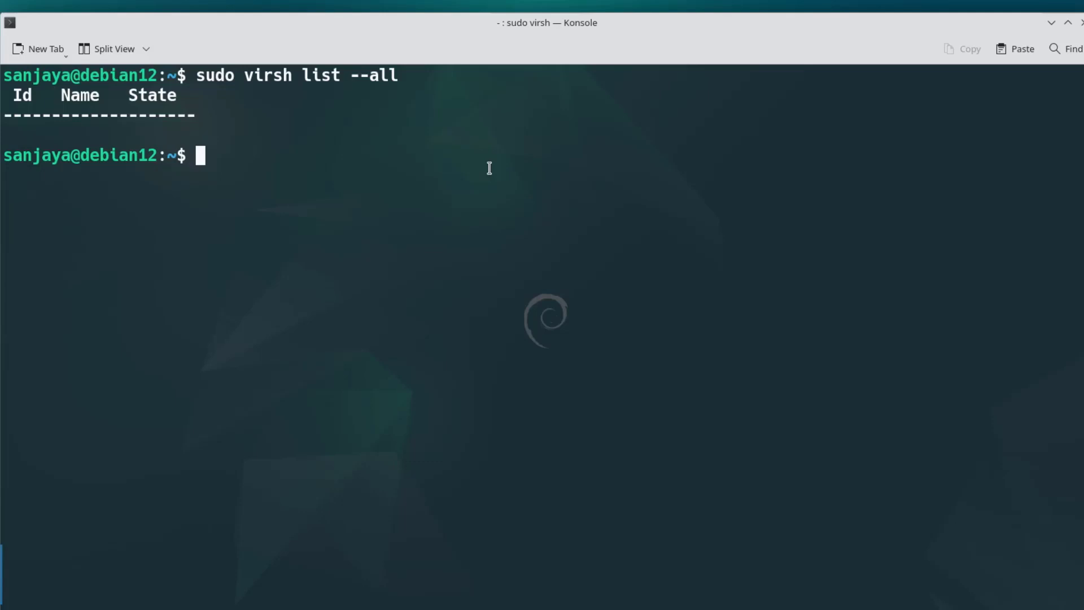
{"action": "type", "text": "ls -l"}
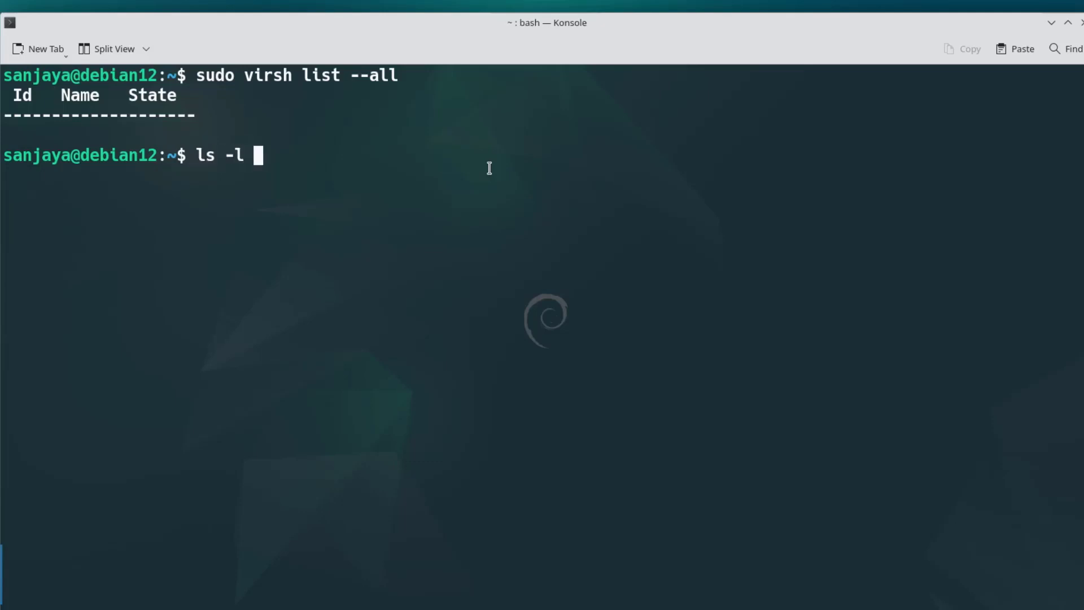
Step: Create an images folder, copy ubuntu-22.04.2-live-server-amd64.iso from Downloads into it, and list it to confirm
{"action": "type", "text": "Downloads/"}
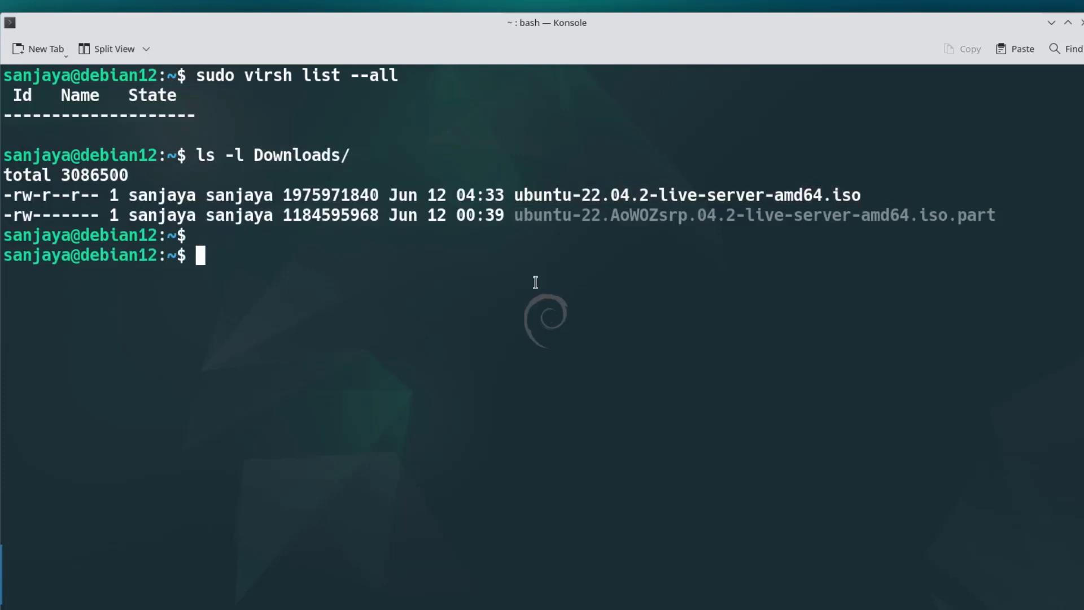
{"action": "type", "text": "mkdir images"}
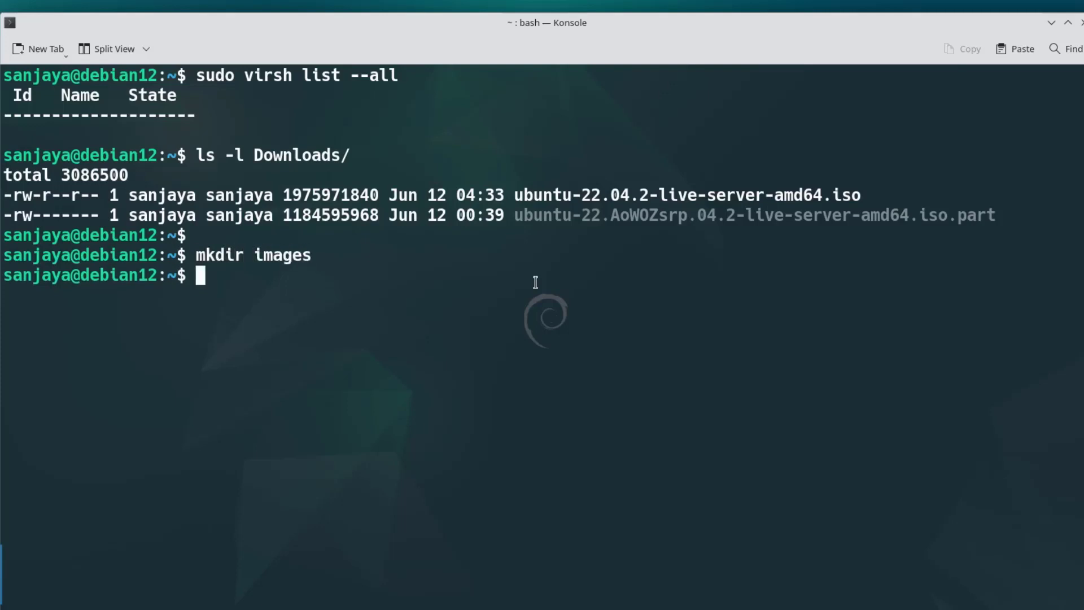
{"action": "type", "text": "cp Downloads/"}
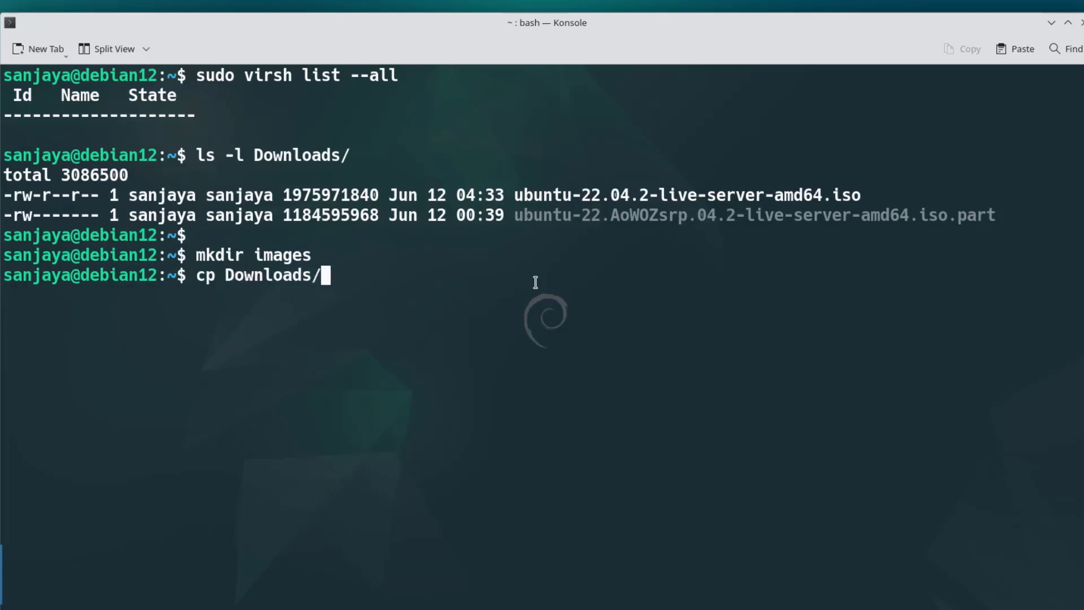
{"action": "type", "text": "ubuntu-22.04.2-live-server-amd64.iso images/"}
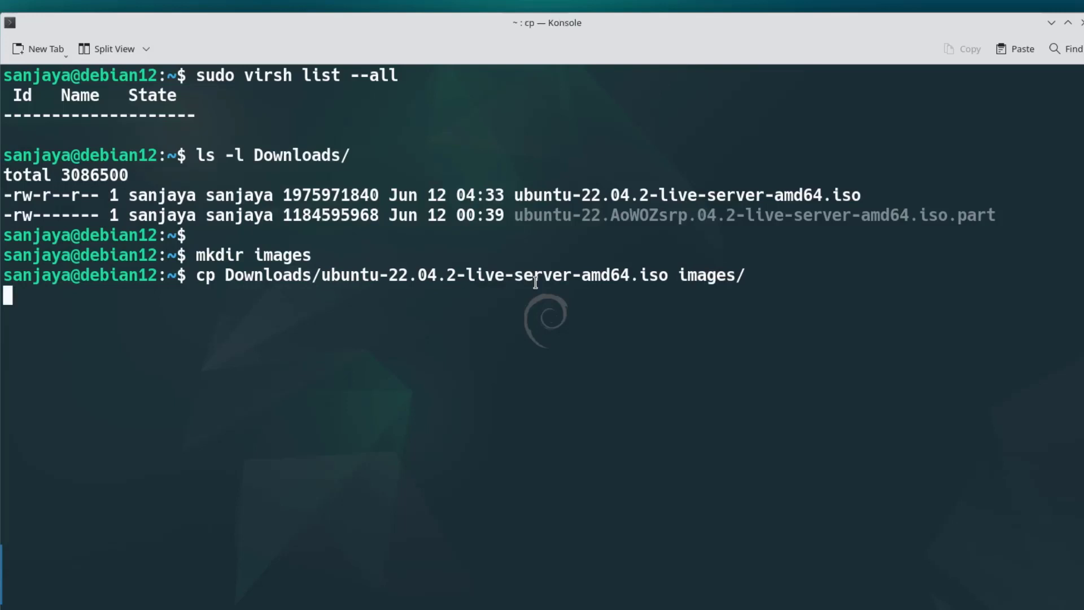
{"action": "type", "text": "ls -l im"}
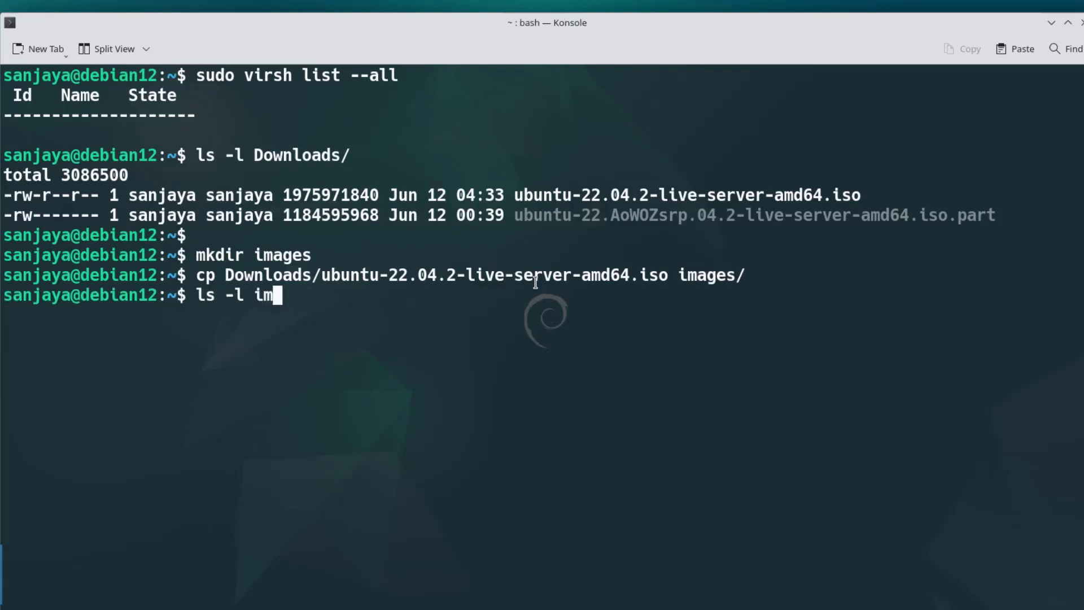
{"action": "key", "text": "Return"}
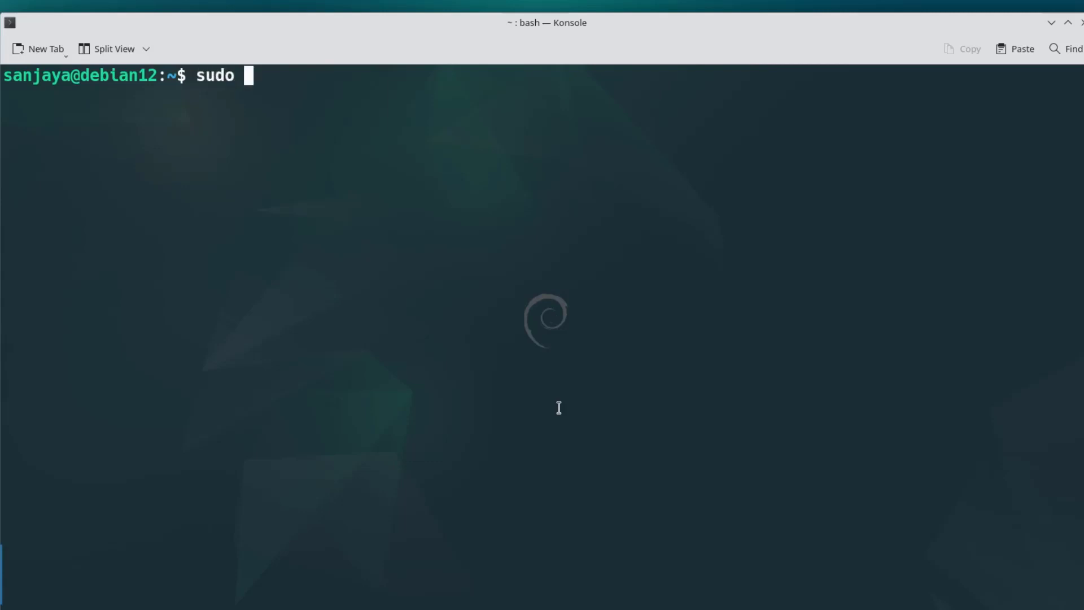
Step: Begin sudo virt-install with --name k8s-master and --os-variant ubuntu22.04
{"action": "type", "text": "virt-install"}
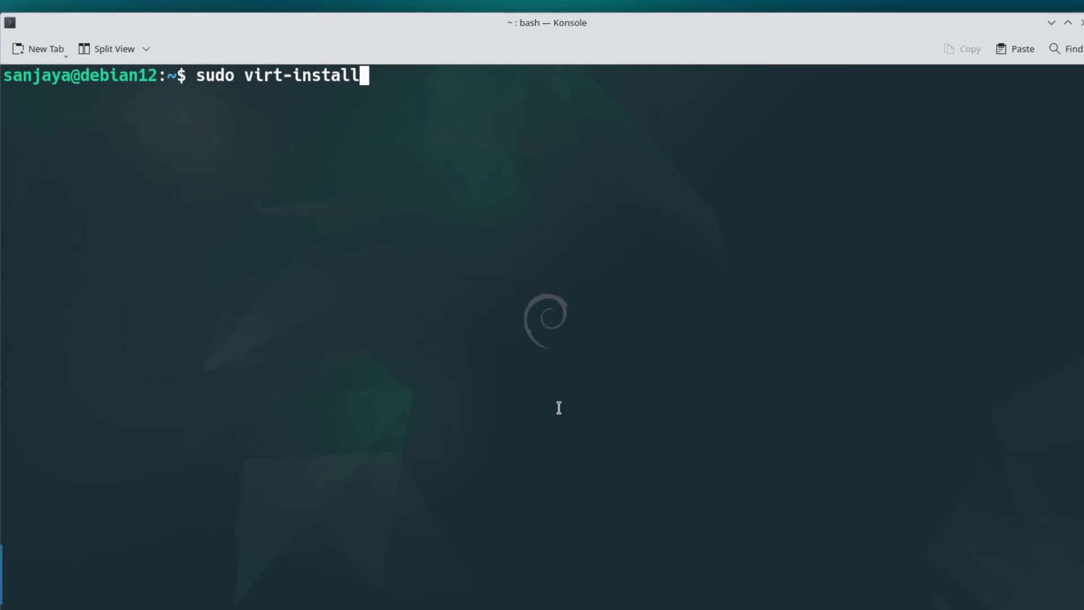
{"action": "type", "text": "--name"}
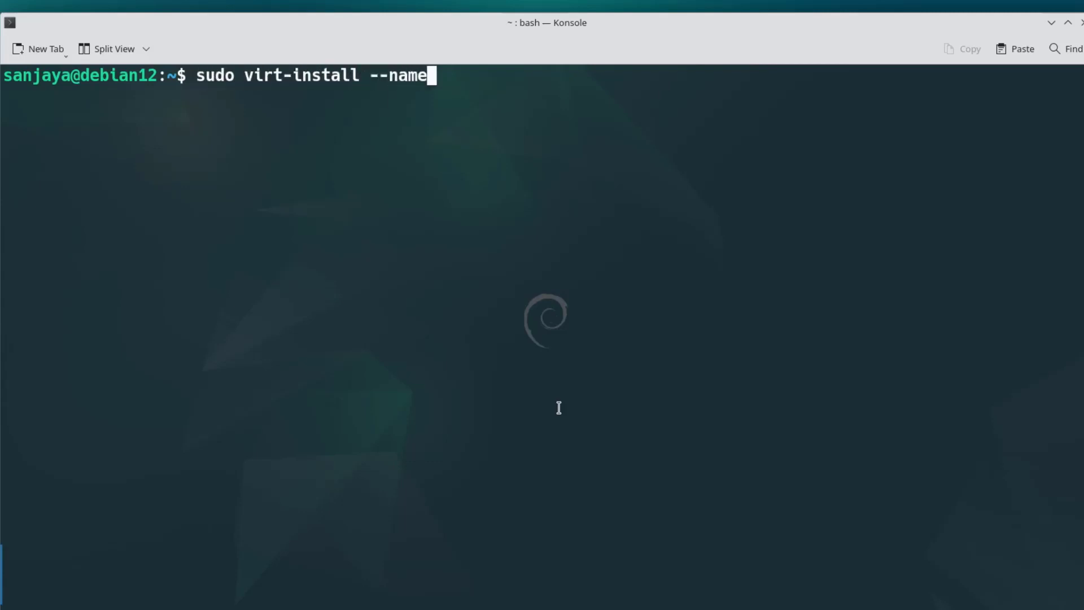
{"action": "type", "text": "k8s-"}
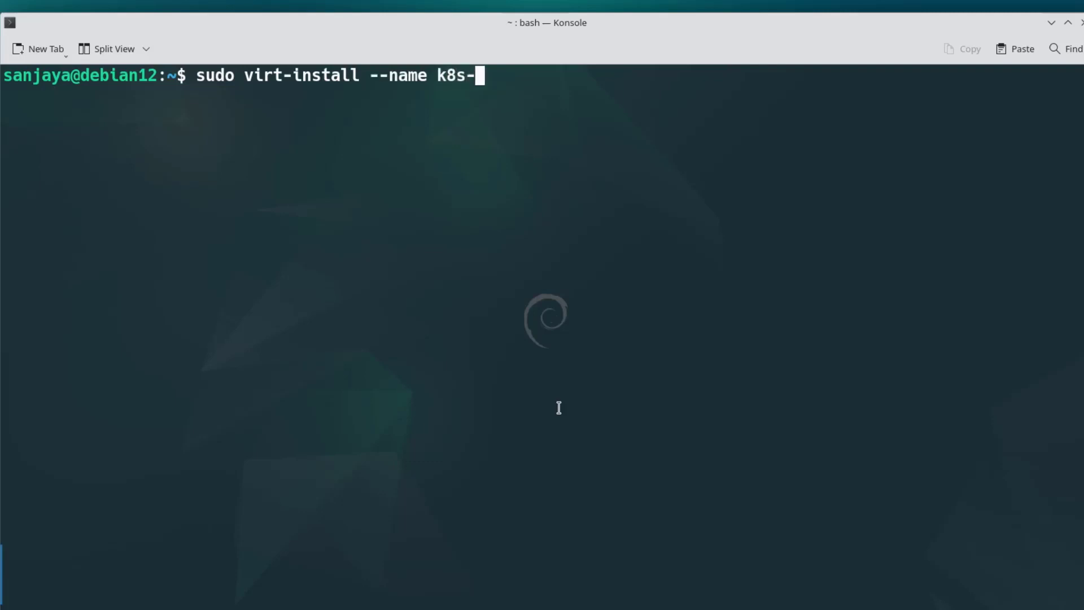
{"action": "type", "text": "master"}
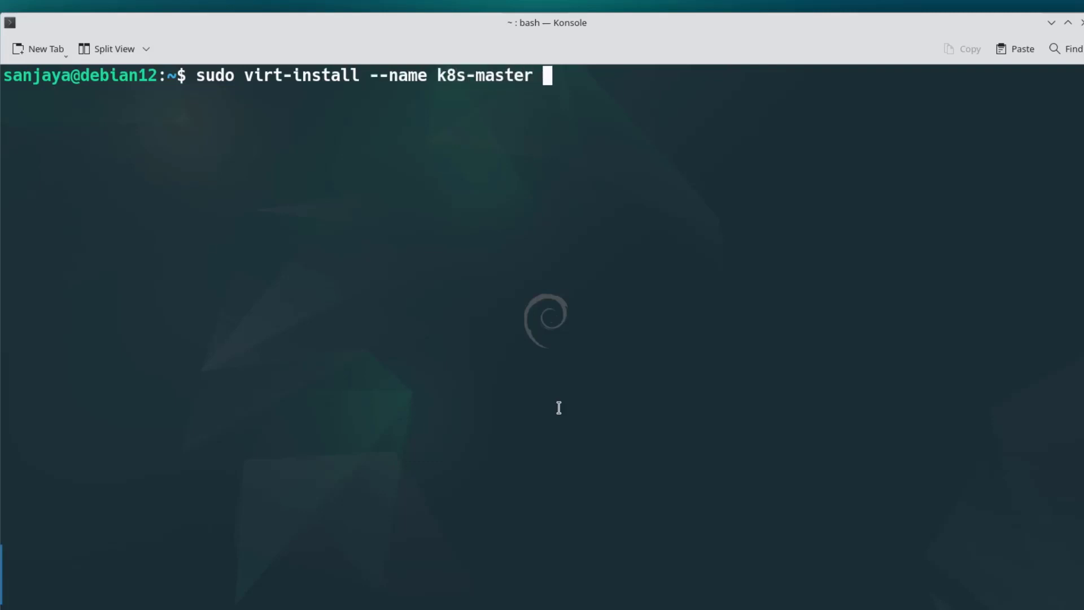
{"action": "type", "text": "--os"}
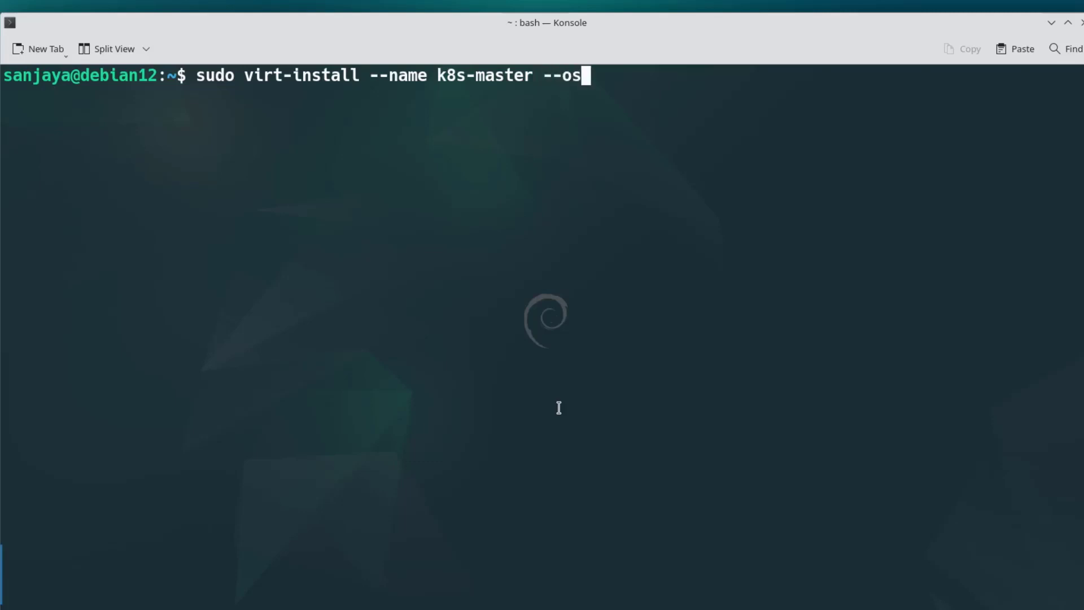
{"action": "type", "text": "-variant"}
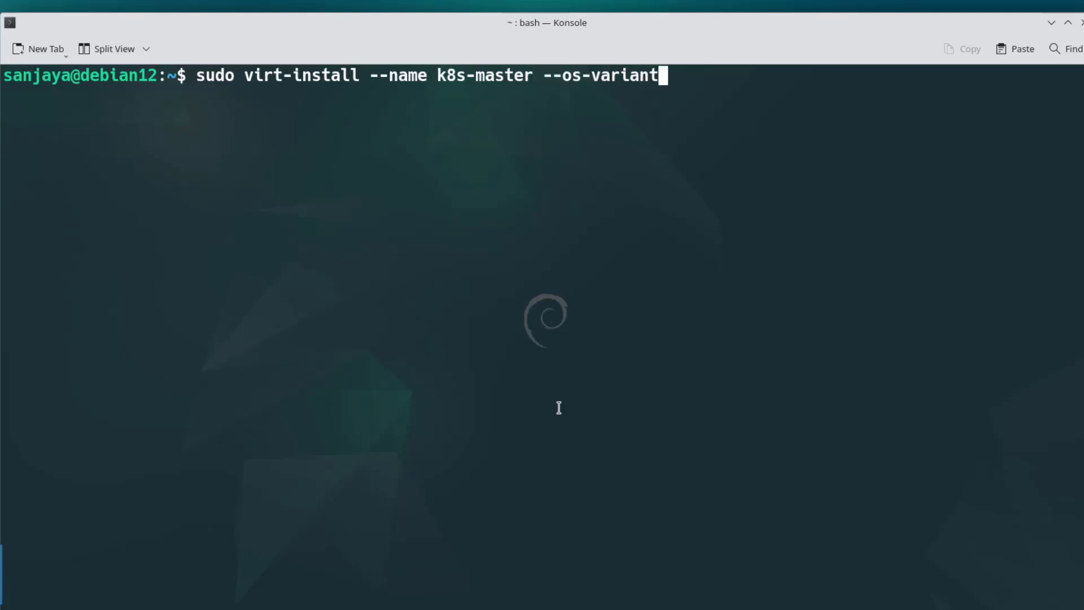
{"action": "type", "text": "ubuntu"}
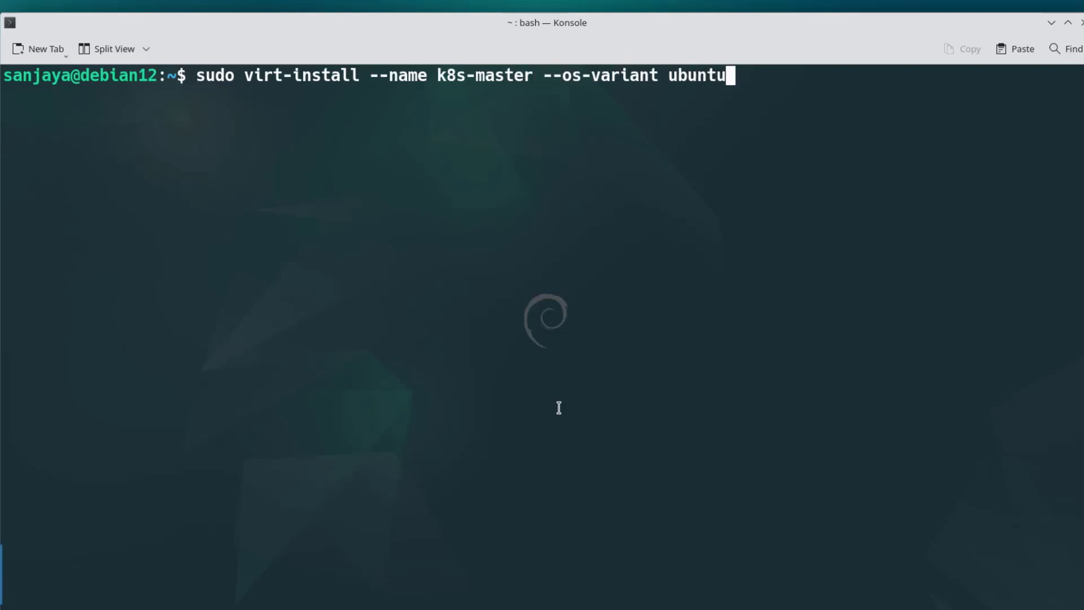
{"action": "type", "text": "22"}
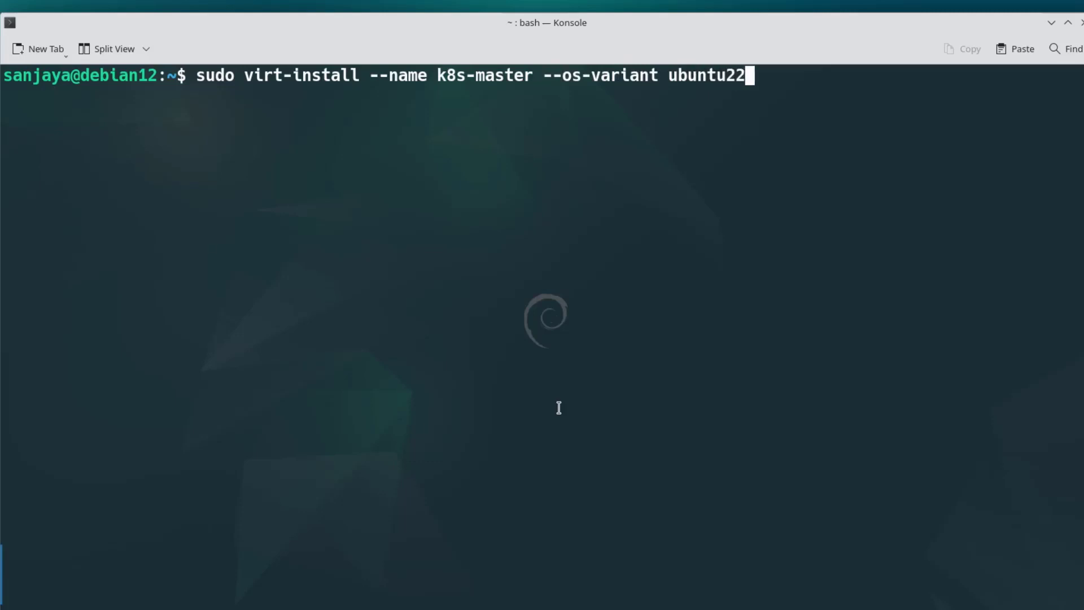
{"action": "type", "text": ".04"}
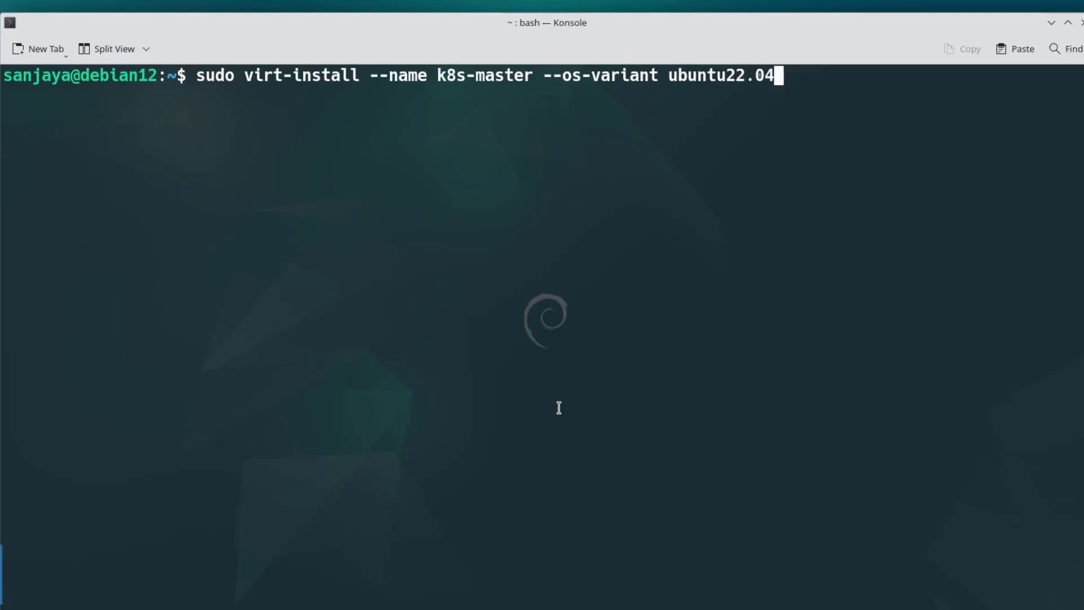
Step: Add --ram 2048 to the virt-install command and start the next option
{"action": "type", "text": "--ram"}
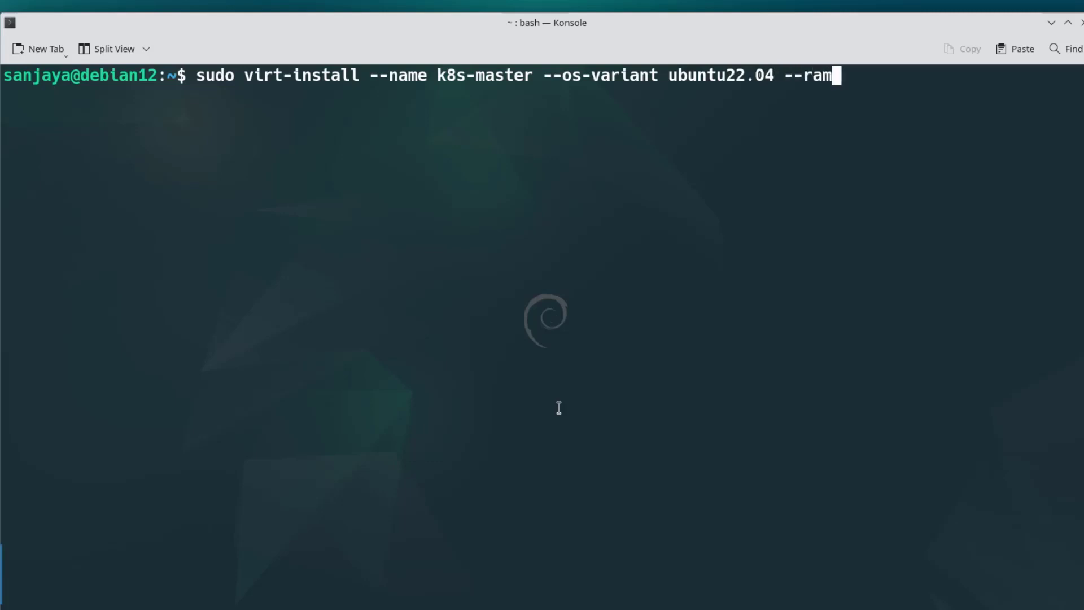
{"action": "type", "text": "2"}
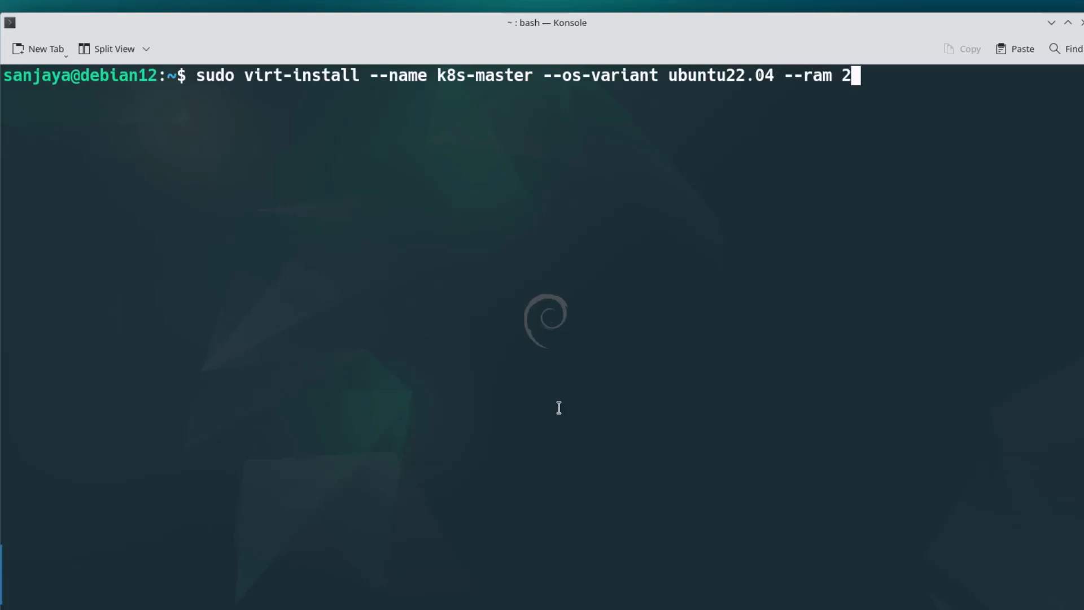
{"action": "type", "text": "048"}
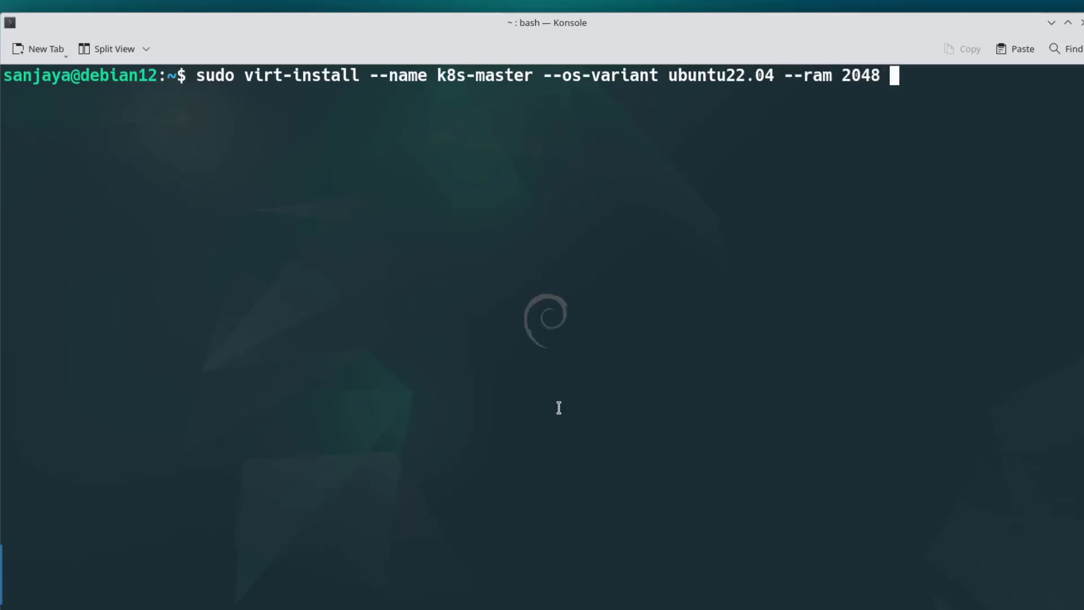
{"action": "type", "text": "--"}
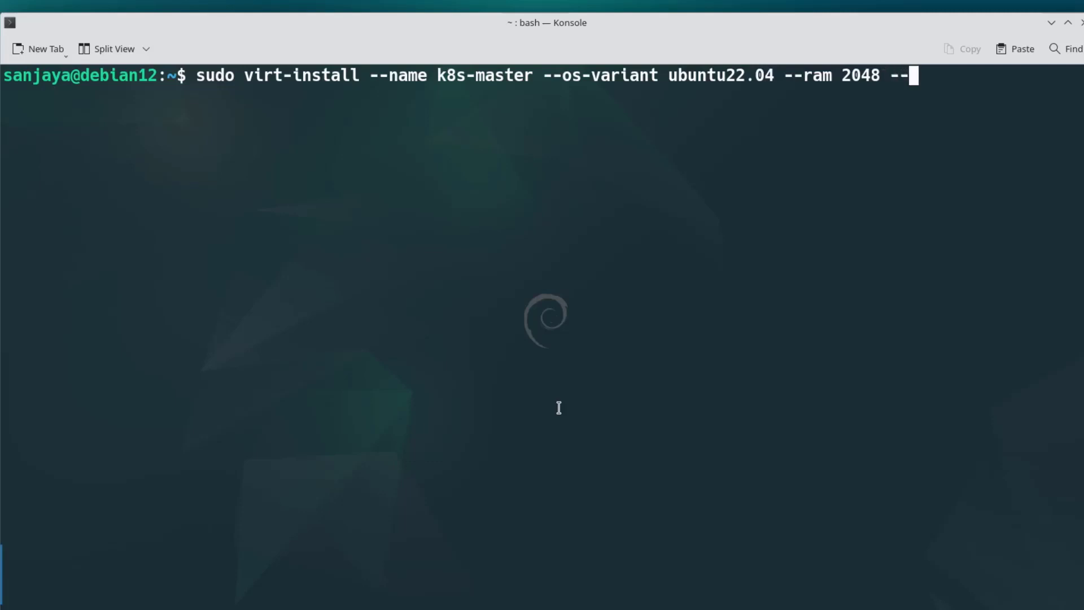
Step: Add --disk /home/sanjaya/images/ubuntu22.04.img,device=disk,bus=virtio
{"action": "type", "text": "disk /home"}
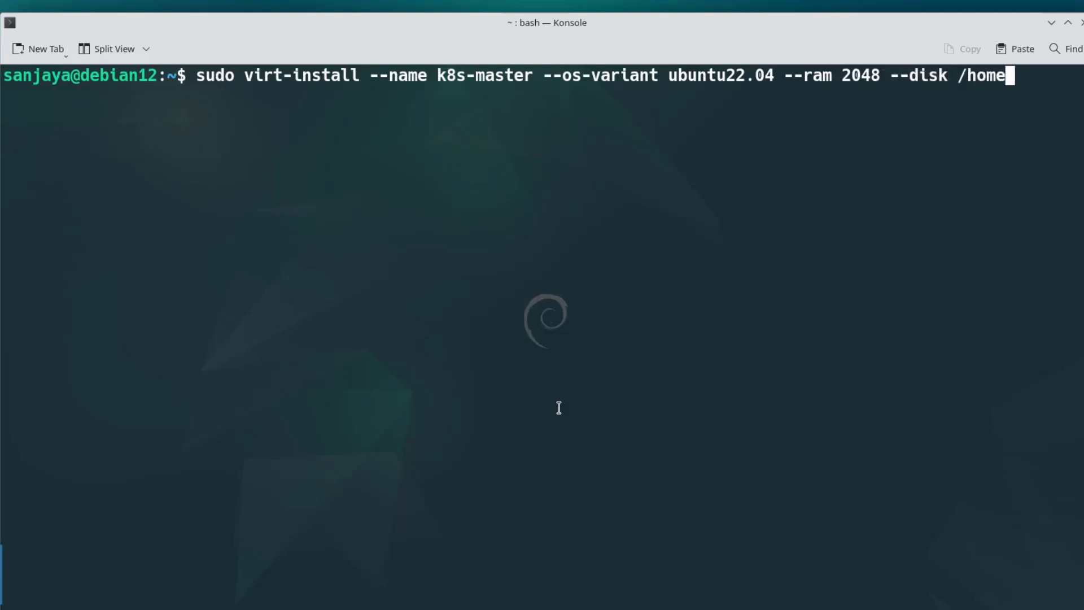
{"action": "type", "text": "/sanjaya/i"}
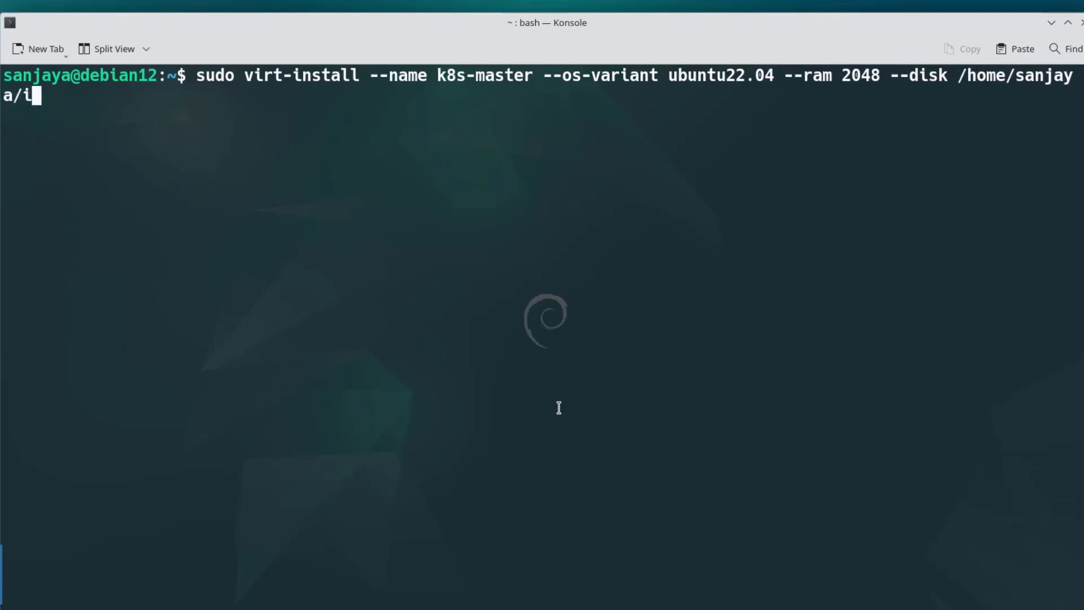
{"action": "type", "text": "mages/ub"}
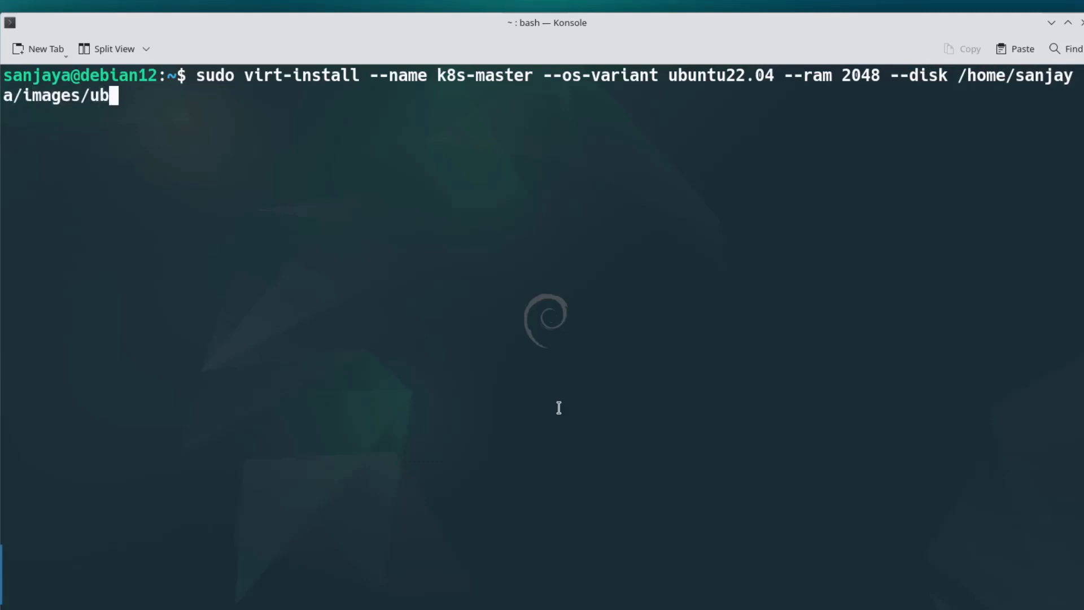
{"action": "type", "text": "untu22.0"}
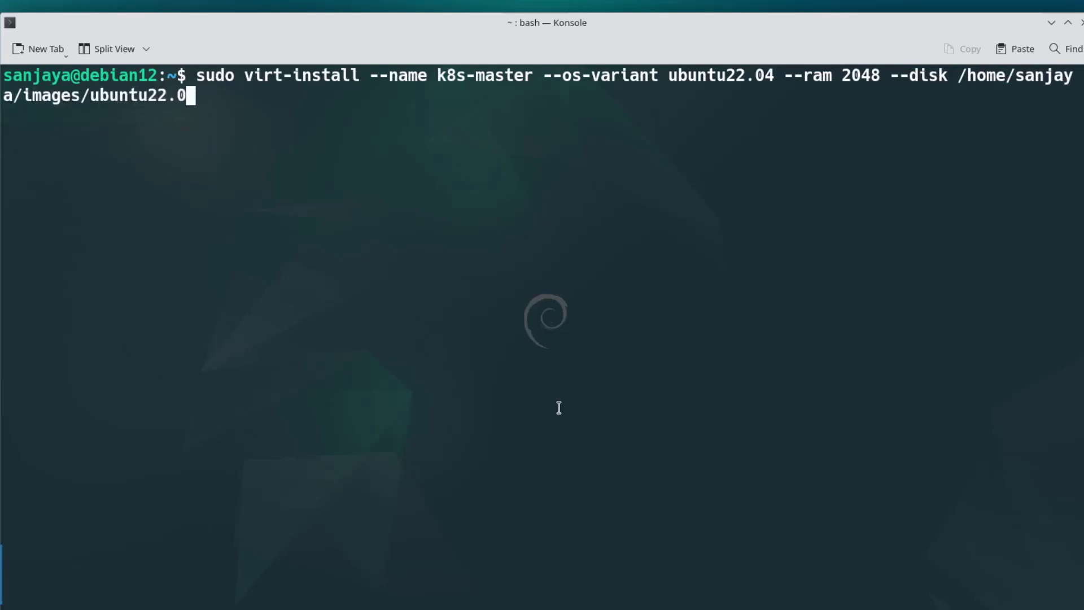
{"action": "type", "text": "4.img"}
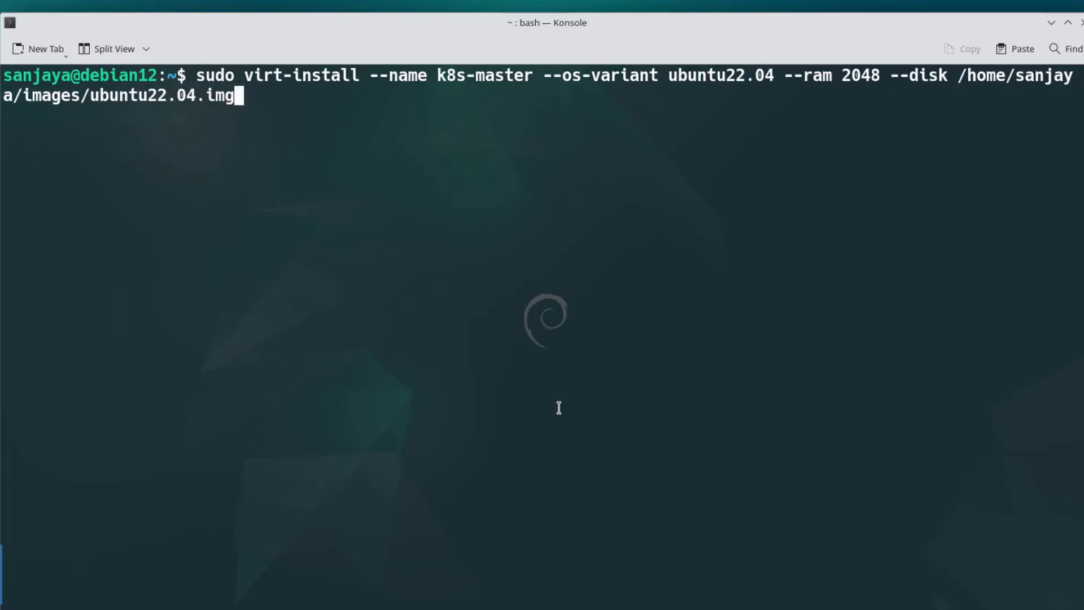
{"action": "type", "text": ",device"}
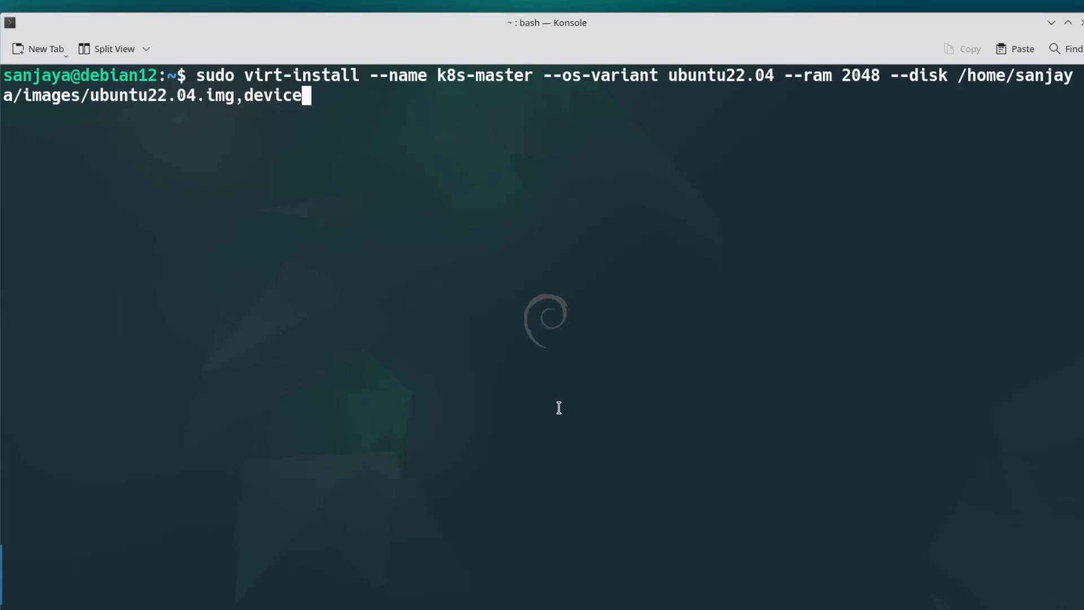
{"action": "type", "text": "=disk,bus"}
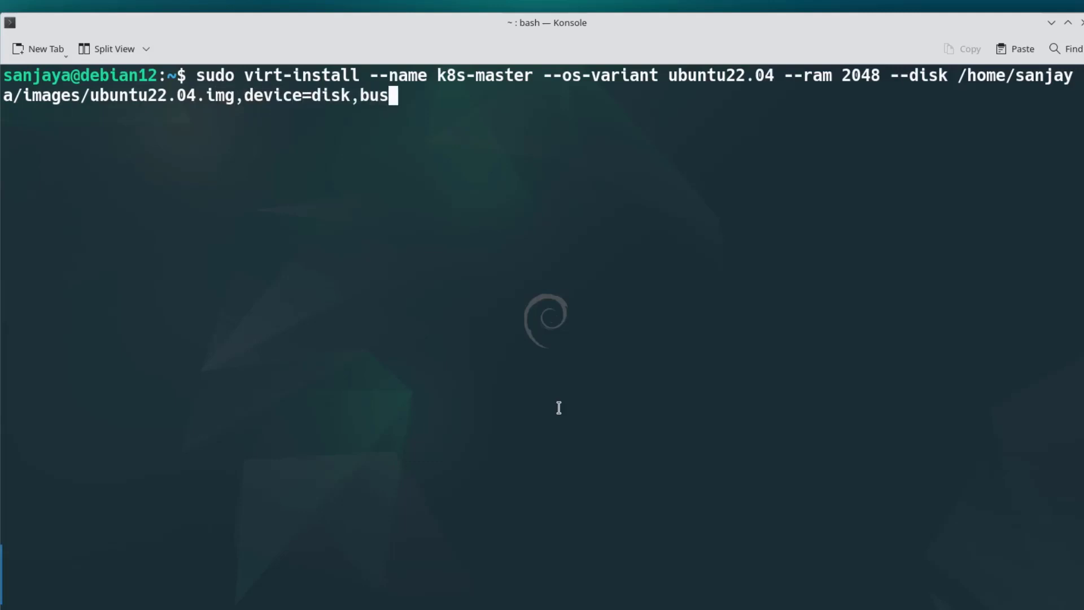
{"action": "type", "text": "=virtio"}
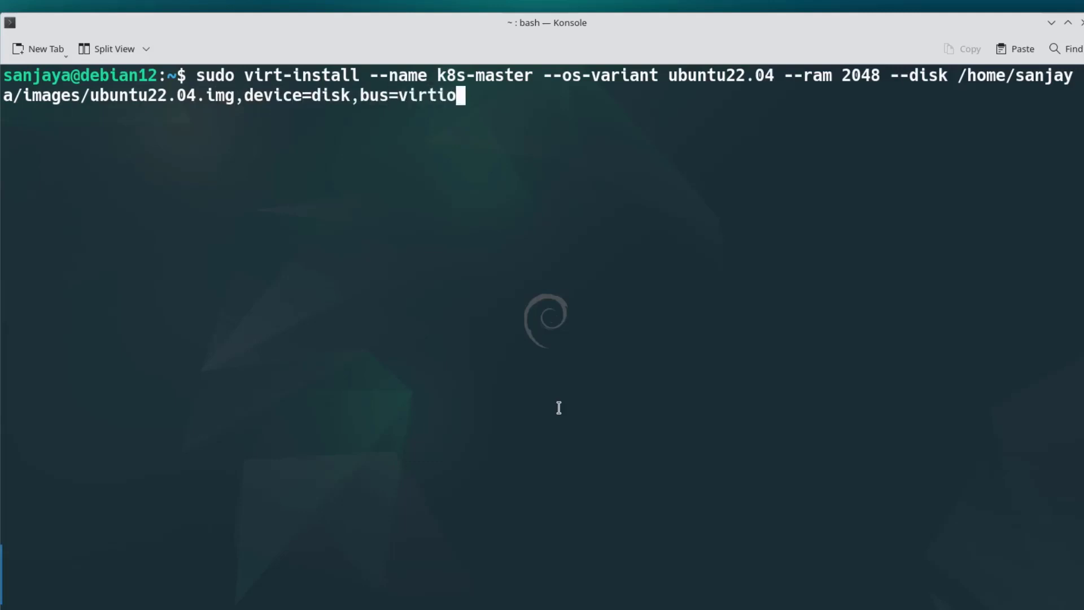
Step: Append size=200,format=qcow2 to the disk option
{"action": "type", "text": ",size="}
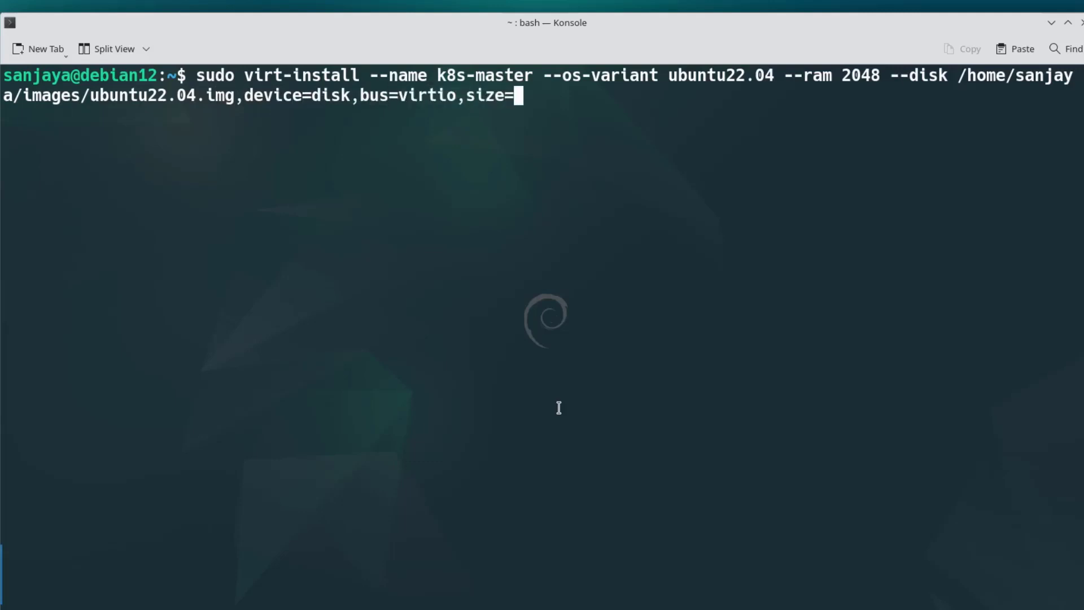
{"action": "type", "text": "200"}
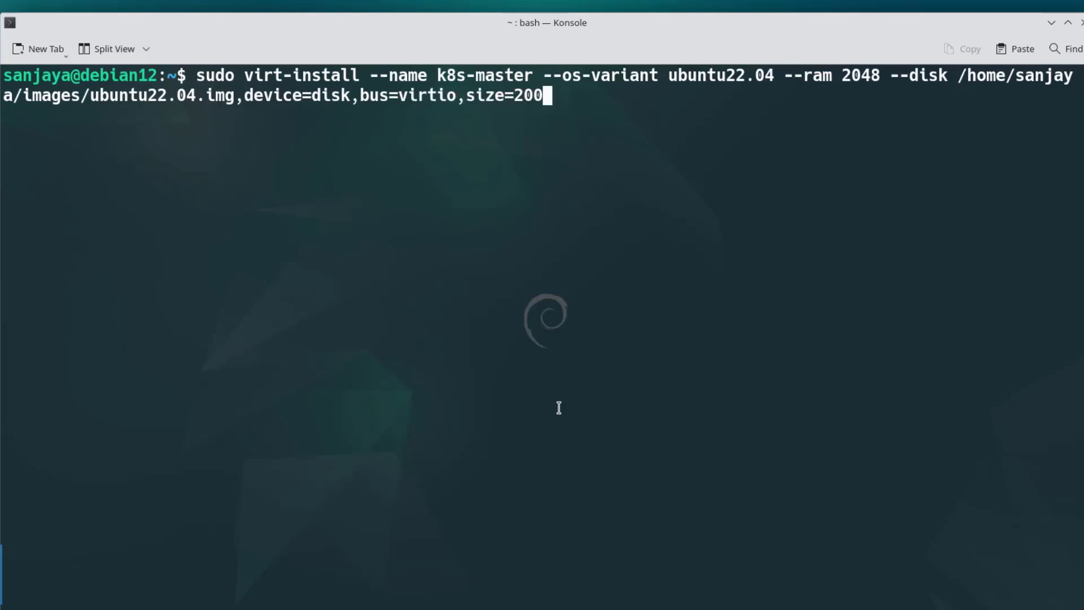
{"action": "type", "text": ",format="}
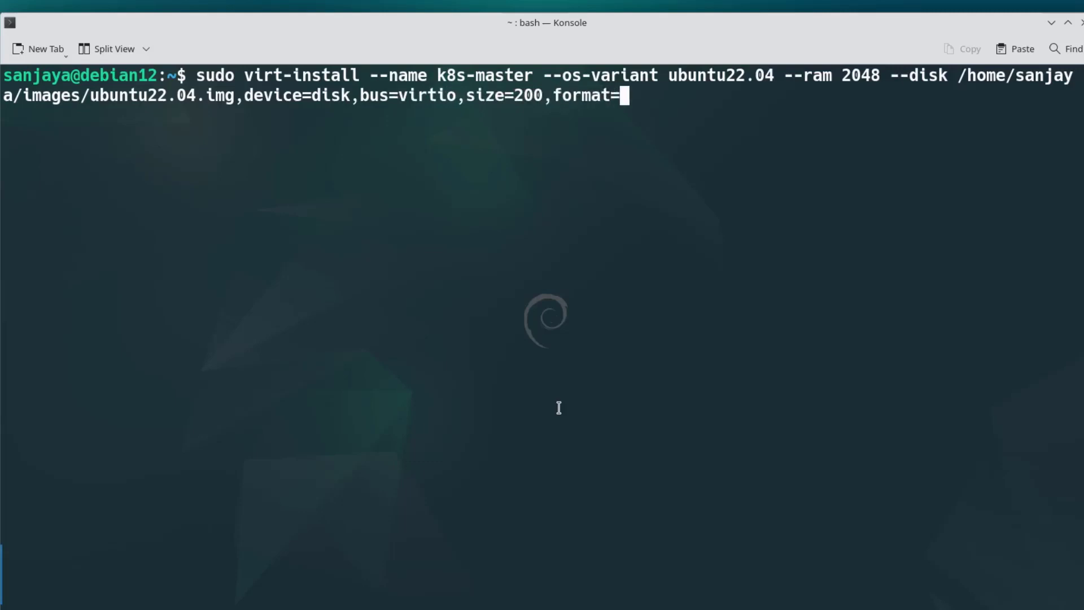
{"action": "type", "text": "qcow2"}
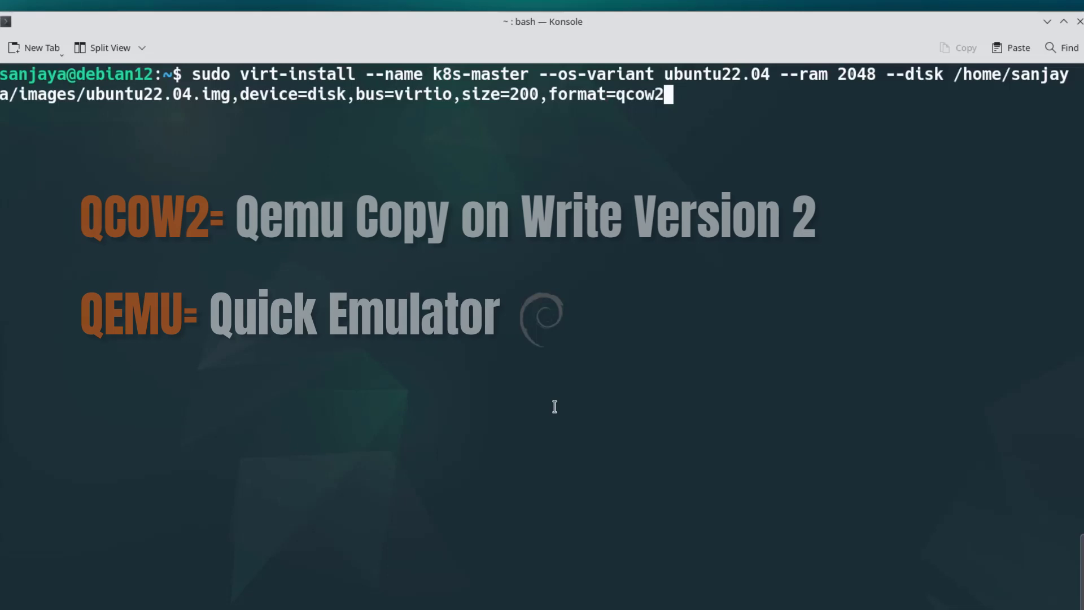
Step: Add --graphics vnc,listen=0.0.0.0 --noautoconsole --hvm to the command
{"action": "type", "text": "--graphics"}
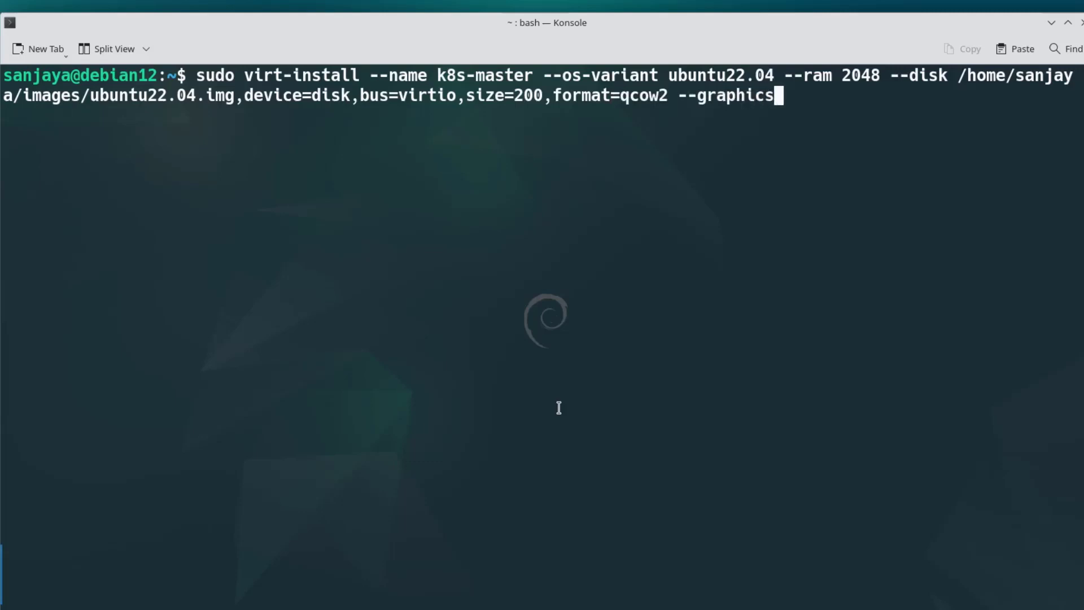
{"action": "type", "text": "vnc,listen"}
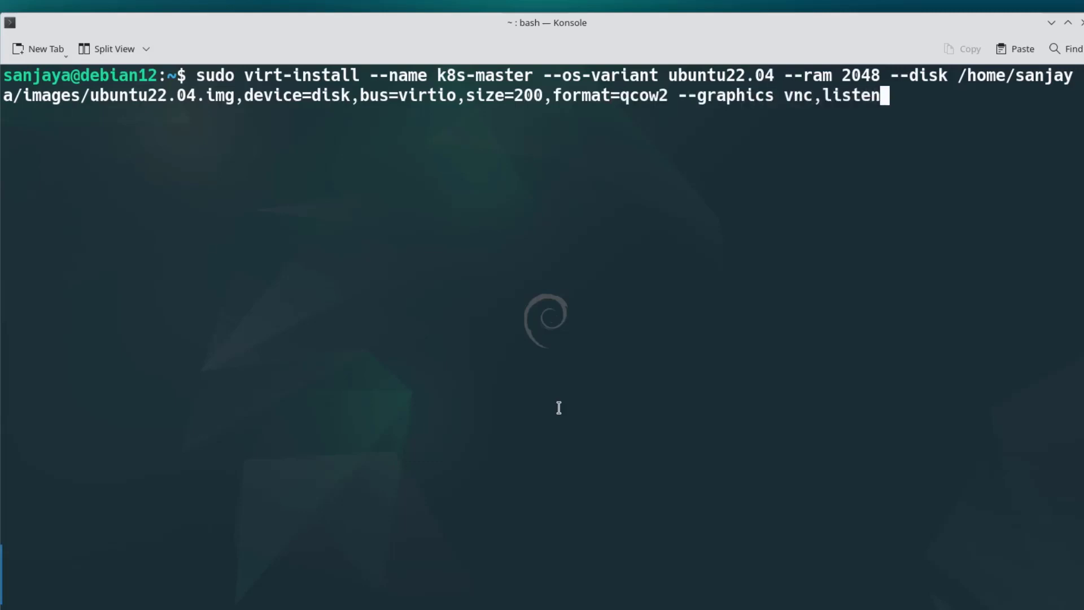
{"action": "type", "text": "=0.0.0.0"}
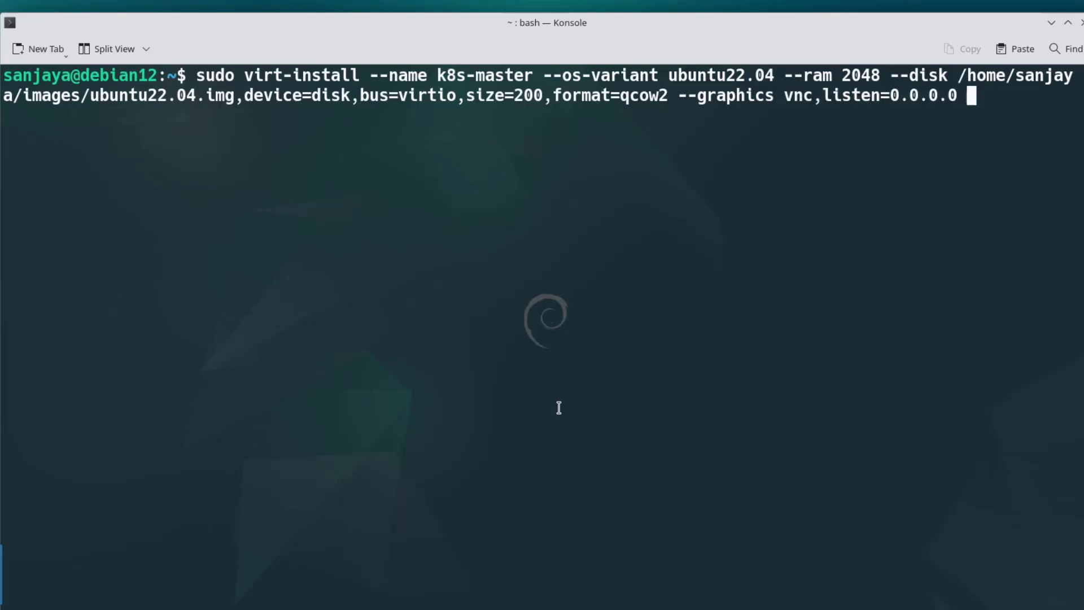
{"action": "type", "text": "--noautoconsole"}
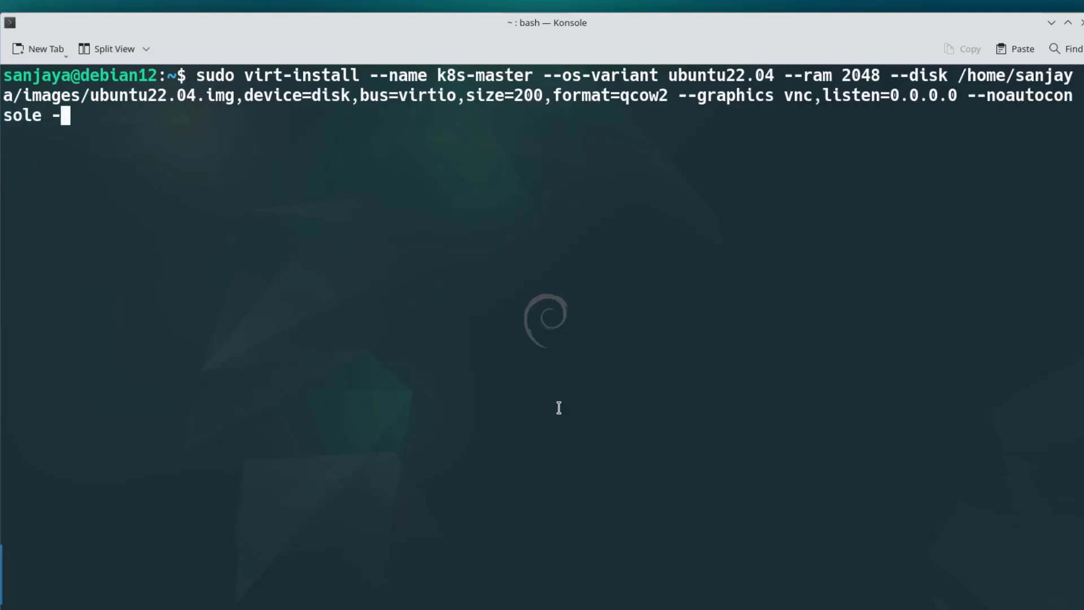
{"action": "type", "text": "-hvm"}
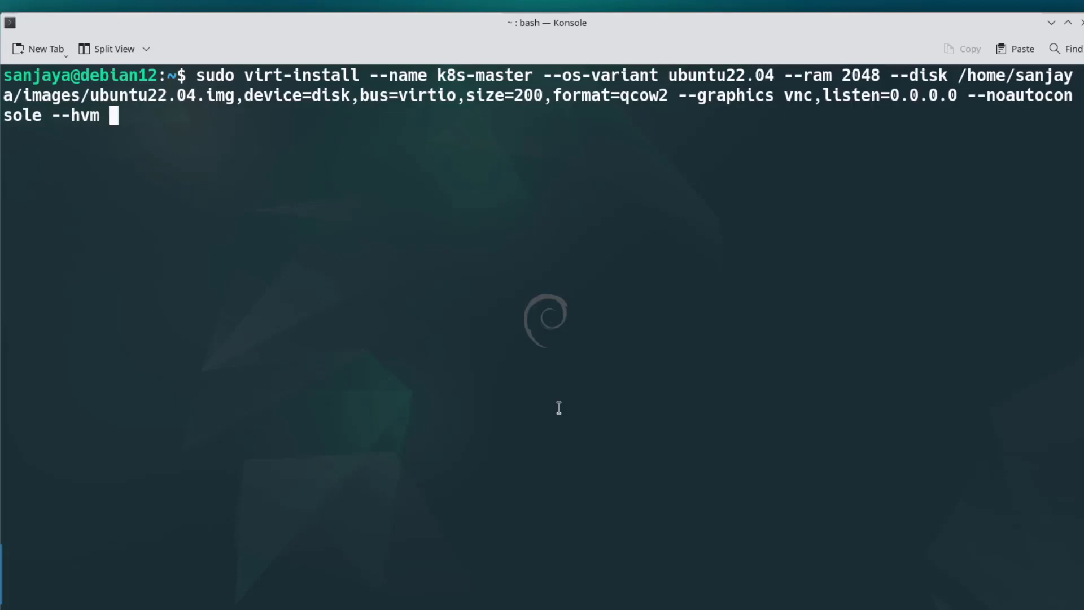
Step: Add --cdrom /home/sanjaya/images/ubuntu-22.04.2-live-server-amd64.iso and --boot cdrom,hd, then launch the install
{"action": "type", "text": "--"}
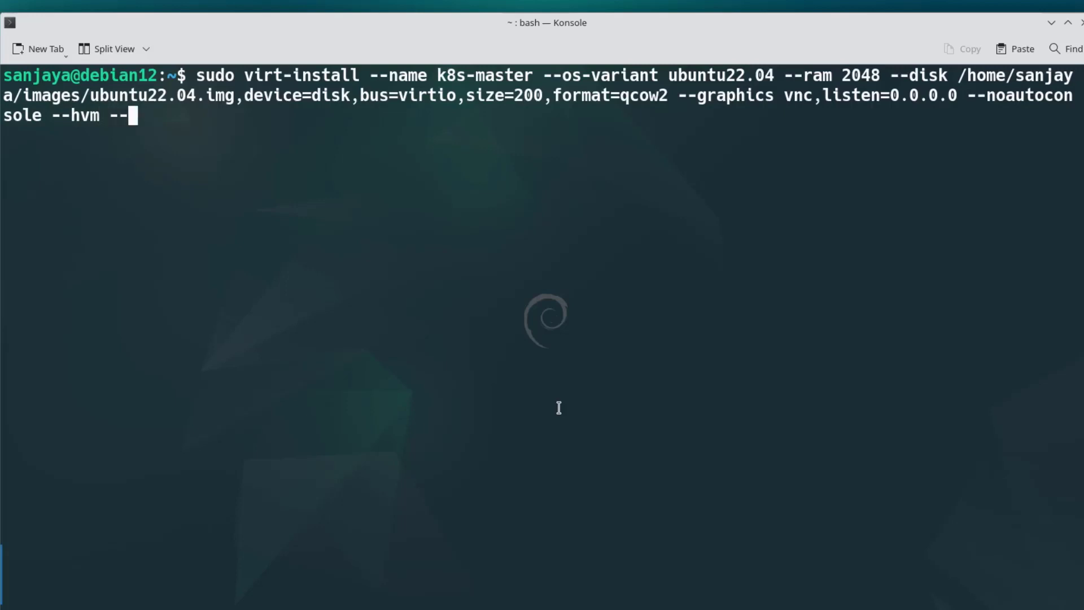
{"action": "type", "text": "cdrom /home/sa"}
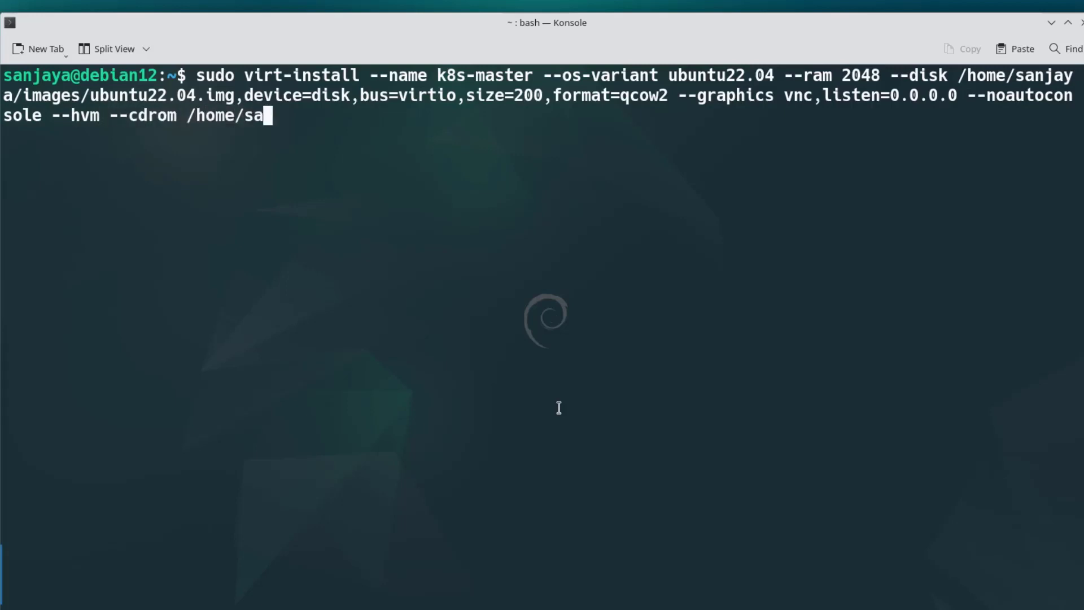
{"action": "type", "text": "njaya/images/"}
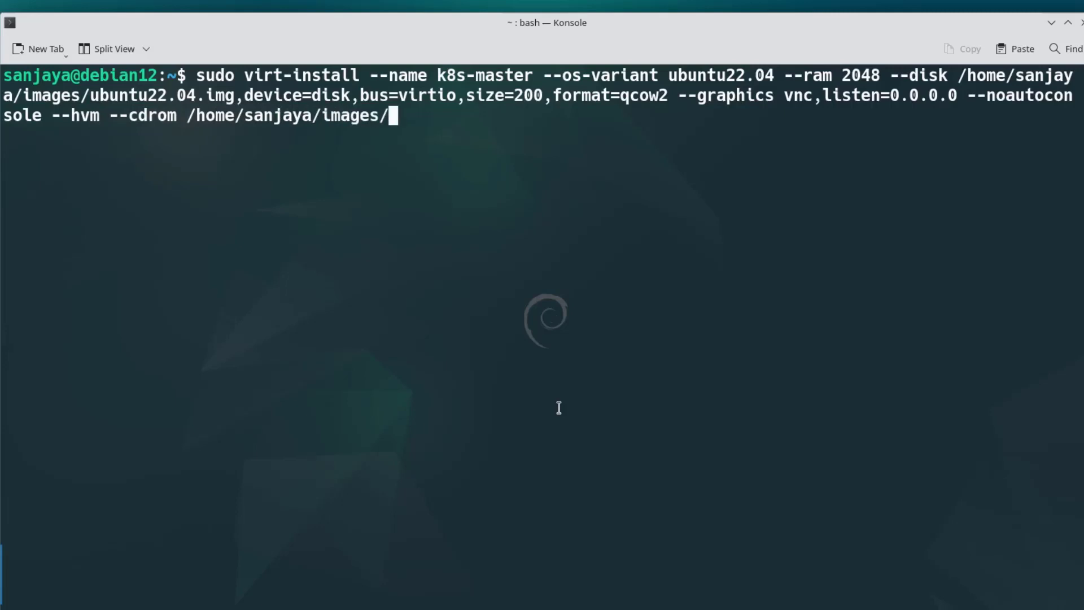
{"action": "type", "text": "ubuntu-22.04.2-live-server-amd64.iso cdrom,hd"}
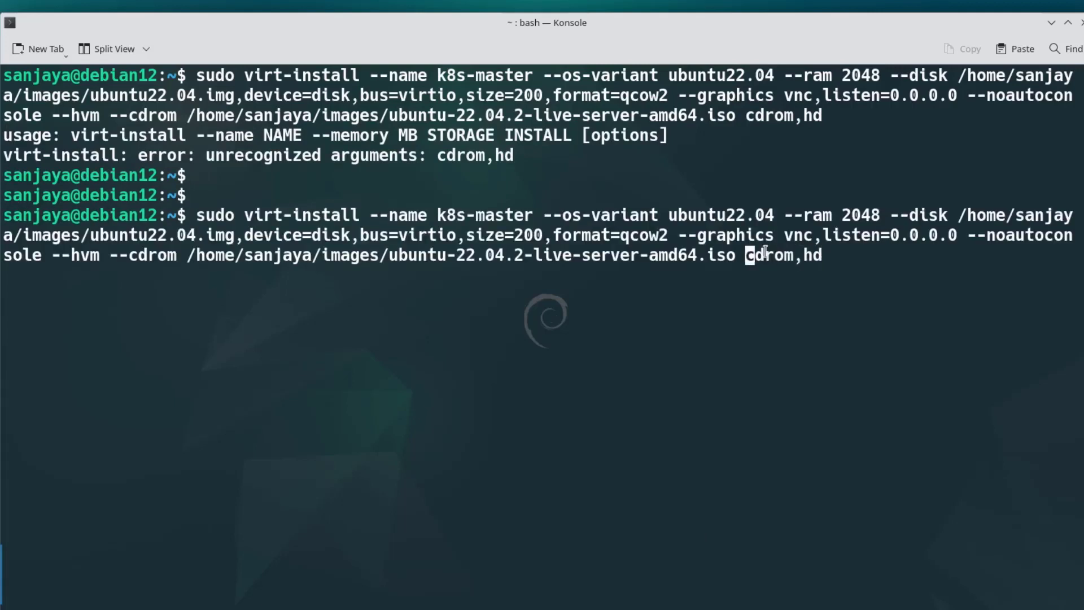
{"action": "type", "text": "--boot"}
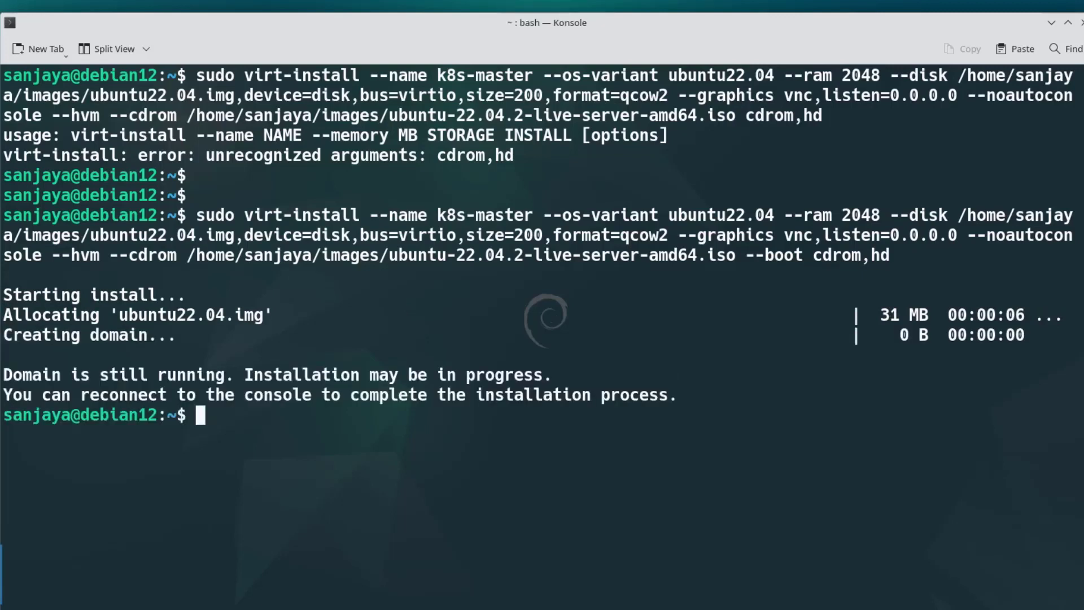
{"action": "mouse_move", "coordinate": [534, 395]}
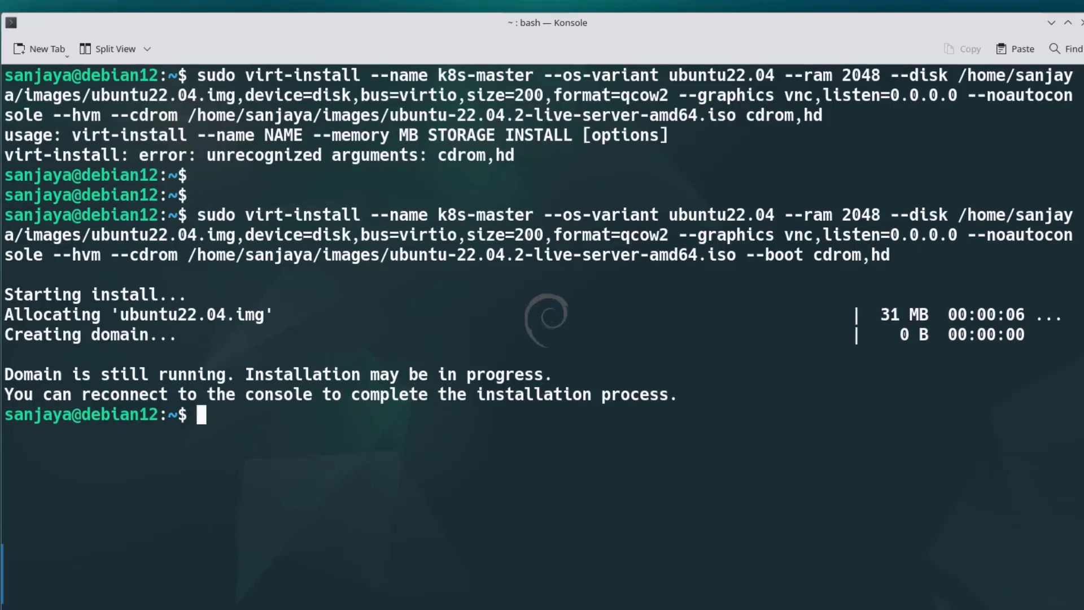
Step: Launch Virtual Machine Manager from the app launcher and open the k8s-master console
{"action": "type", "text": "vir"}
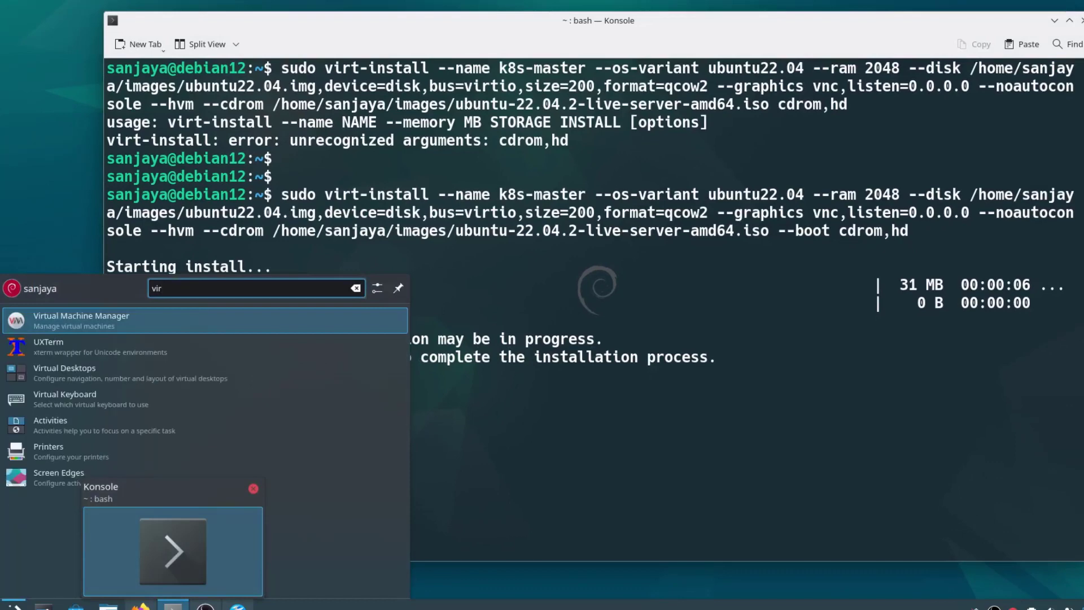
{"action": "left_click", "coordinate": [80, 321]}
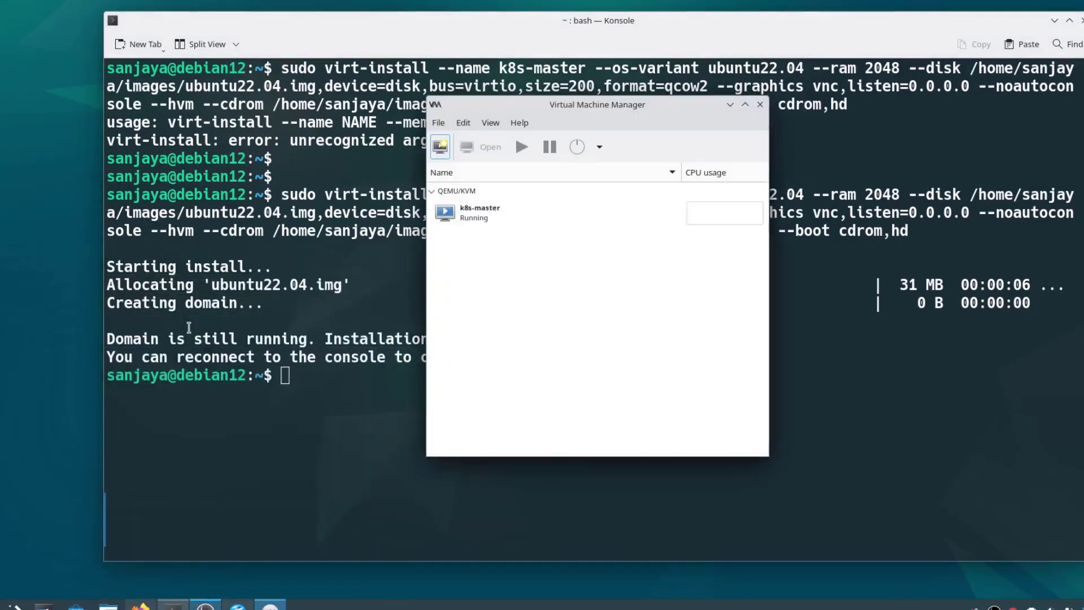
{"action": "left_click", "coordinate": [490, 212]}
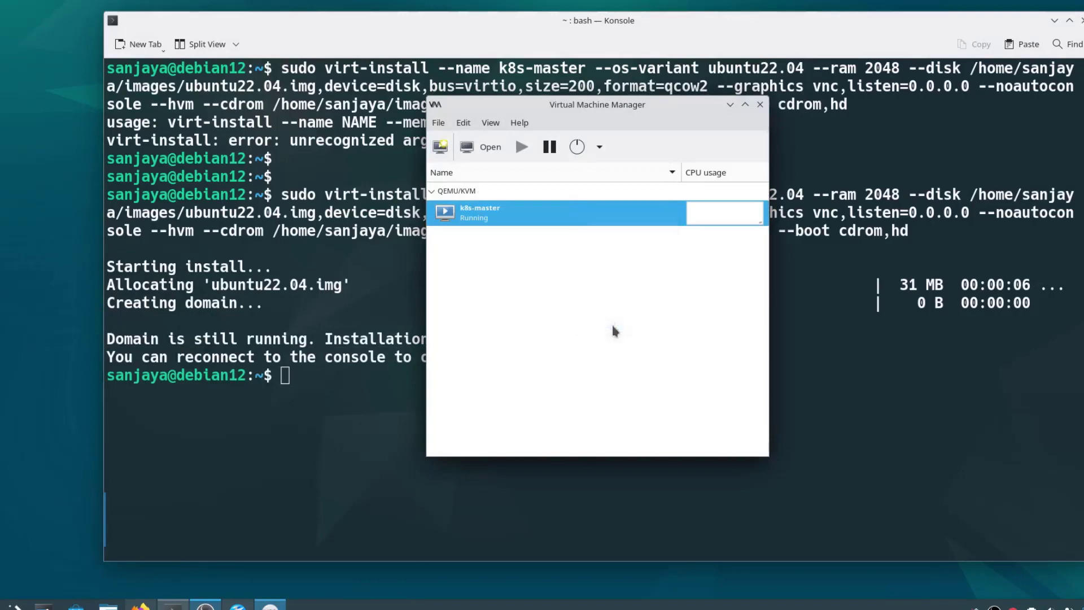
{"action": "double_click", "coordinate": [479, 212]}
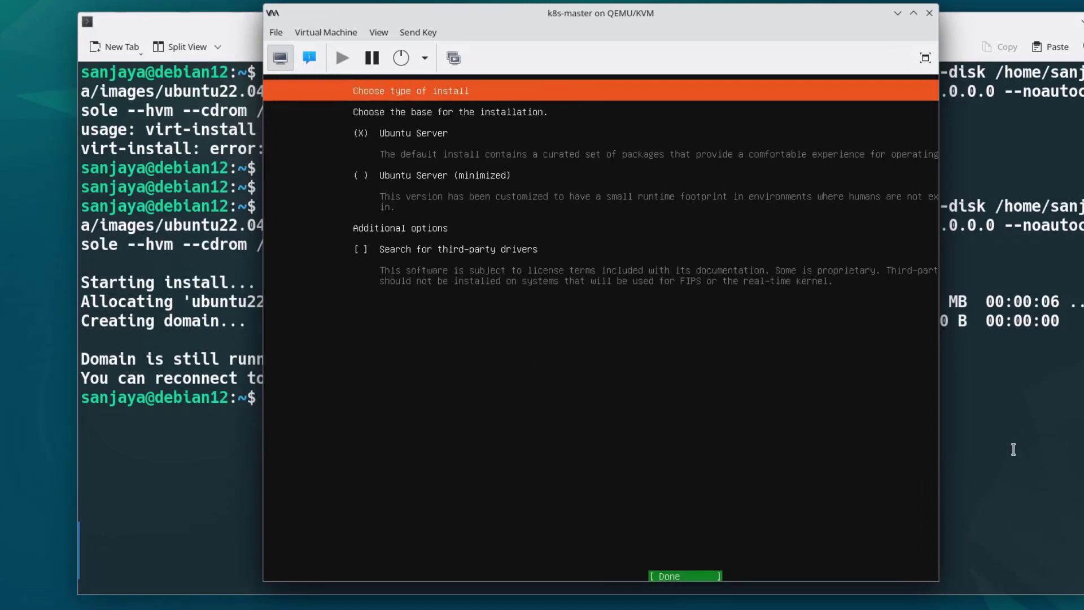
Step: Accept installer defaults for install type, DHCP network, proxy, mirror, guided whole-disk LVM storage and its summary
{"action": "left_click", "coordinate": [684, 576]}
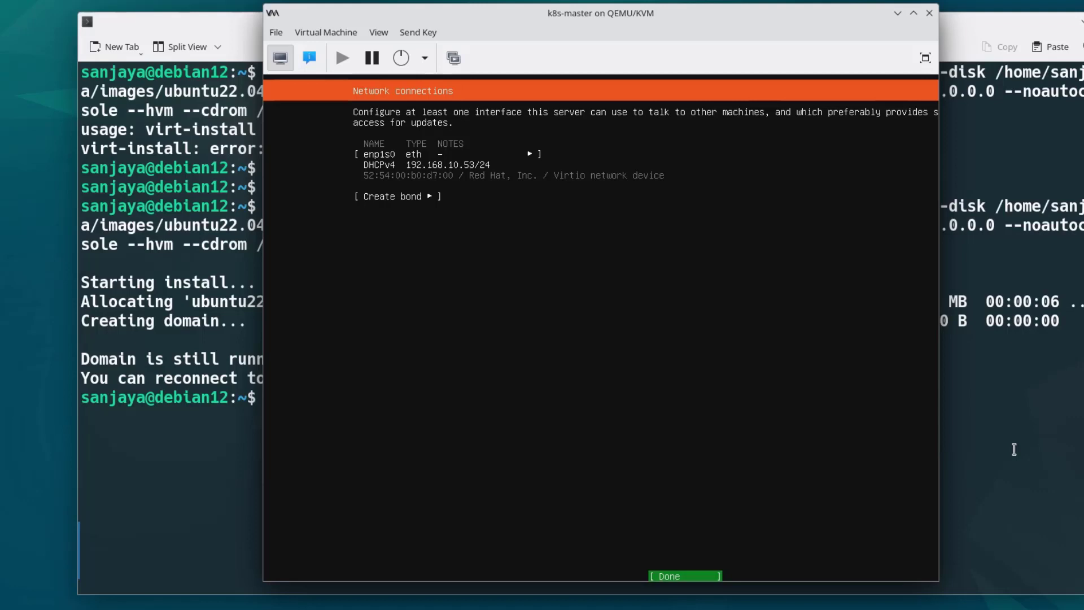
{"action": "left_click", "coordinate": [683, 577]}
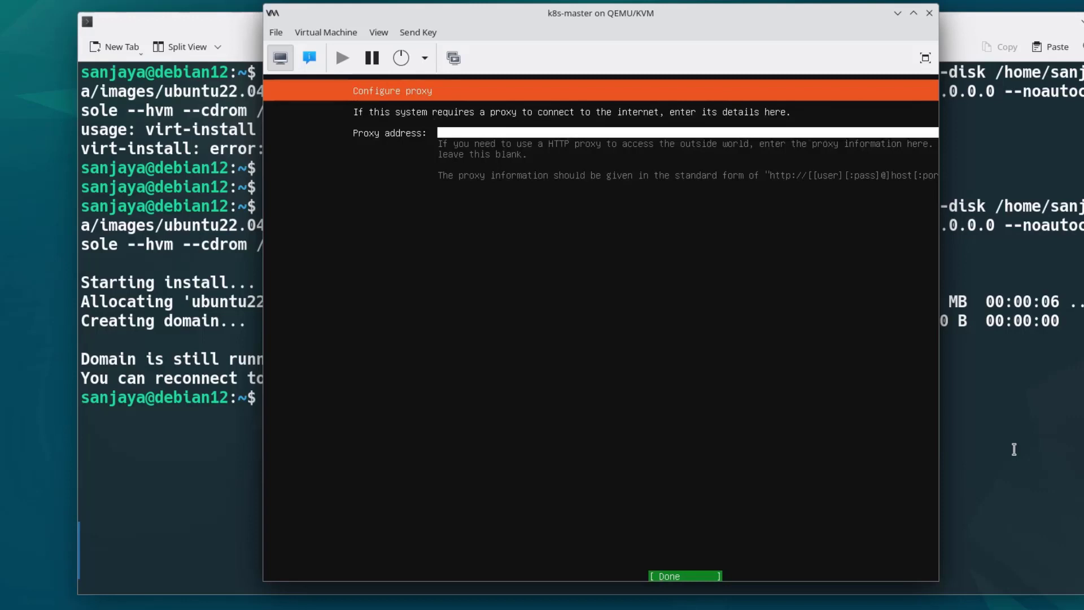
{"action": "left_click", "coordinate": [684, 577]}
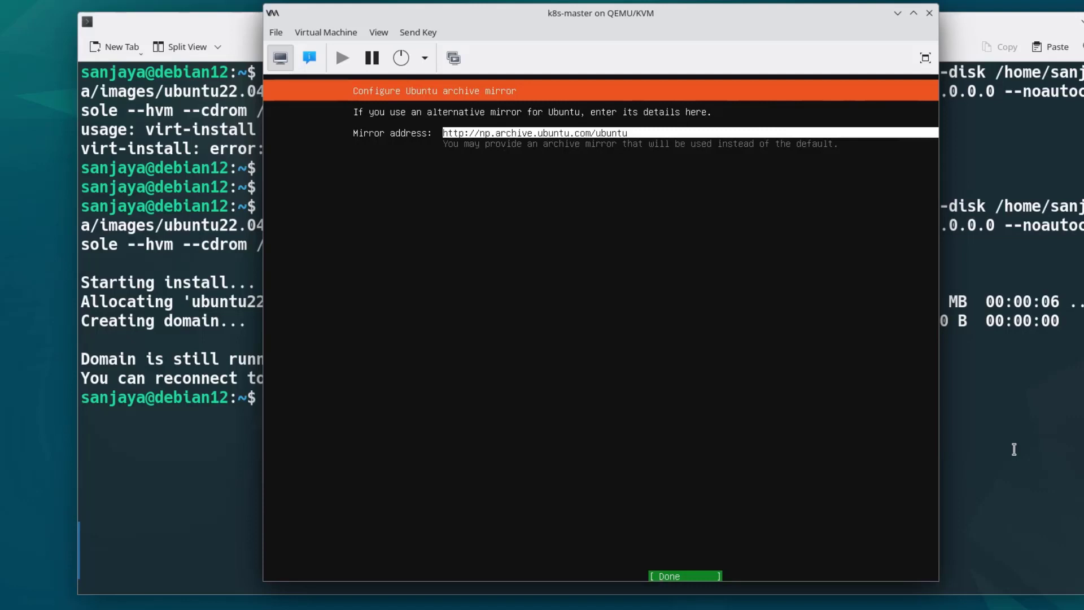
{"action": "left_click", "coordinate": [684, 577]}
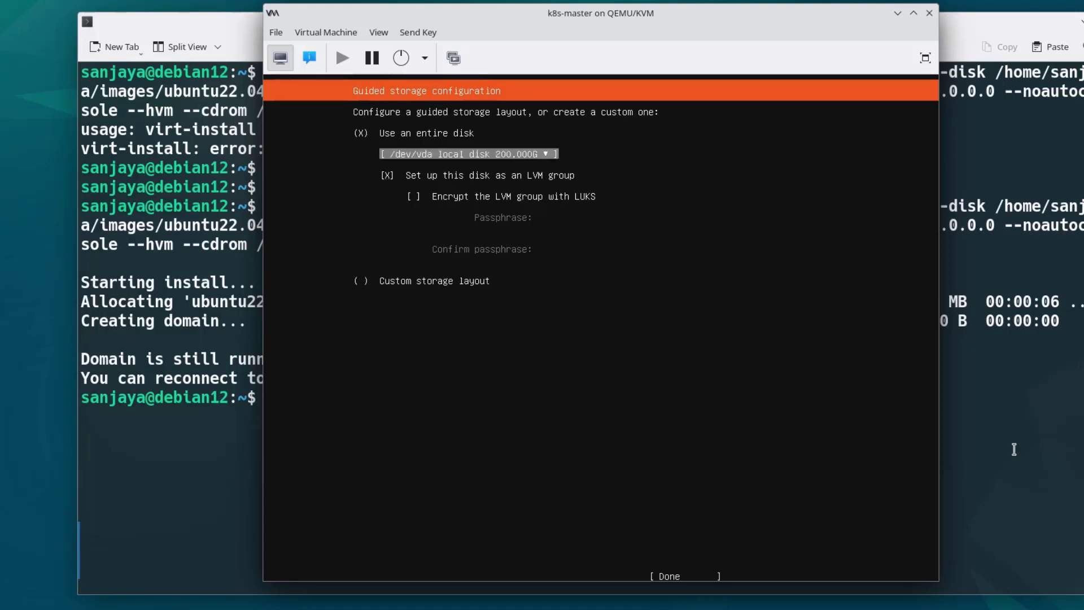
{"action": "left_click", "coordinate": [669, 576]}
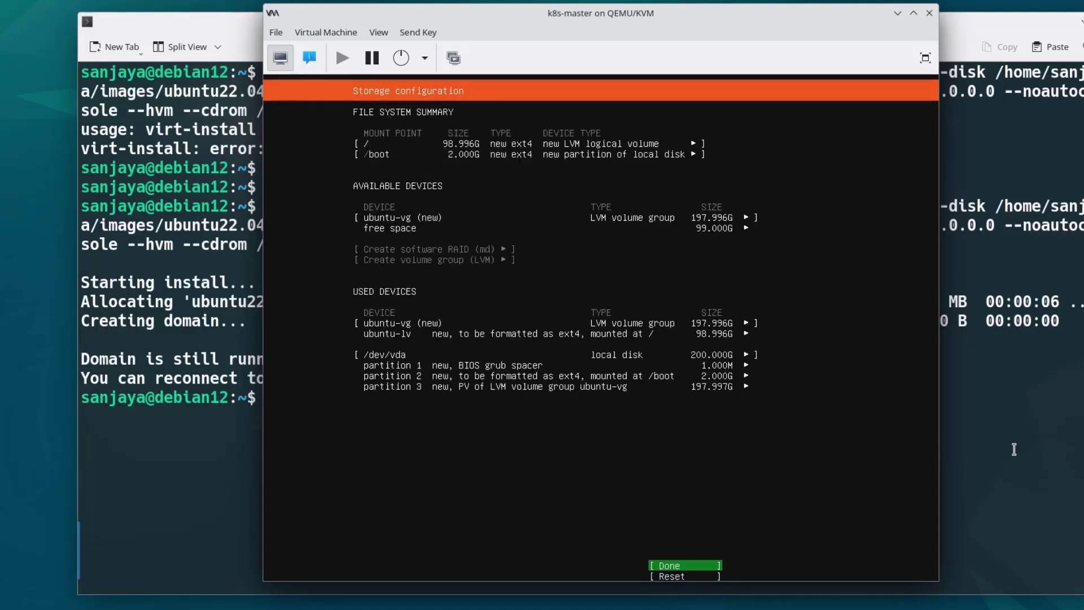
{"action": "left_click", "coordinate": [684, 565]}
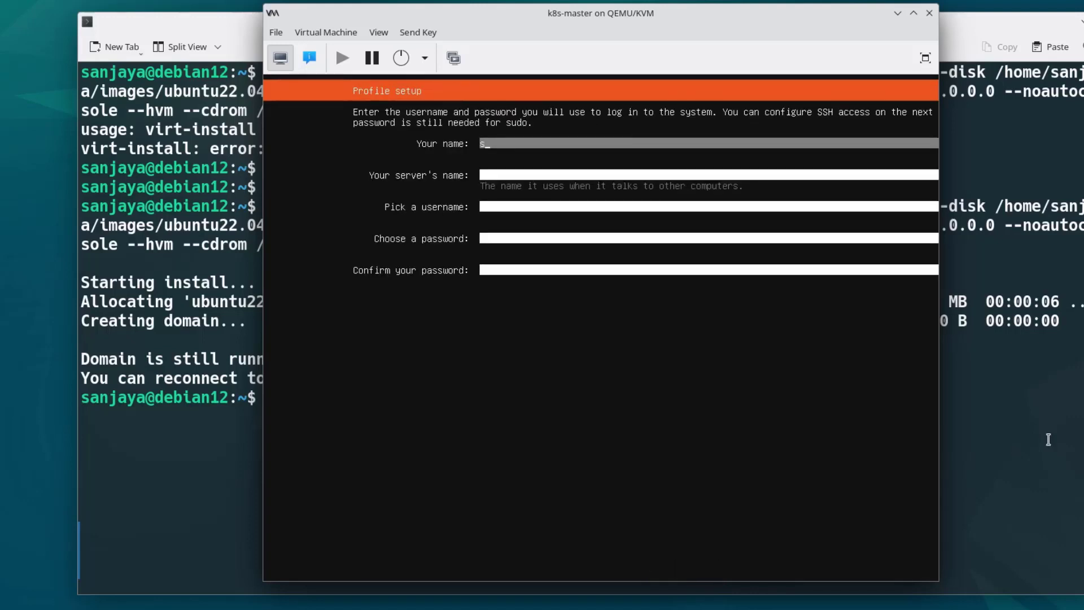
Step: Fill in the profile with user sanjaya and a password, and submit it
{"action": "type", "text": "sanjaya"}
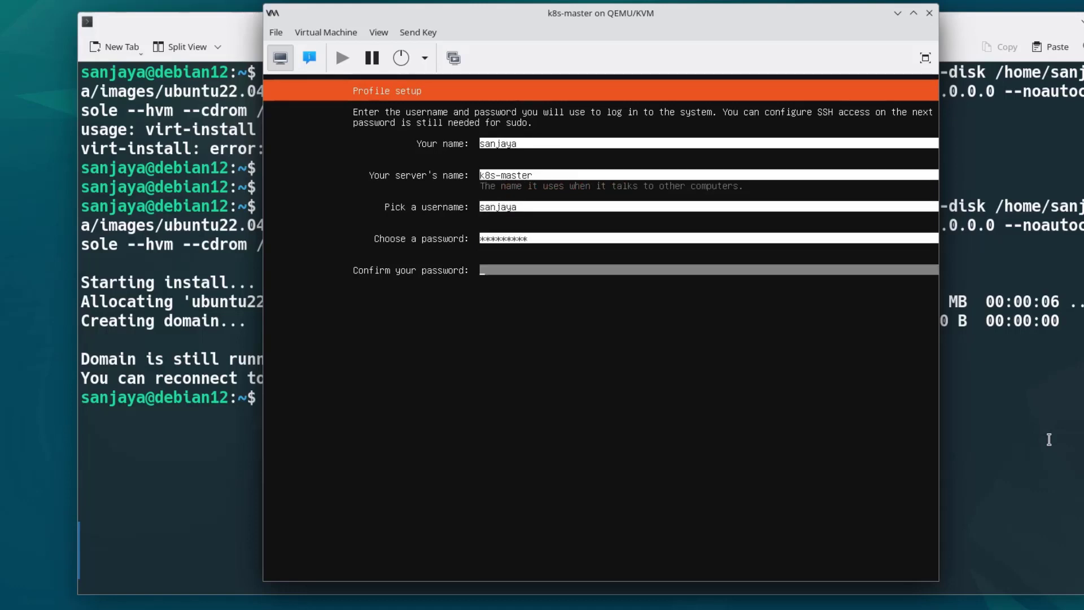
{"action": "type", "text": "********"}
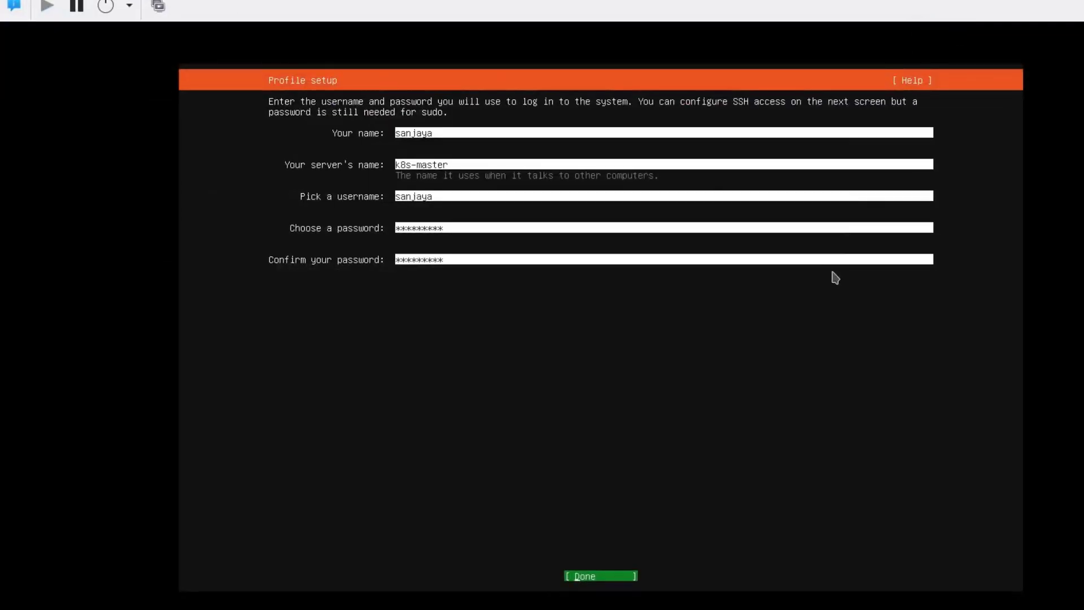
{"action": "left_click", "coordinate": [598, 576]}
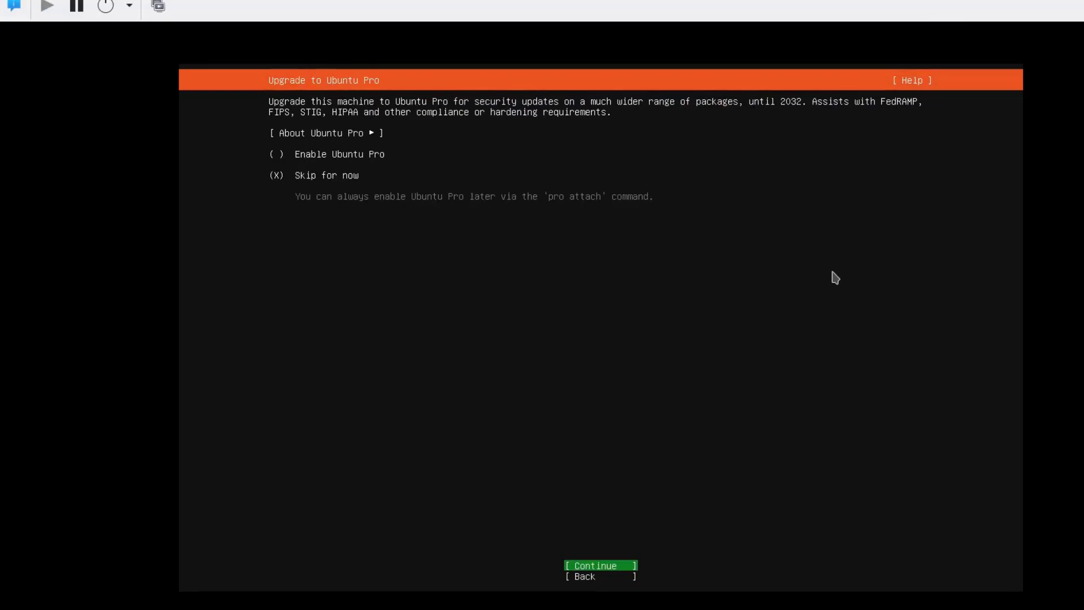
Step: Skip Ubuntu Pro and enable Install OpenSSH server, then continue
{"action": "left_click", "coordinate": [600, 564]}
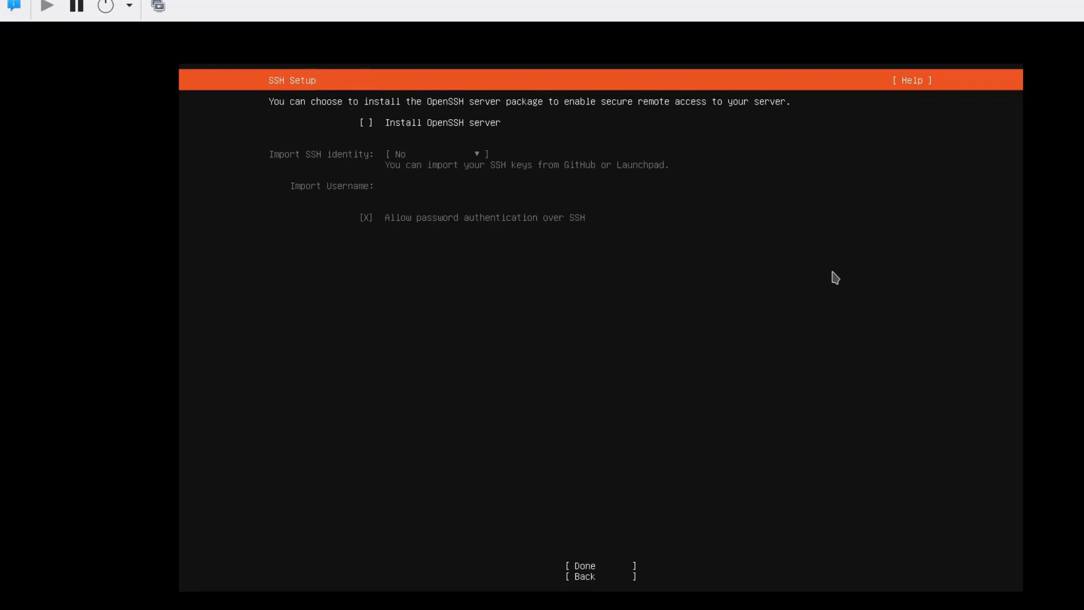
{"action": "left_click", "coordinate": [366, 122]}
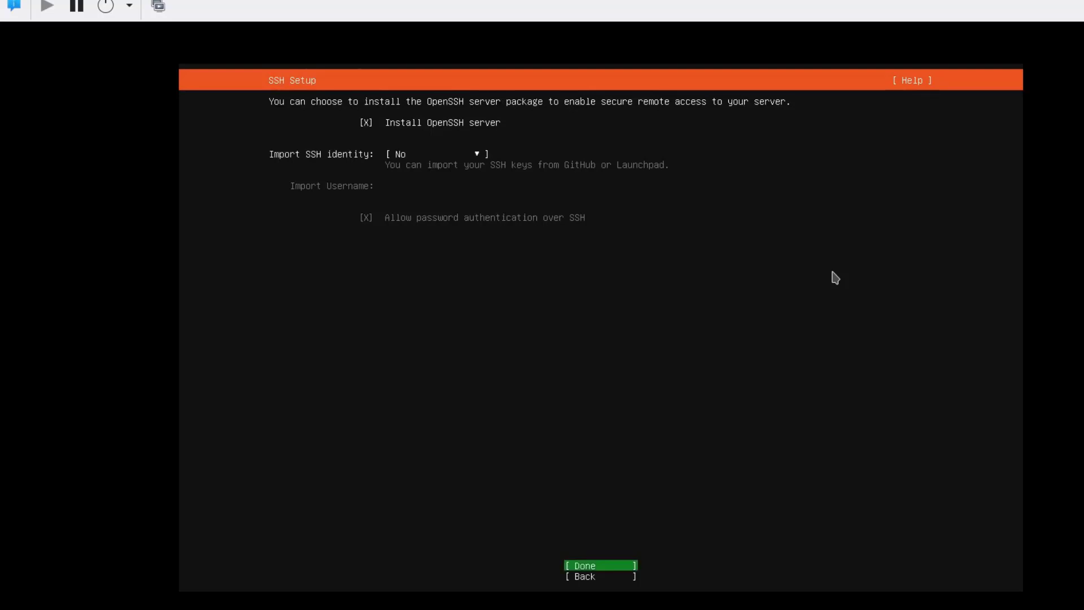
{"action": "left_click", "coordinate": [598, 566]}
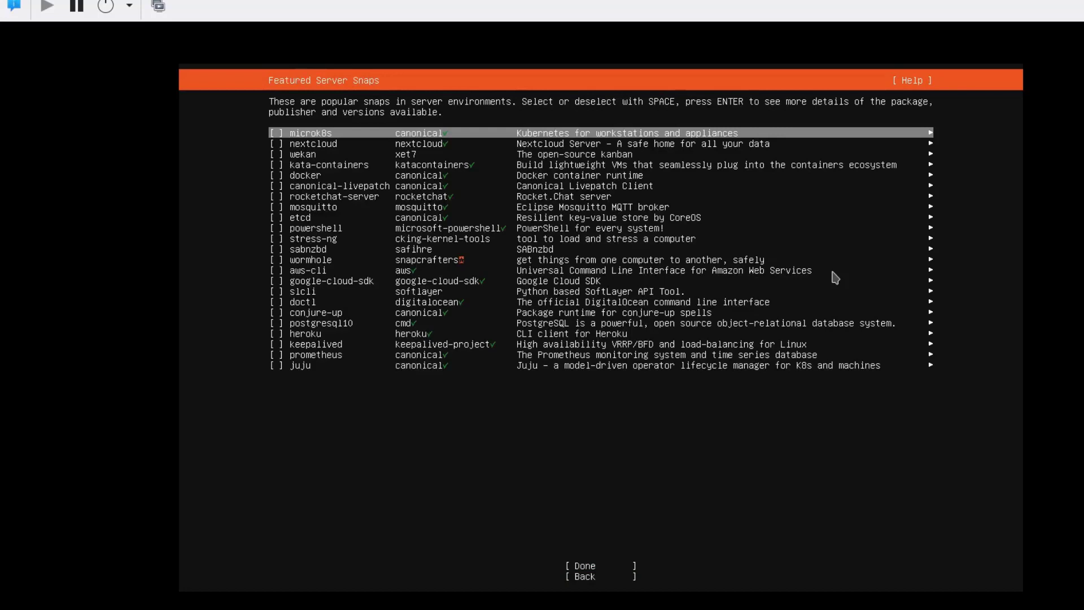
{"action": "mouse_move", "coordinate": [849, 271]}
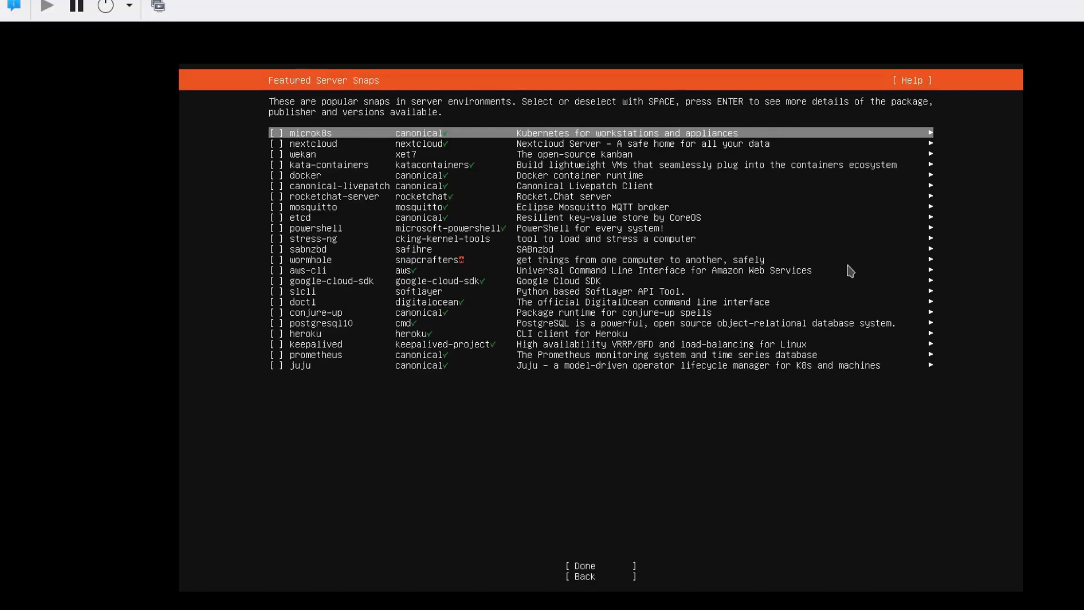
Step: Skip the featured server snaps and choose Reboot Now on the Install complete screen
{"action": "left_click", "coordinate": [583, 565]}
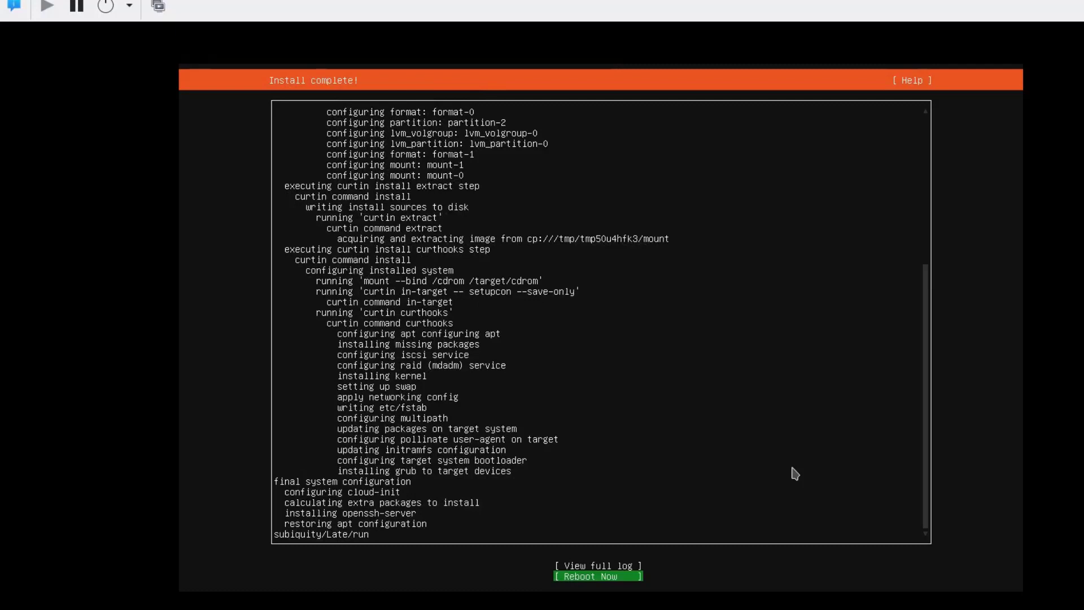
{"action": "left_click", "coordinate": [597, 576]}
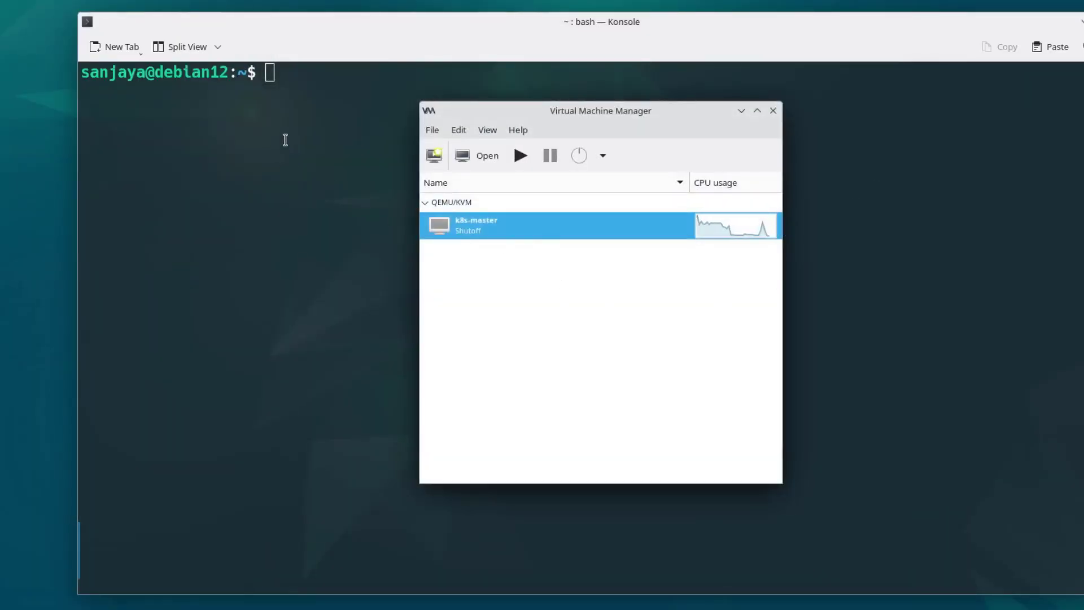
Step: In the terminal run sudo virsh list --all to confirm k8s-master is shut off
{"action": "left_click", "coordinate": [285, 140]}
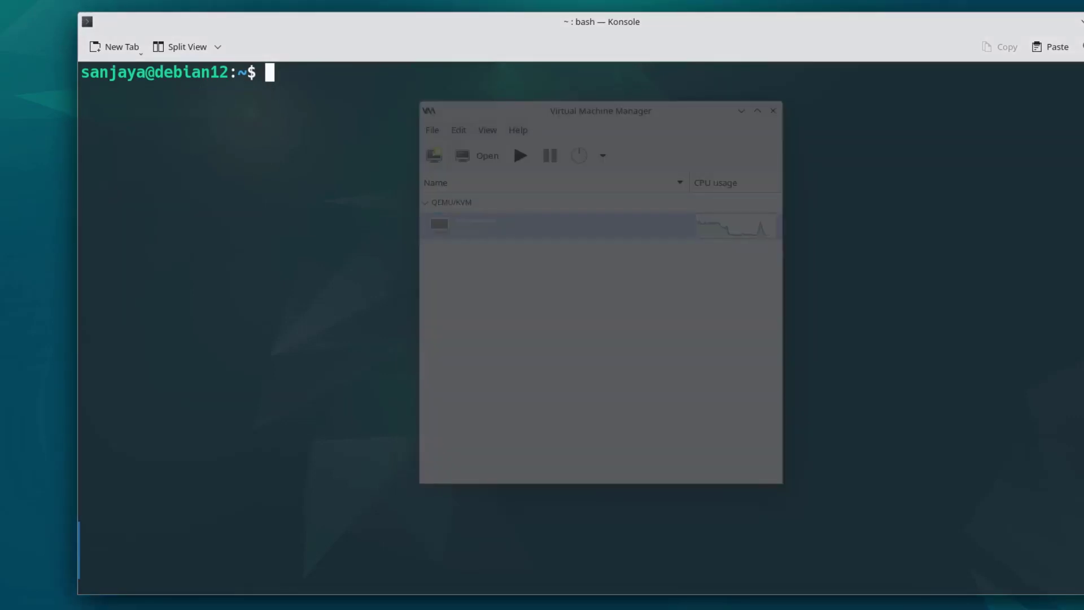
{"action": "type", "text": "sudo virsh"}
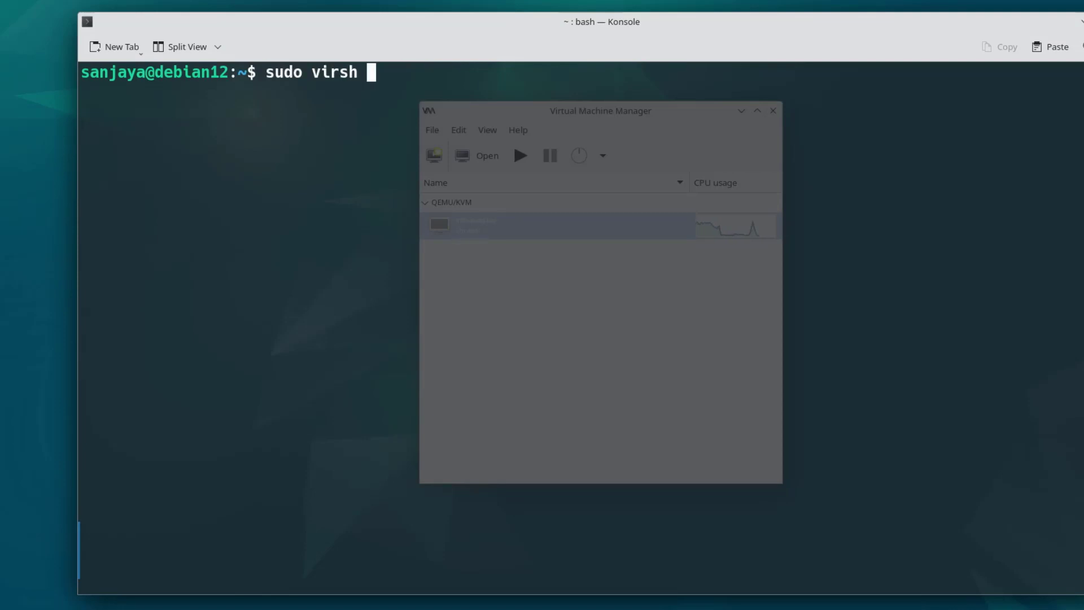
{"action": "type", "text": "list --all"}
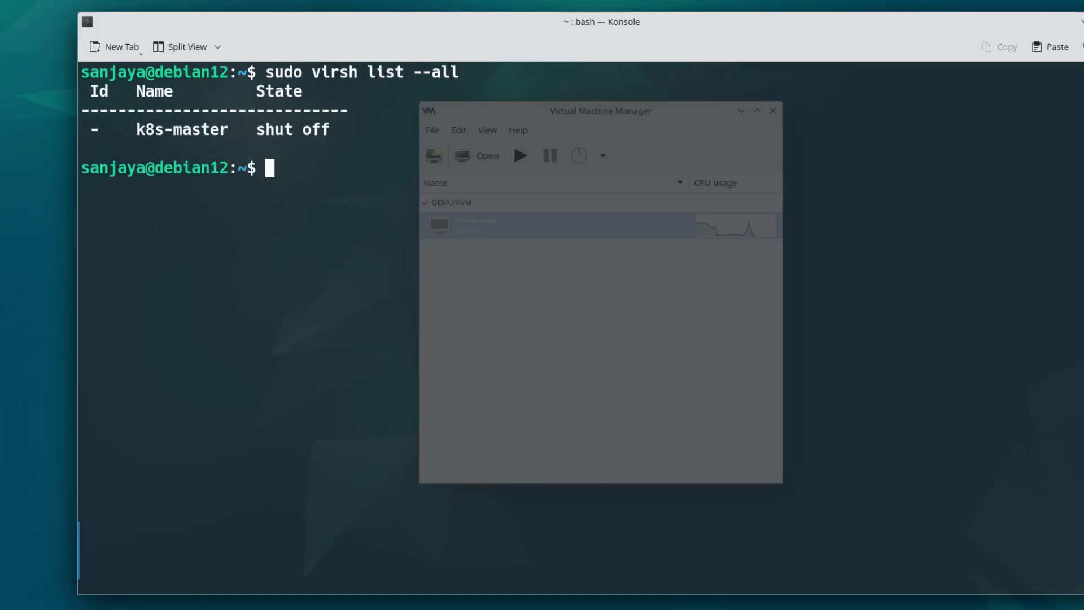
Step: Start k8s-master with sudo virsh start, with a failed non-sudo virsh console attempt in between
{"action": "type", "text": "sudo"}
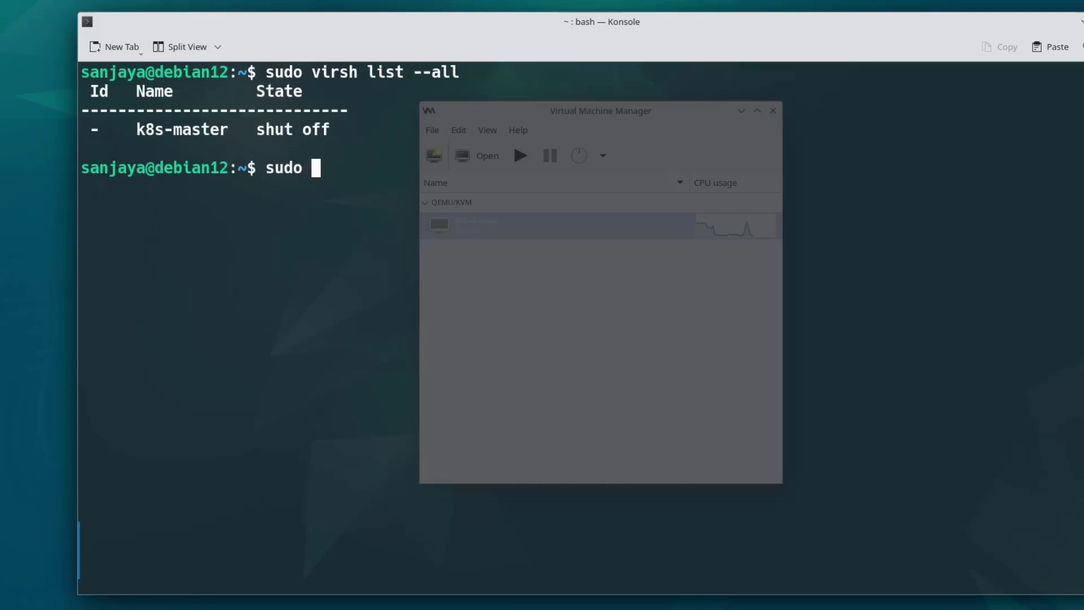
{"action": "type", "text": "virsh start"}
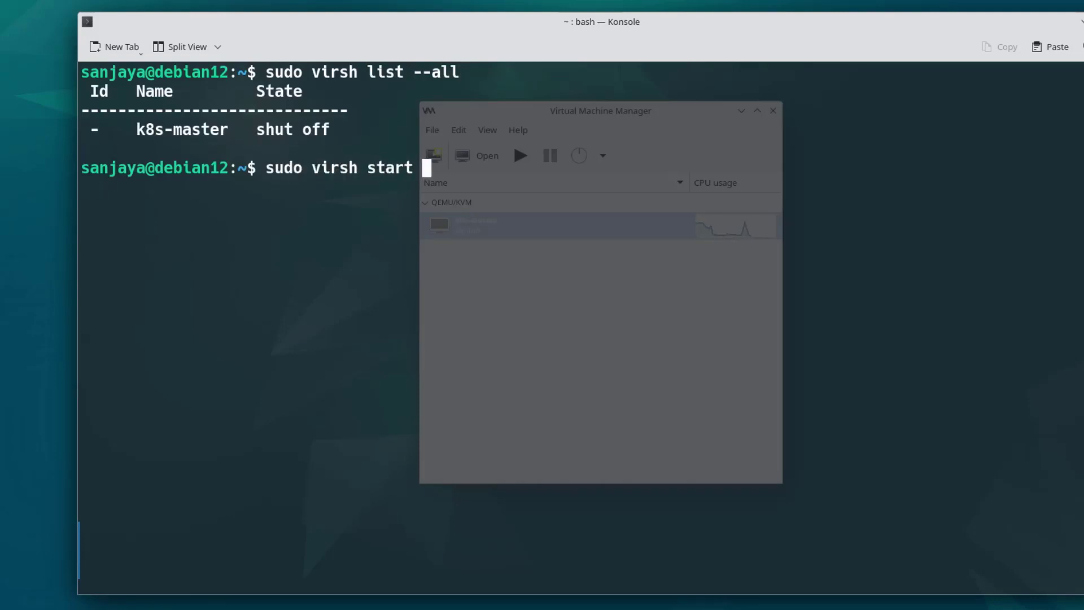
{"action": "type", "text": "k8s-master"}
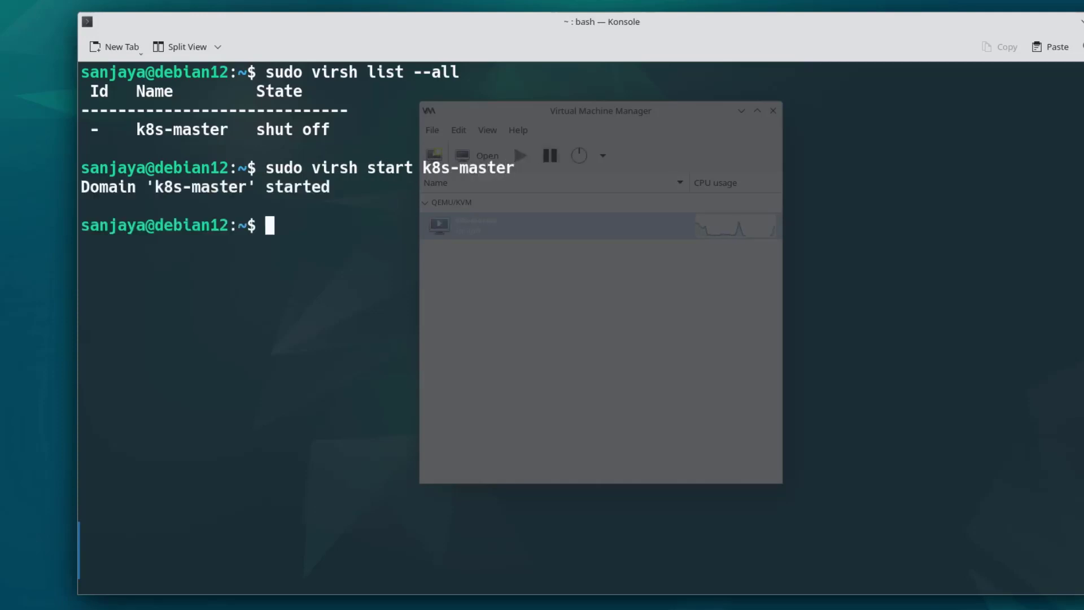
{"action": "type", "text": "virsh console k8s-master"}
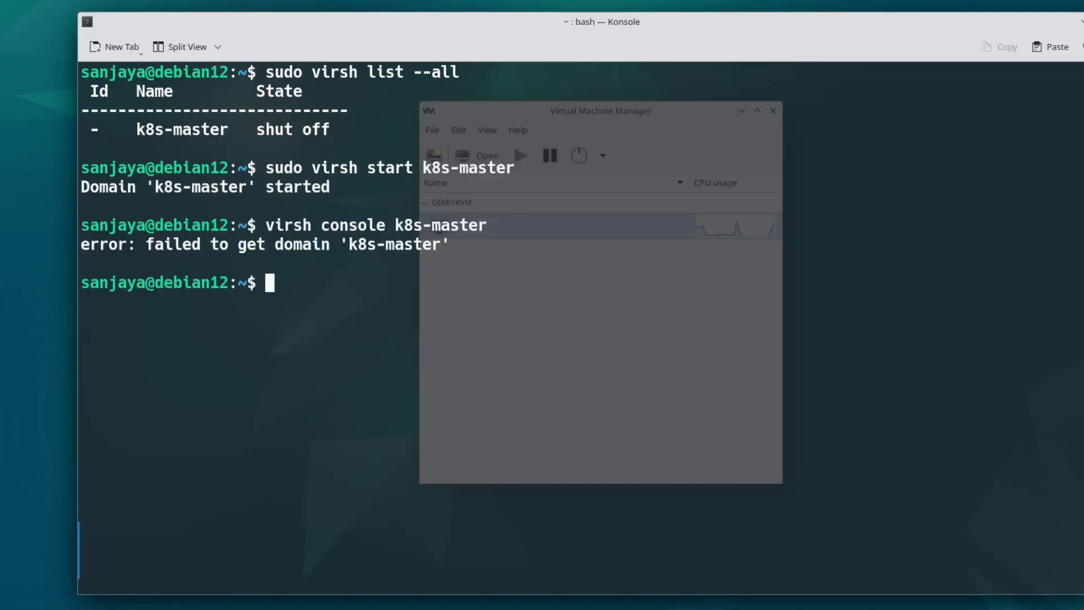
{"action": "type", "text": "sudo virsh start k8s-master"}
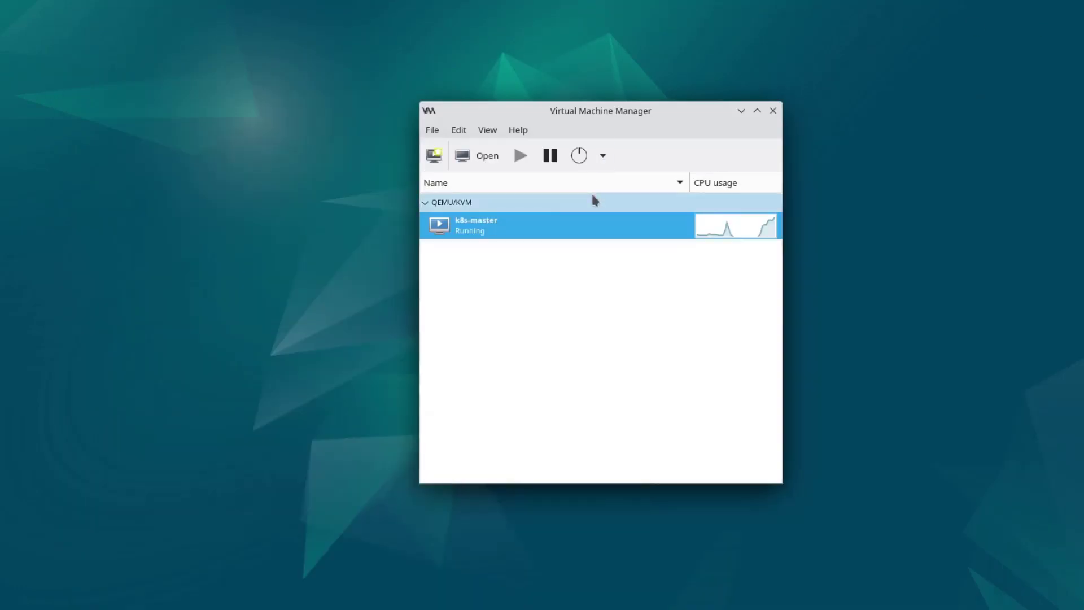
Step: Open k8s-master's console, log in as sanjaya, and run df -h and ip a to see 192.168.10.54
{"action": "right_click", "coordinate": [497, 225]}
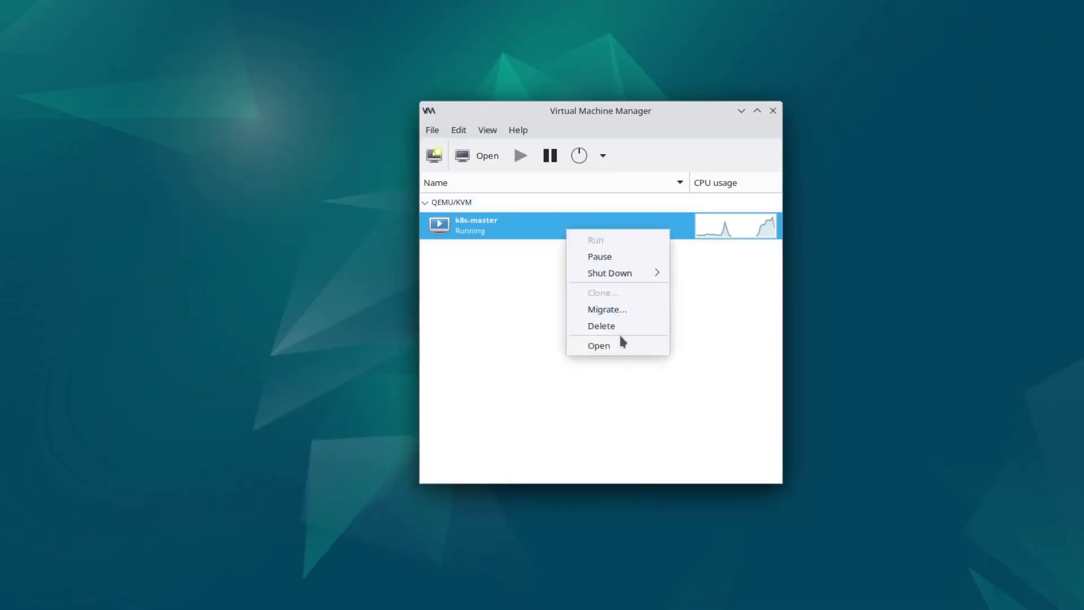
{"action": "left_click", "coordinate": [599, 345]}
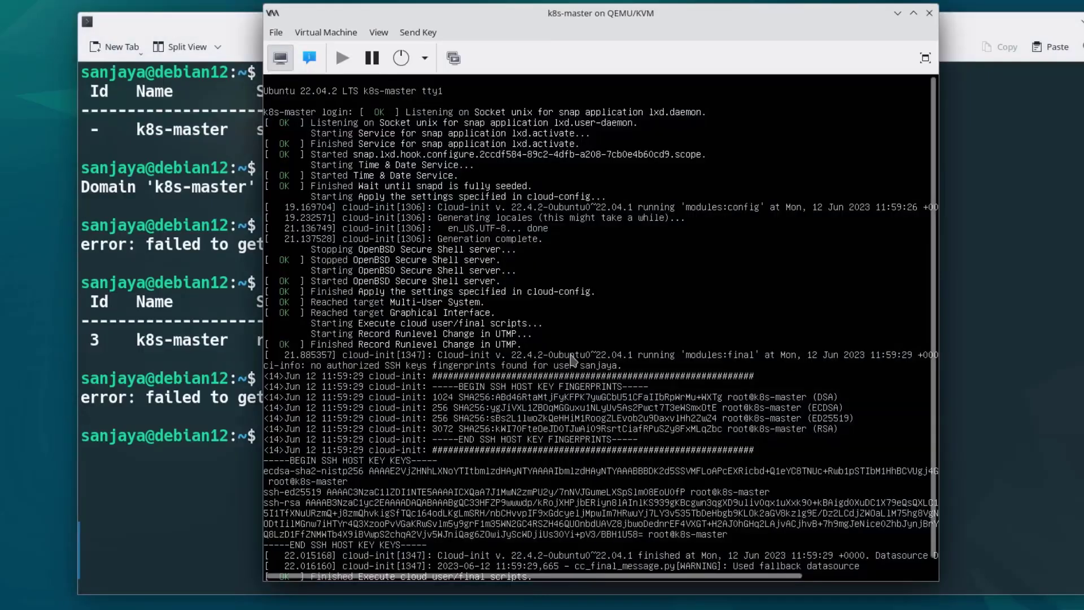
{"action": "type", "text": "sanjaya"}
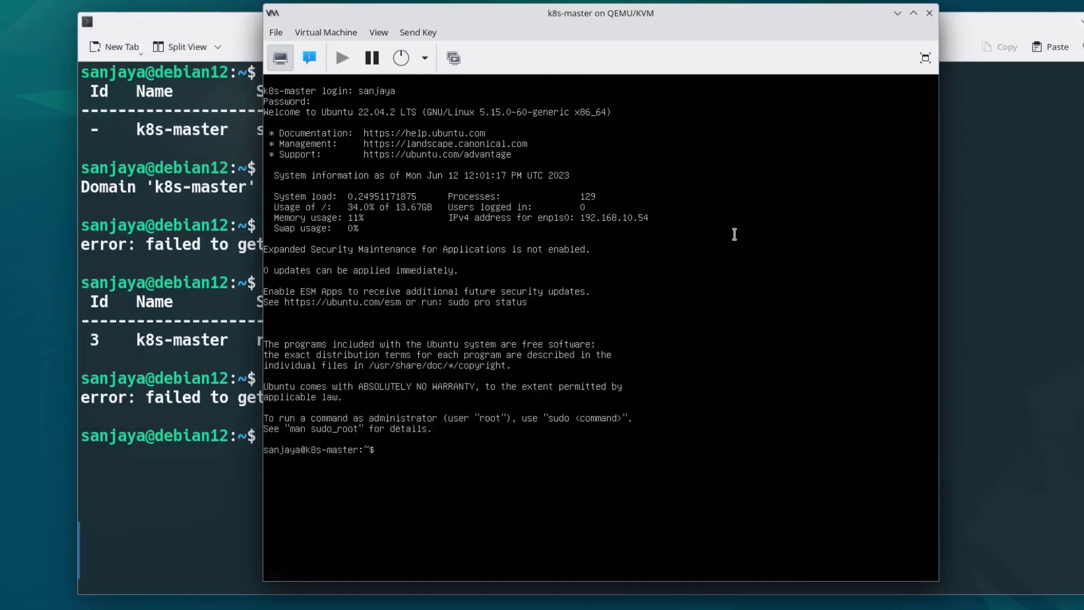
{"action": "type", "text": "df -h"}
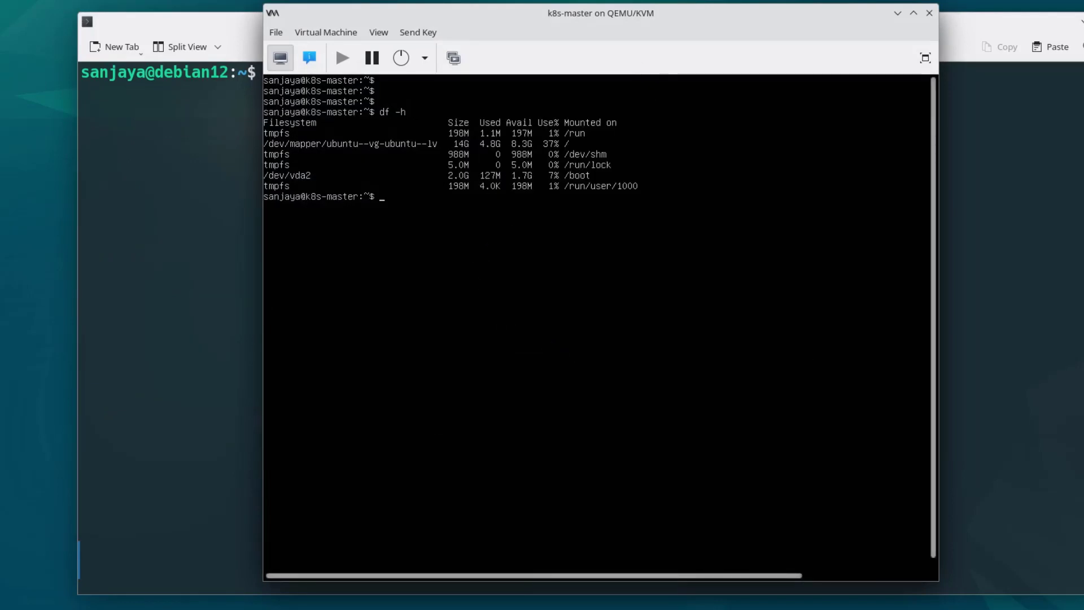
{"action": "type", "text": "ip a"}
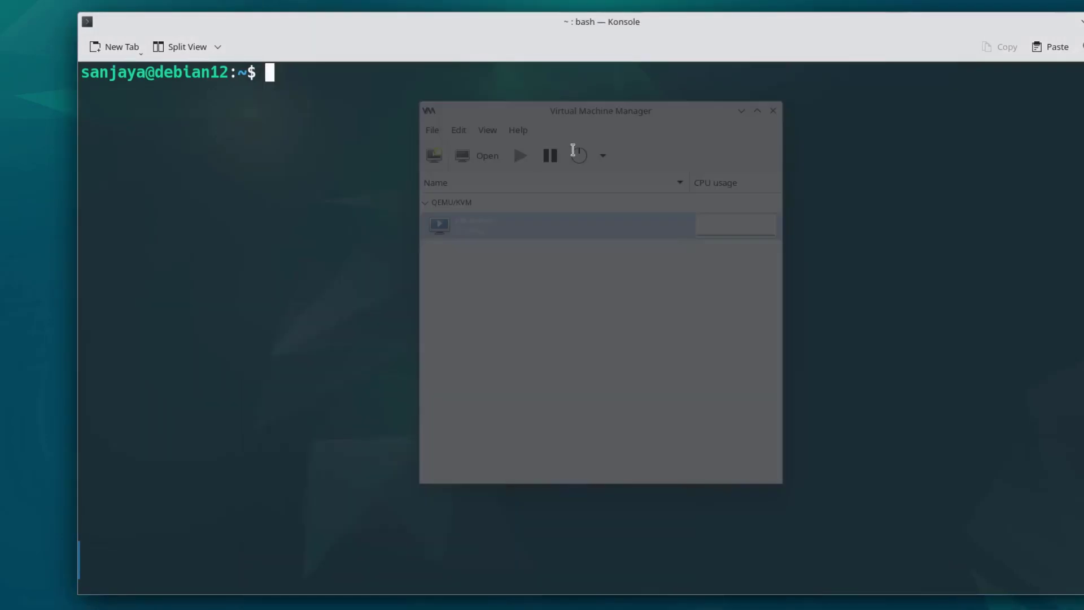
{"action": "mouse_move", "coordinate": [578, 171]}
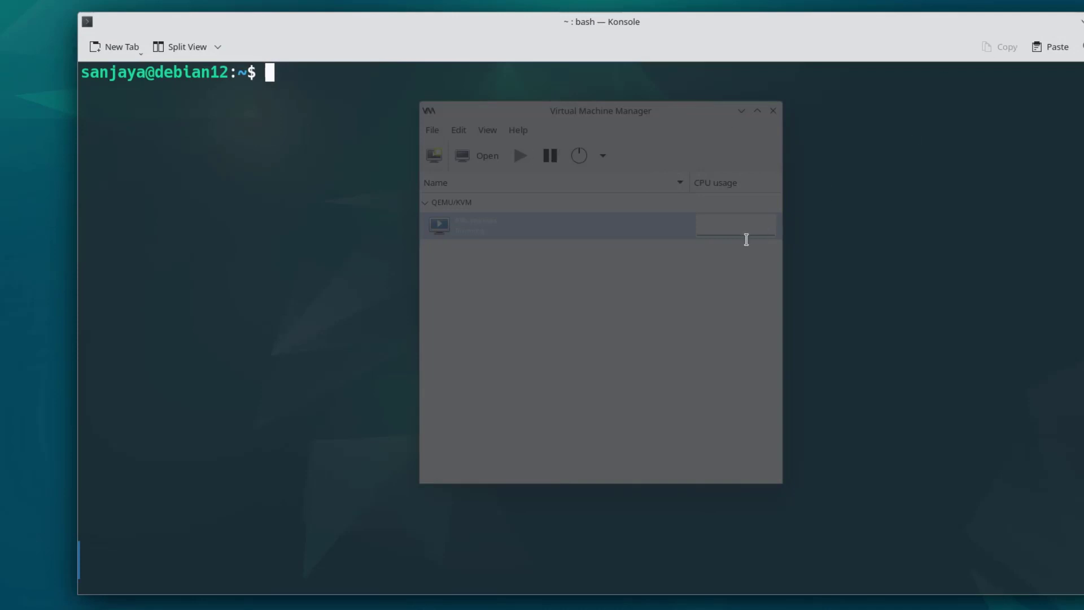
Step: SSH as sanjaya to 192.168.10.54, answering yes to trust the host key
{"action": "type", "text": "ssh sanjaya"}
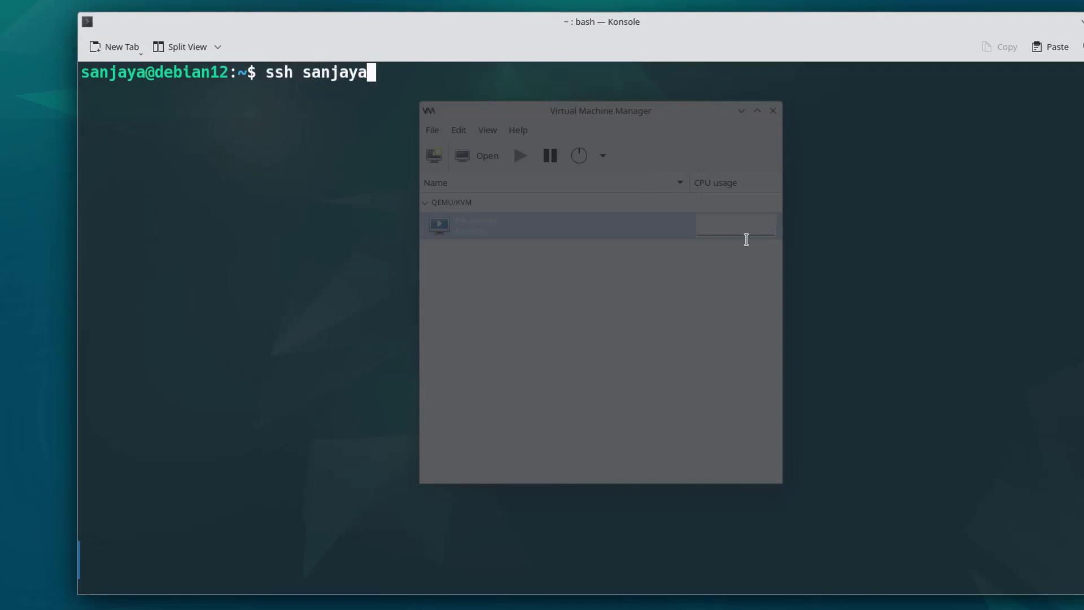
{"action": "type", "text": "@19"}
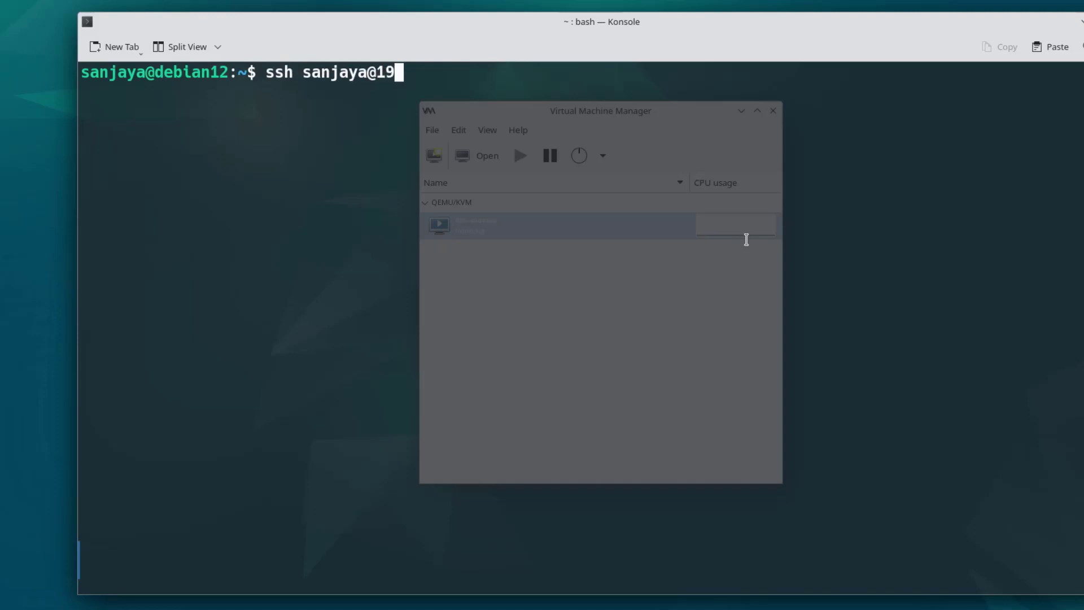
{"action": "type", "text": "2.168.10.54"}
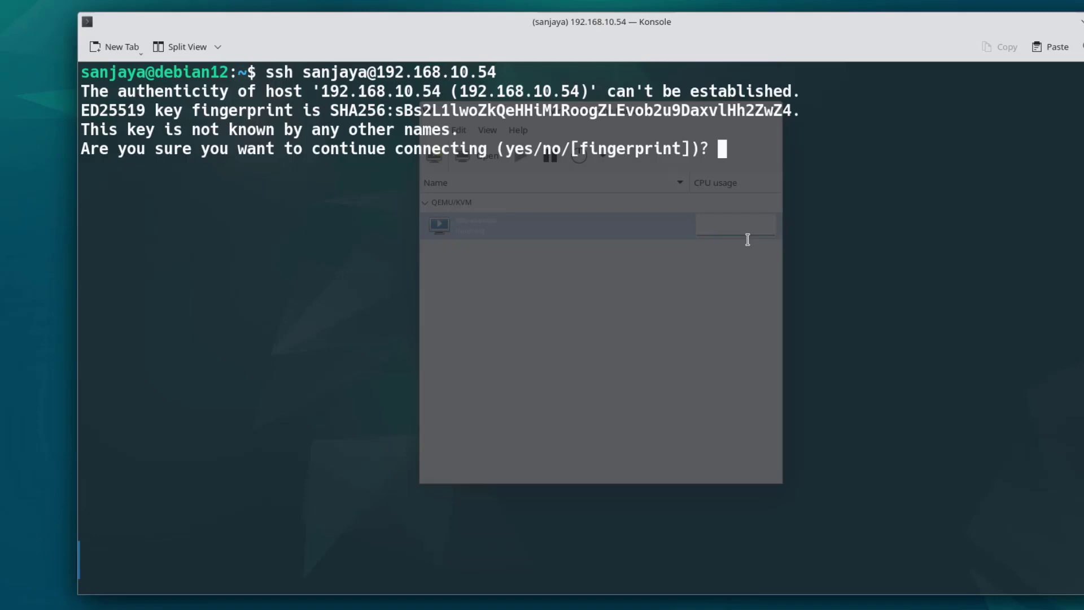
{"action": "type", "text": "yes"}
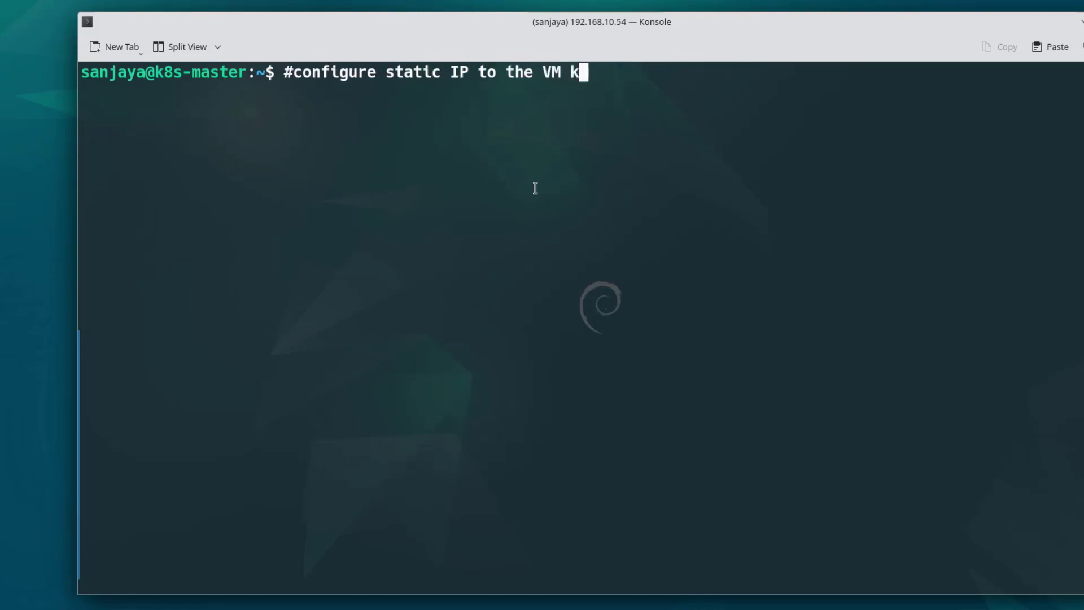
Step: Change to /etc/netplan, list 00-installer-config.yaml, and begin a sudo vi command
{"action": "type", "text": "8s-master"}
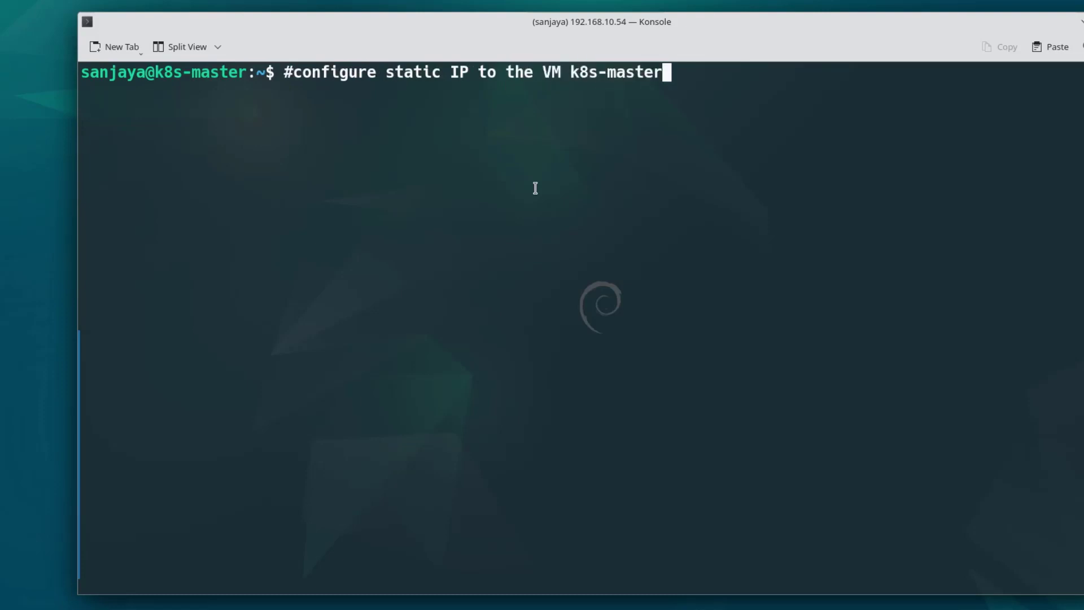
{"action": "type", "text": "cd /etc/"}
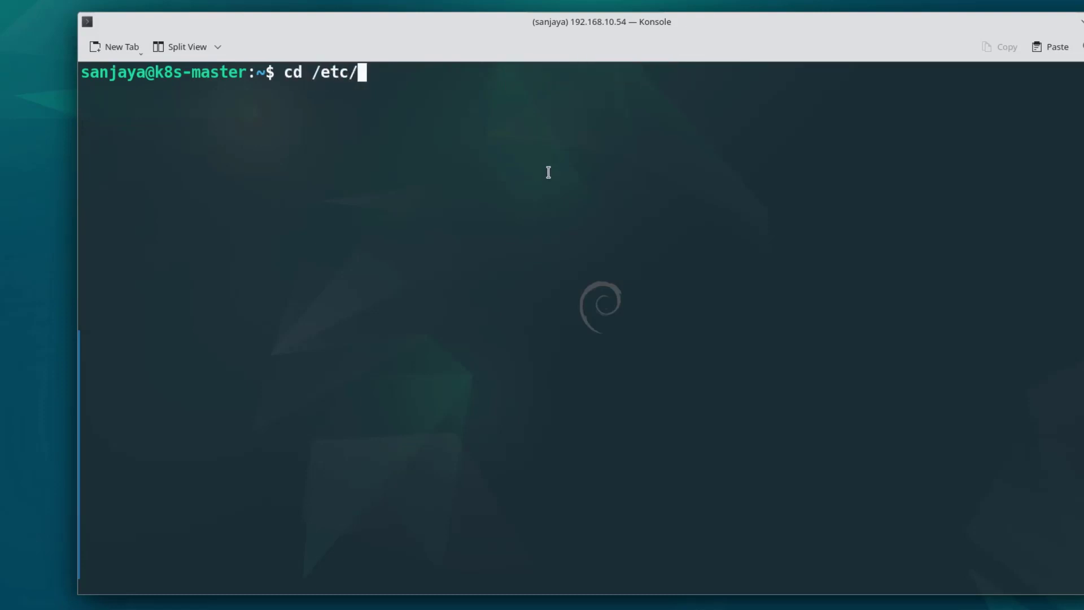
{"action": "type", "text": "netplan/"}
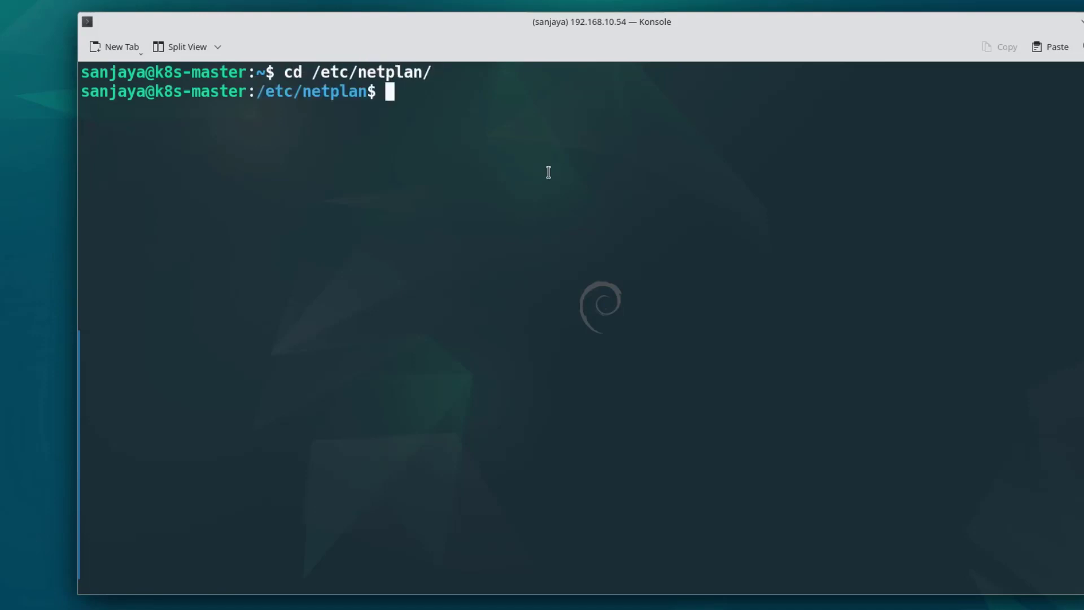
{"action": "type", "text": "ls -l"}
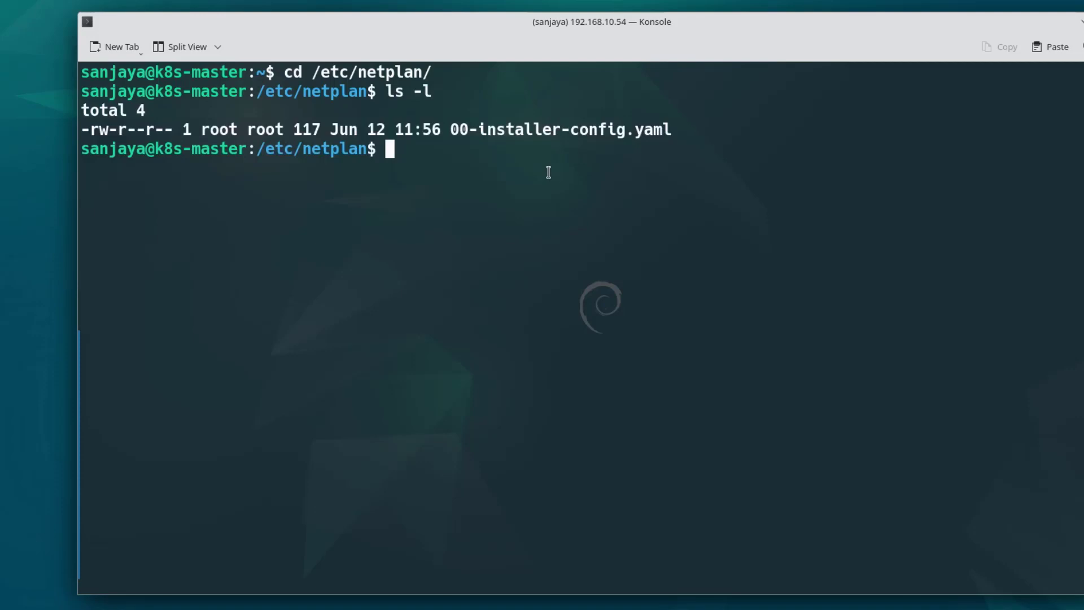
{"action": "type", "text": "sudo"}
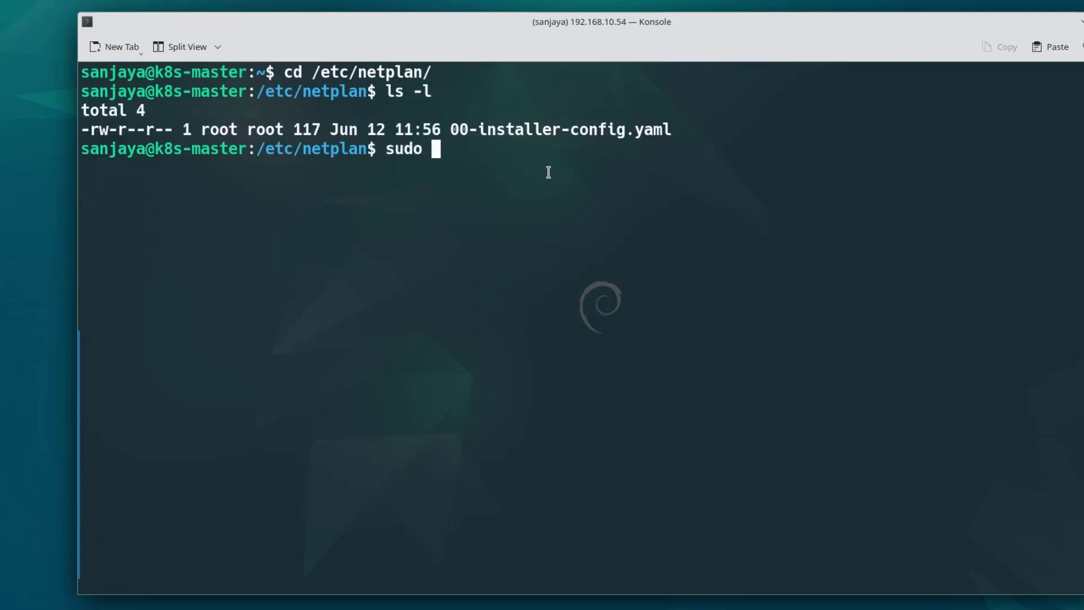
{"action": "type", "text": "vi"}
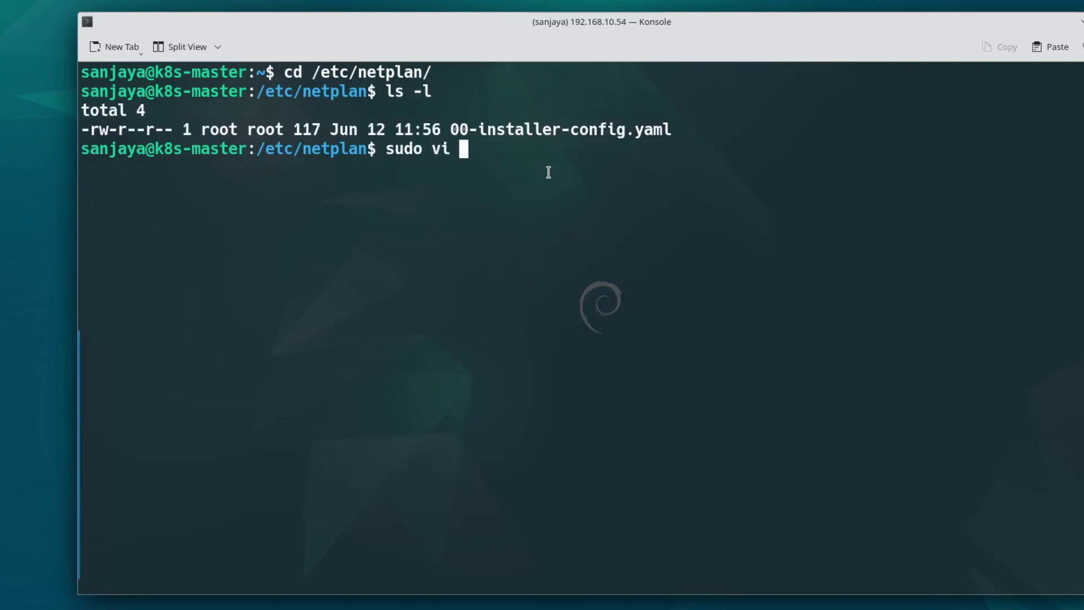
Step: Edit 00-installer-config.yaml in vi: comment out dhcp4 and add a static addresses entry 192.168.10.1x
{"action": "type", "text": "00-installer-config.yaml"}
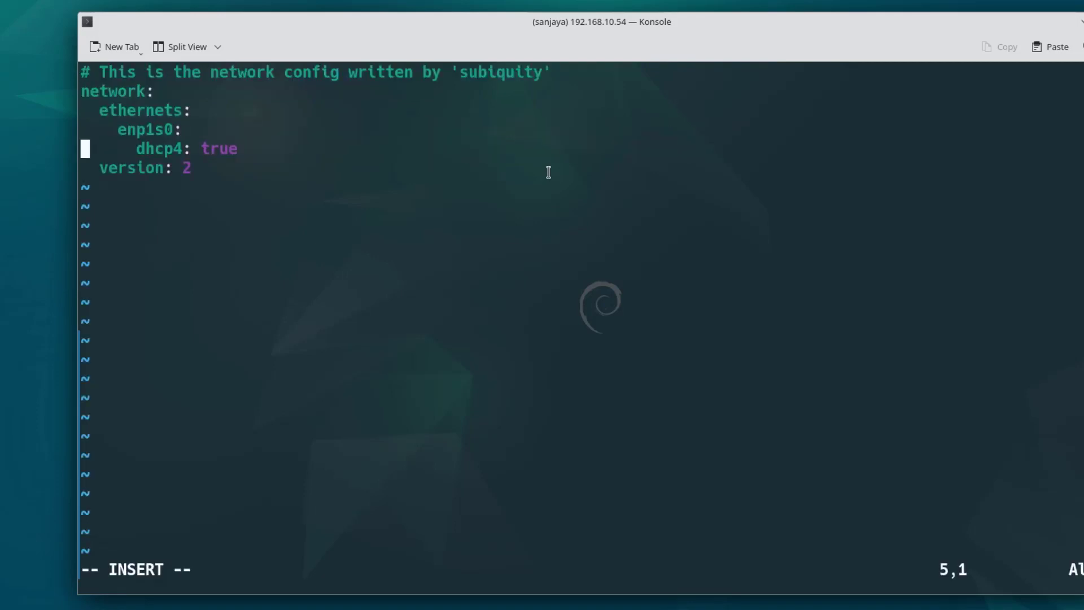
{"action": "type", "text": "#"}
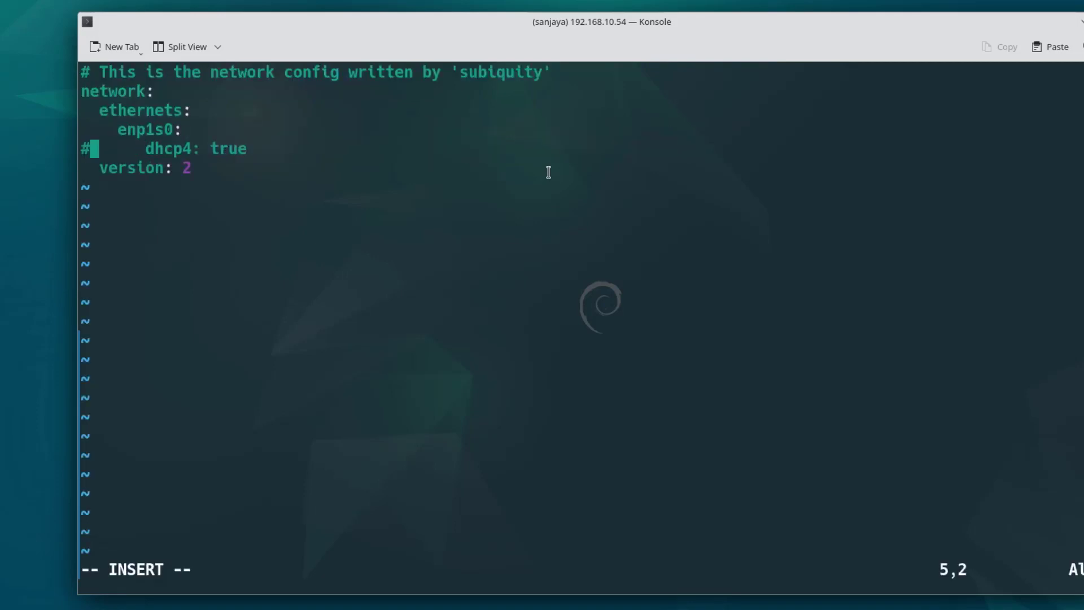
{"action": "key", "text": "Down"}
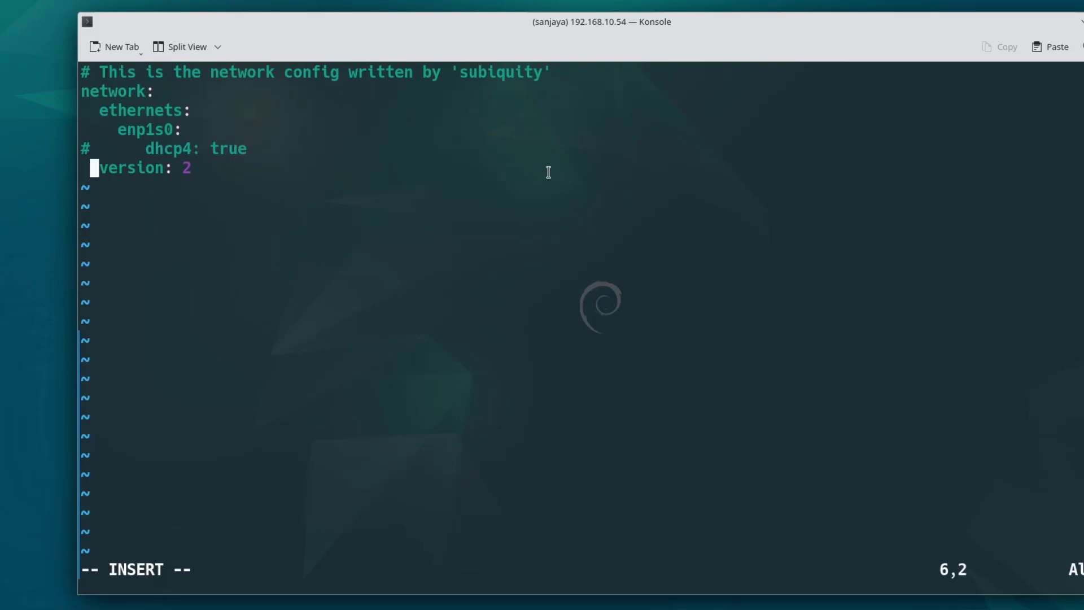
{"action": "type", "text": "address"}
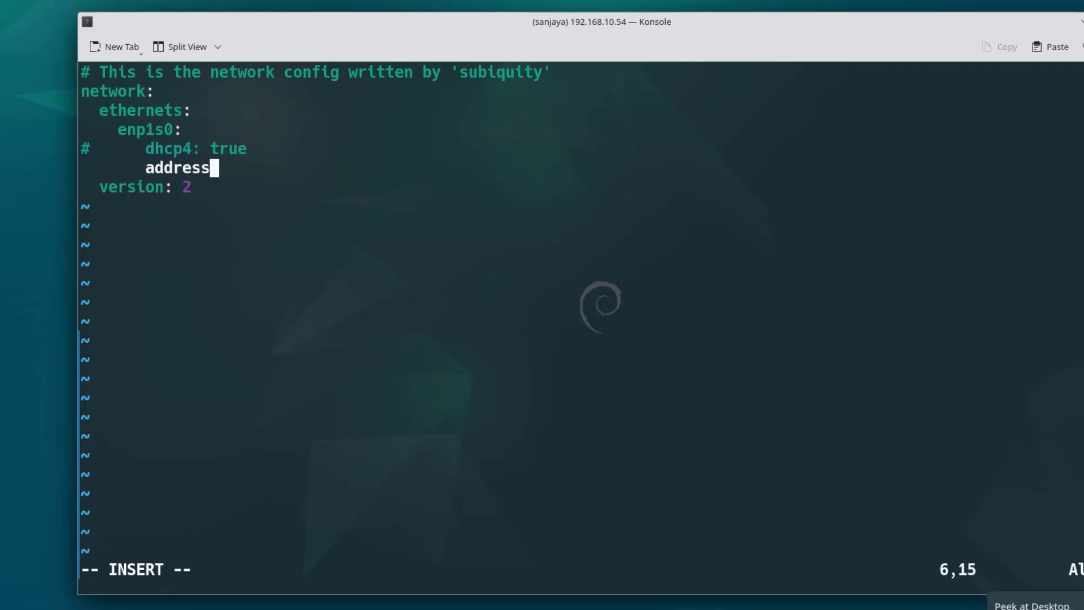
{"action": "type", "text": "es:"}
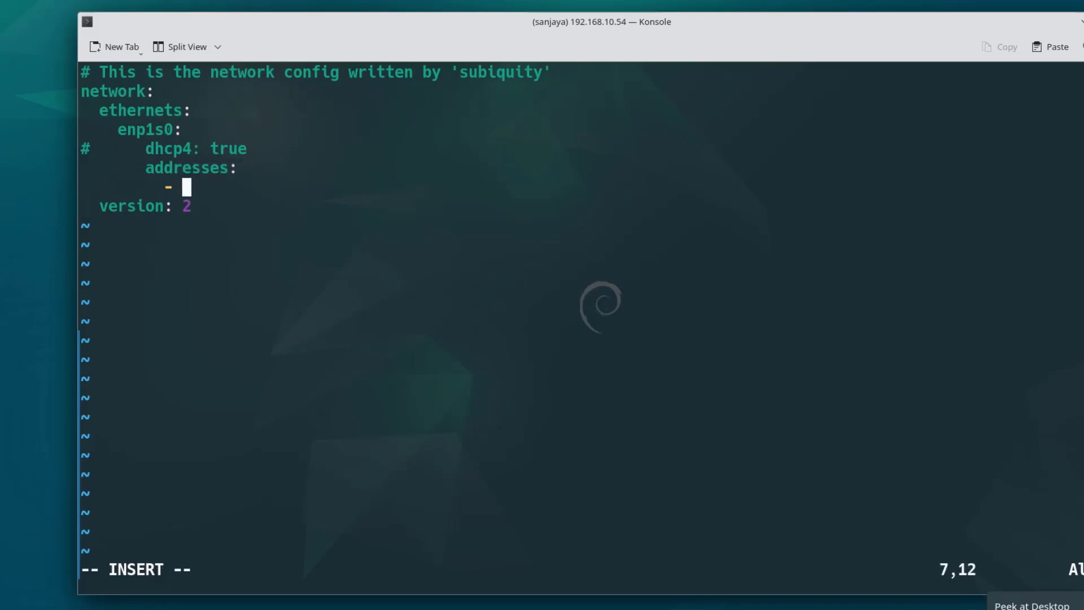
{"action": "type", "text": "192.168.10.14/2"}
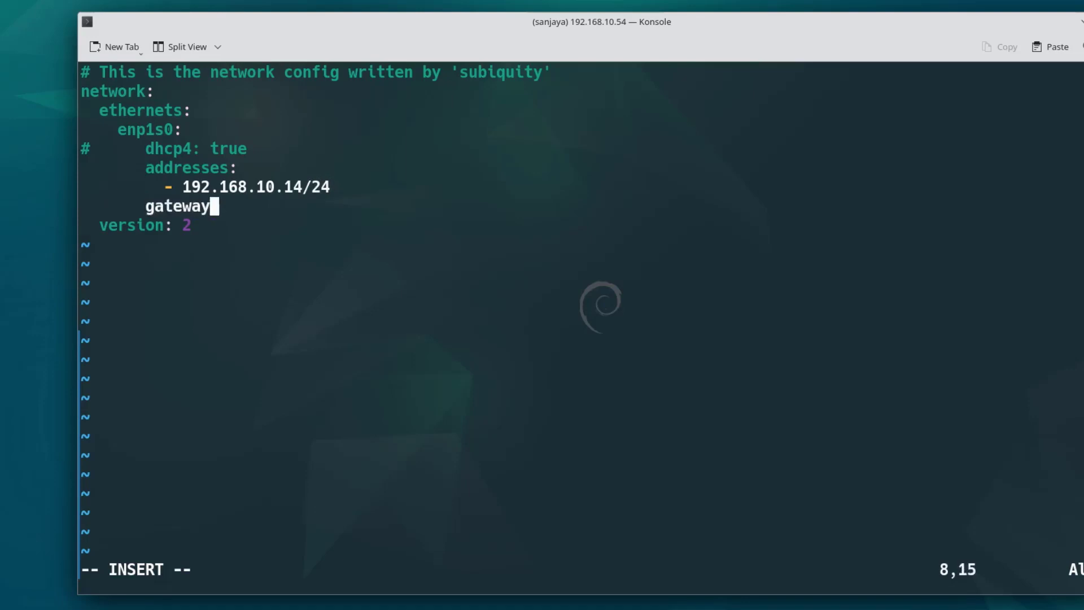
Step: Add gateway4 192.168.10.1 and nameservers [192.168.10.1, 8.8.8.8], then leave insert mode to save
{"action": "type", "text": "4: 1"}
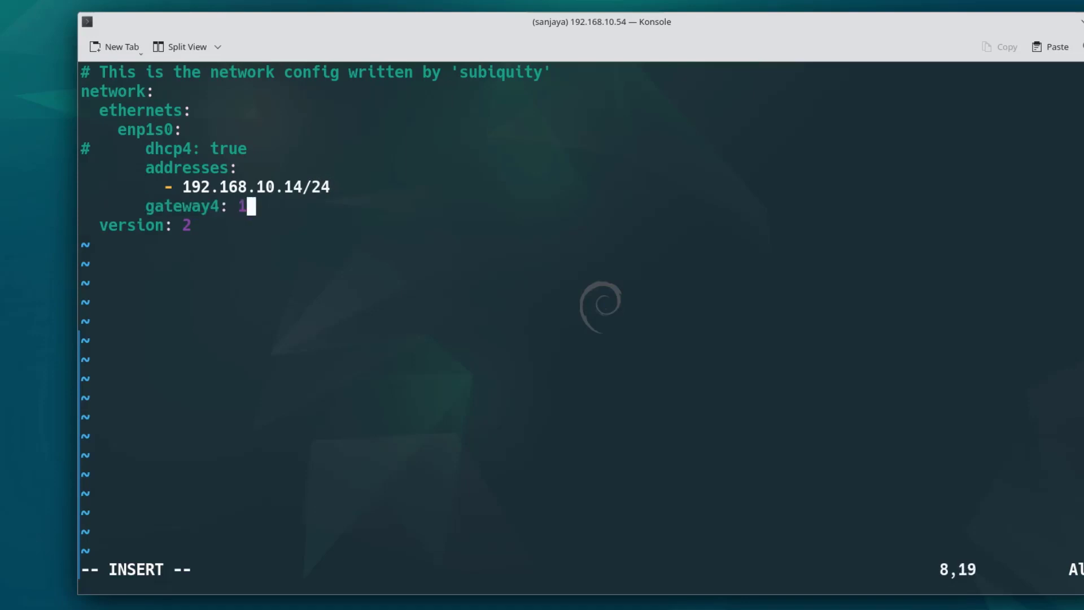
{"action": "type", "text": "92.168.10.1"}
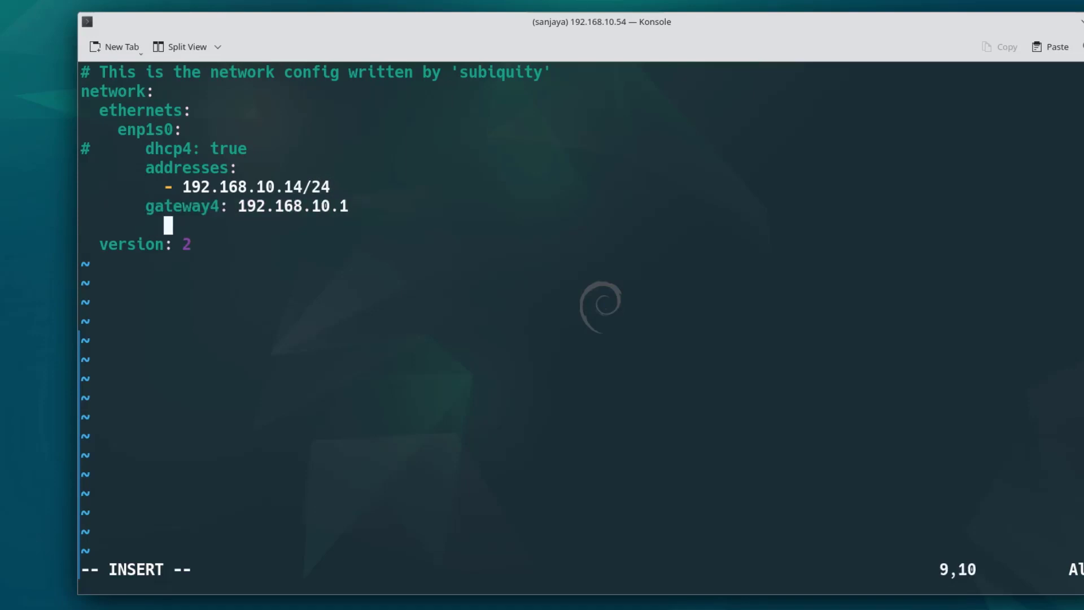
{"action": "type", "text": "nameservers"}
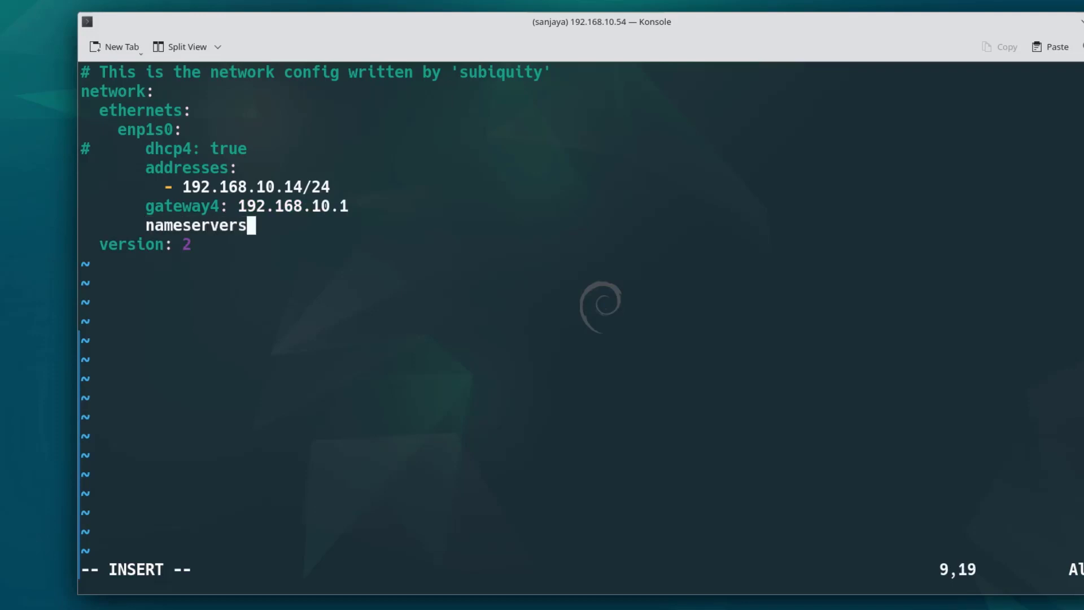
{"action": "type", "text": ":"}
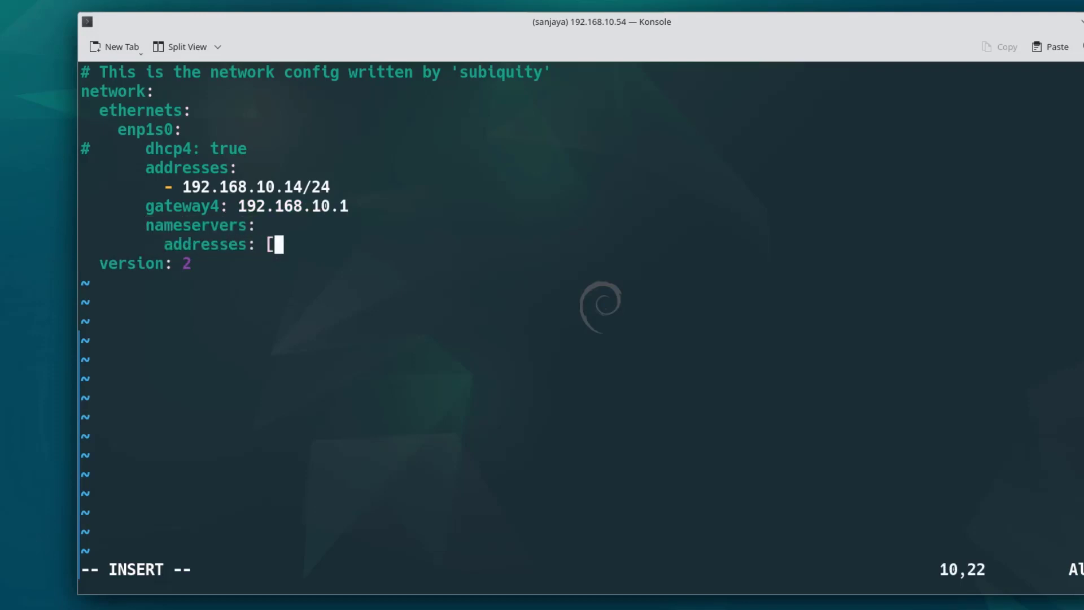
{"action": "type", "text": "192.168.10.1"}
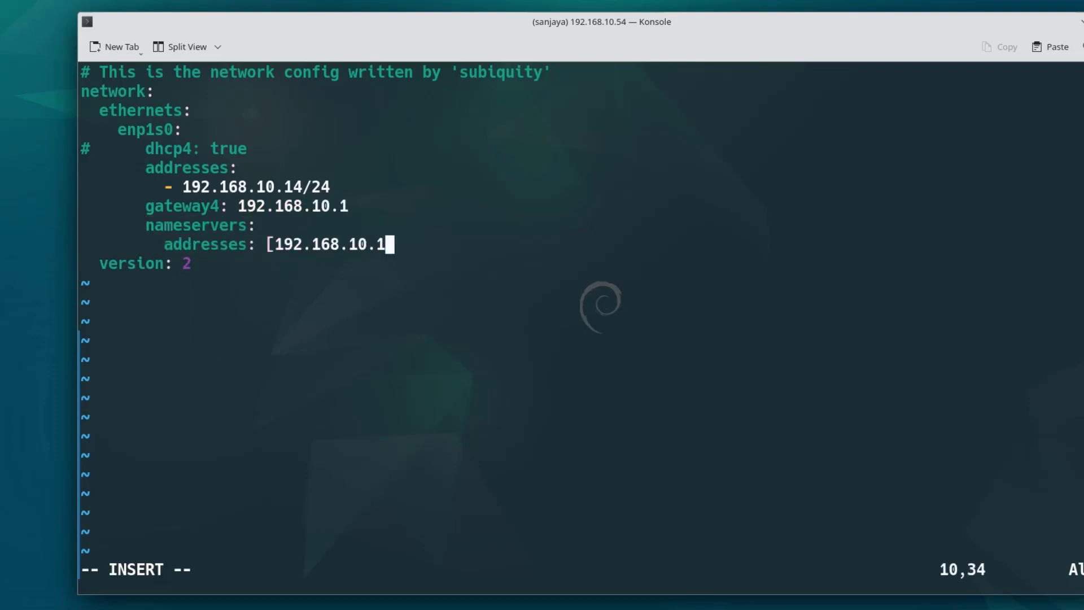
{"action": "type", "text": ", 8.8.8.8]"}
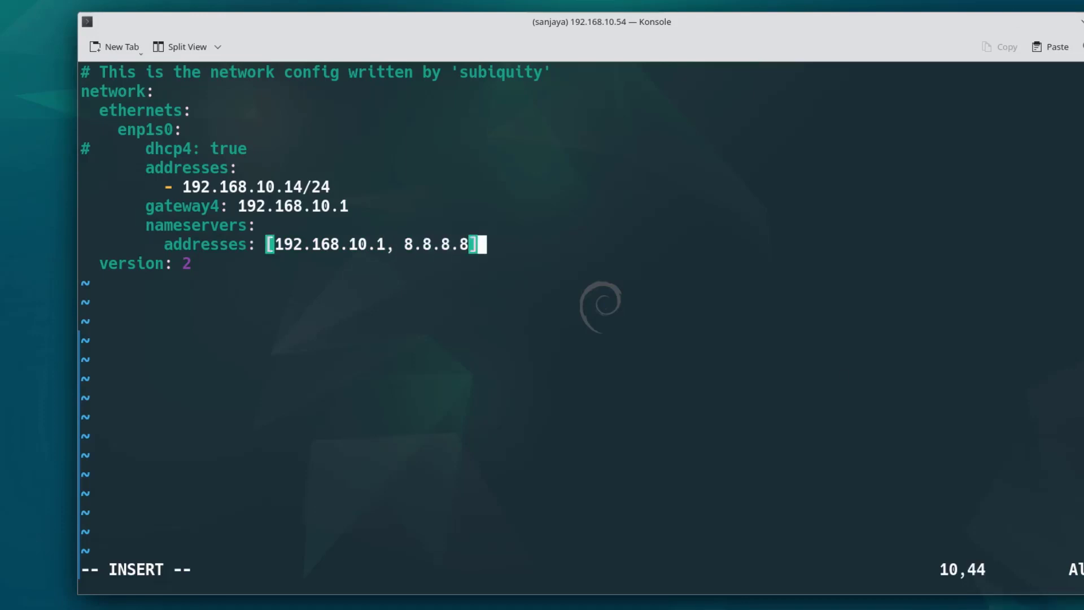
{"action": "key", "text": "Escape"}
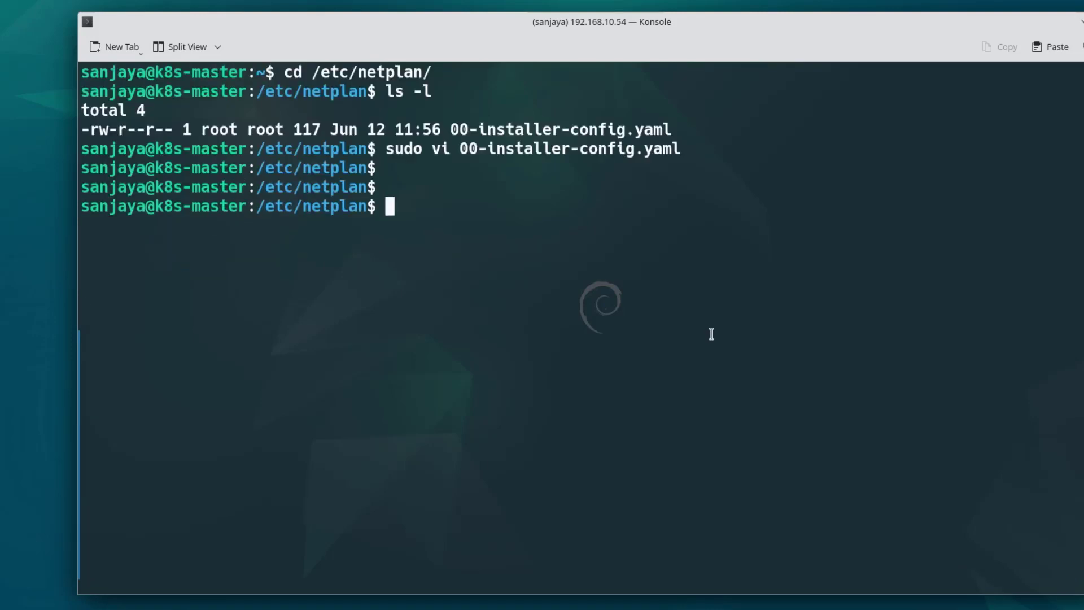
Step: Run sudo netplan apply and read the gateway4 deprecation warnings
{"action": "type", "text": "sudo netplan apply"}
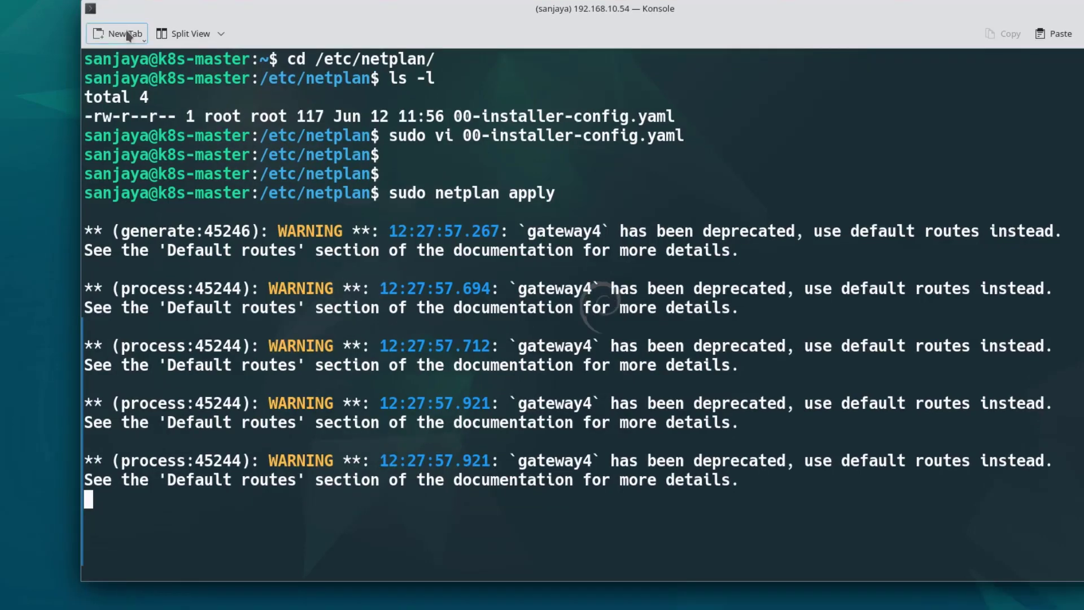
Step: In a new Konsole tab, SSH as sanjaya to the new address 192.168.10.14, accepting its key
{"action": "left_click", "coordinate": [117, 33]}
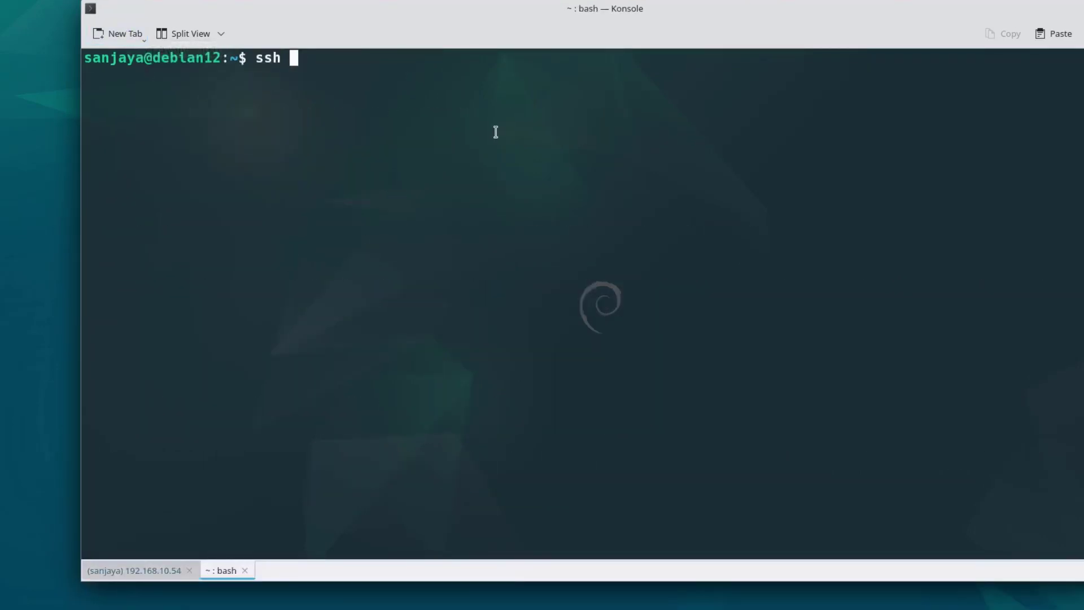
{"action": "type", "text": "sanjaya@192.168"}
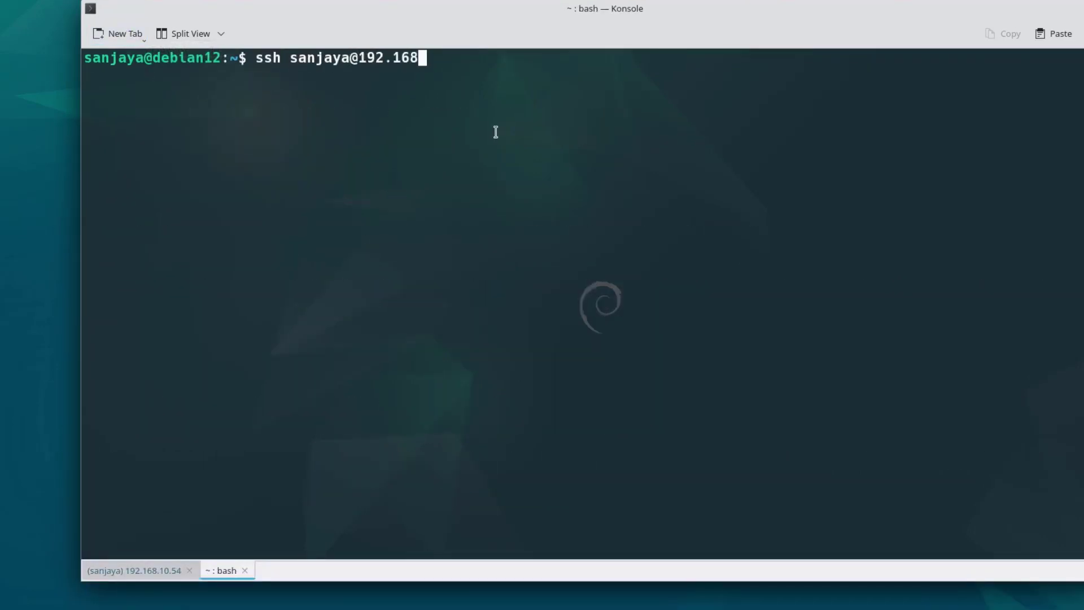
{"action": "type", "text": ".10.14"}
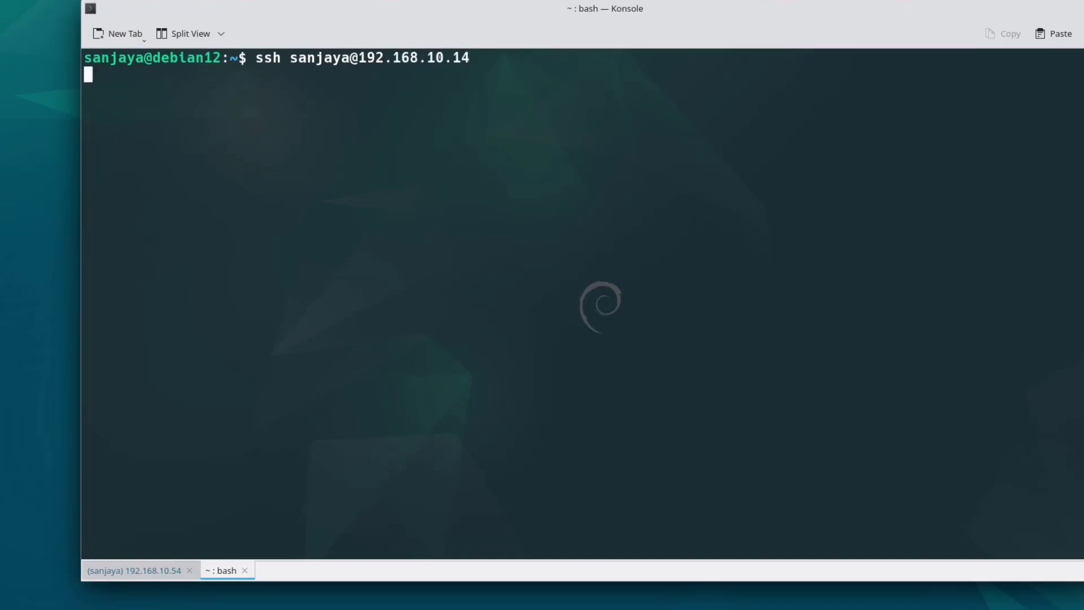
{"action": "type", "text": "yes/no/[fingerprint])? yes"}
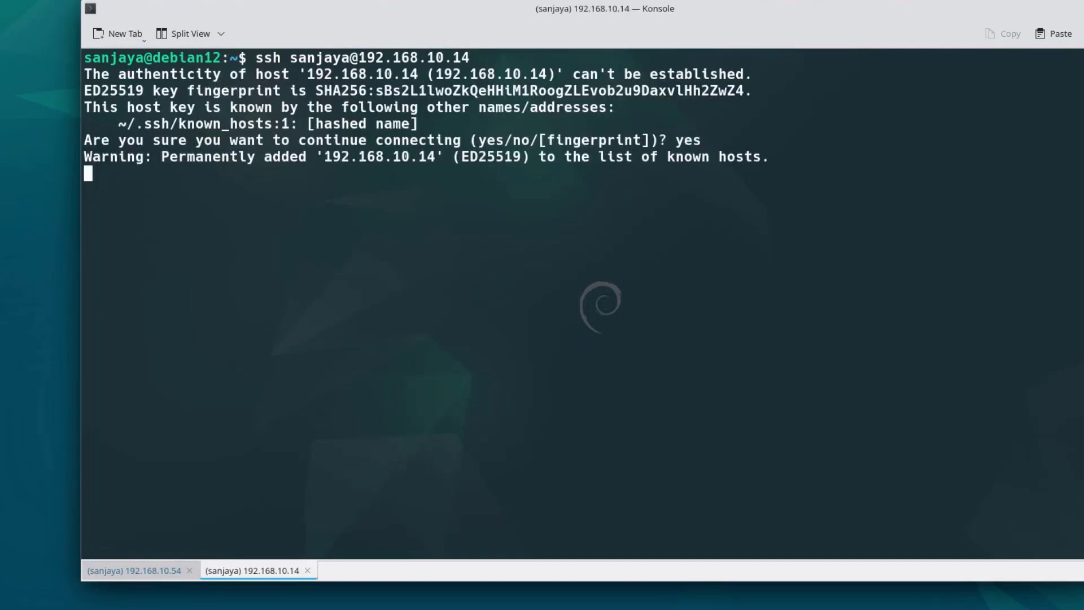
{"action": "key", "text": "Return"}
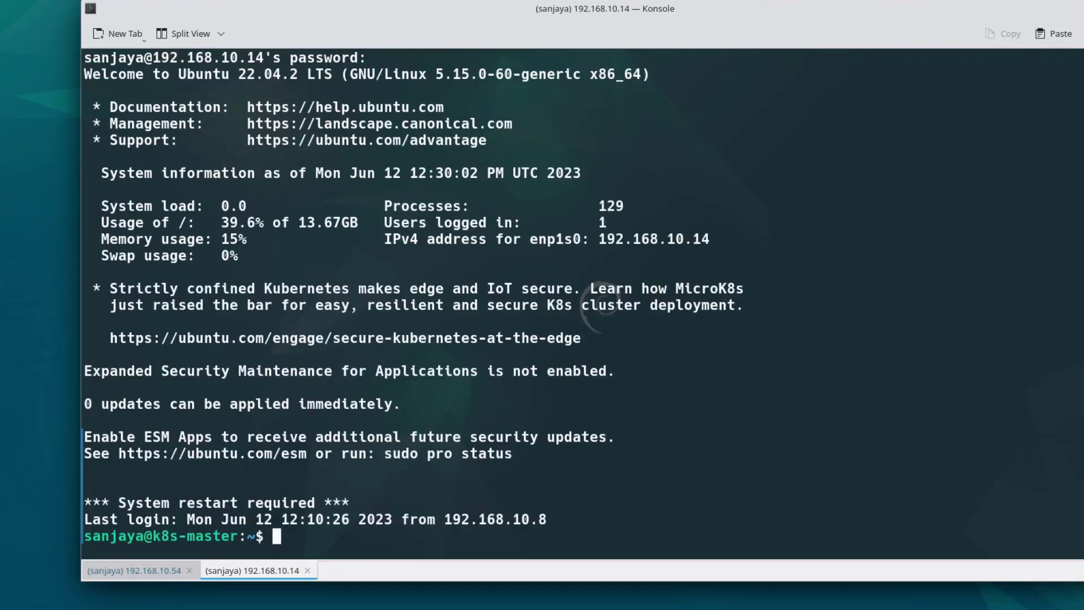
Step: Check ip addr show and ping google.com, stopping after replies arrive
{"action": "type", "text": "ip addr show"}
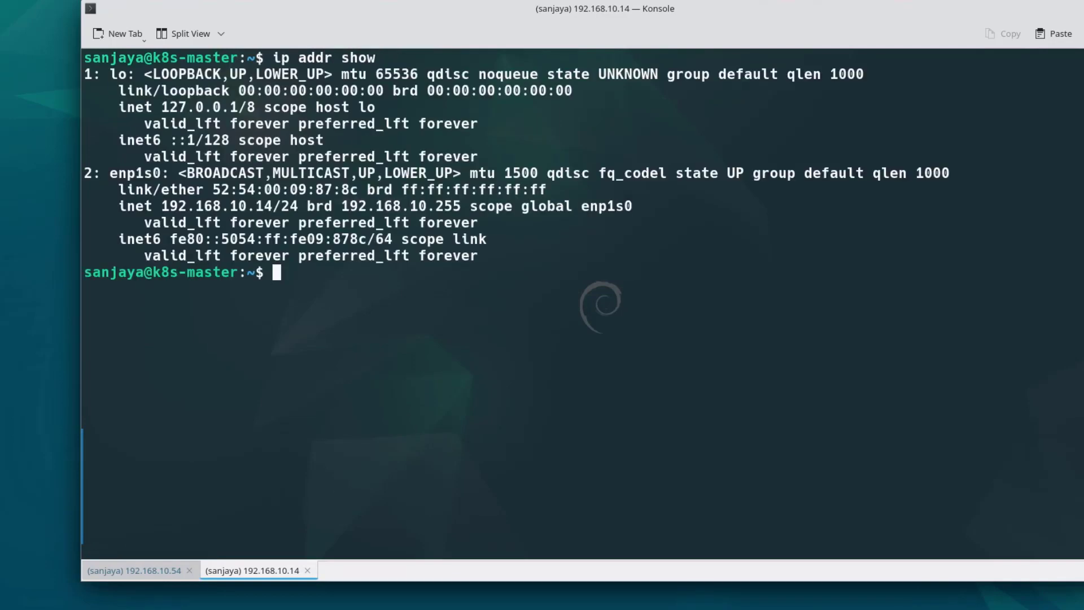
{"action": "mouse_move", "coordinate": [415, 290]}
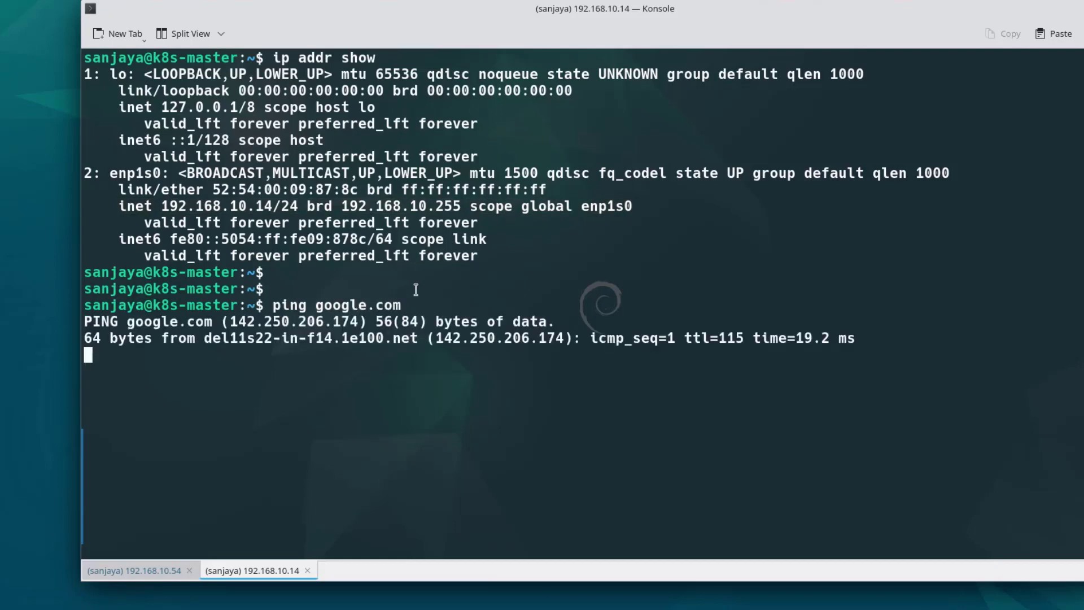
{"action": "key", "text": "ctrl+c"}
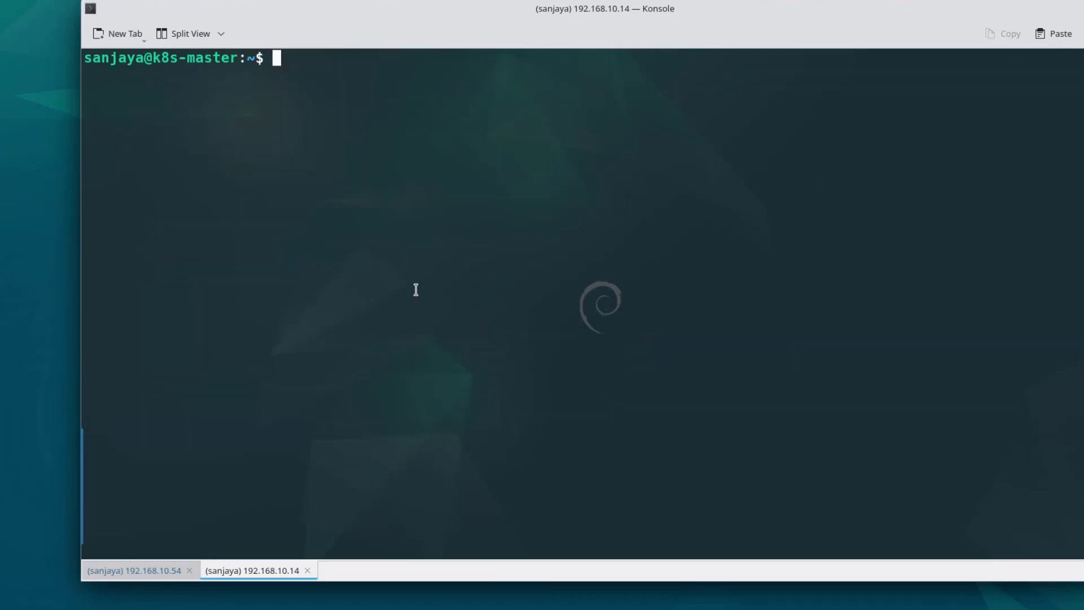
Step: Reopen /etc/netplan/00-installer-config.yaml in vi and replace gateway4 with a route to 0.0.0.0/0 via 192.168.10.1
{"action": "type", "text": "sudo"}
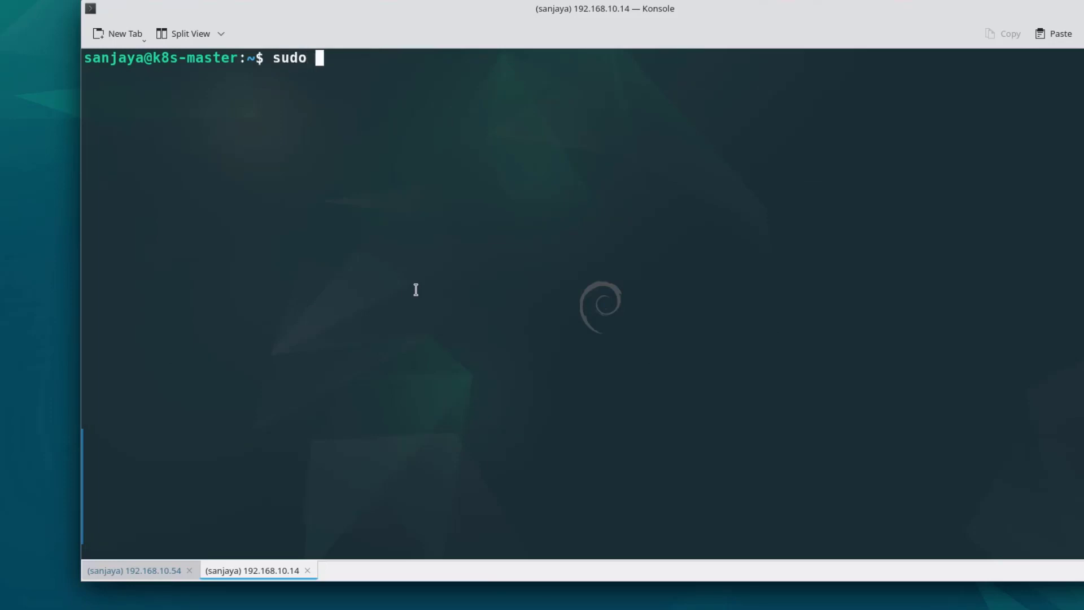
{"action": "type", "text": "vi /etc"}
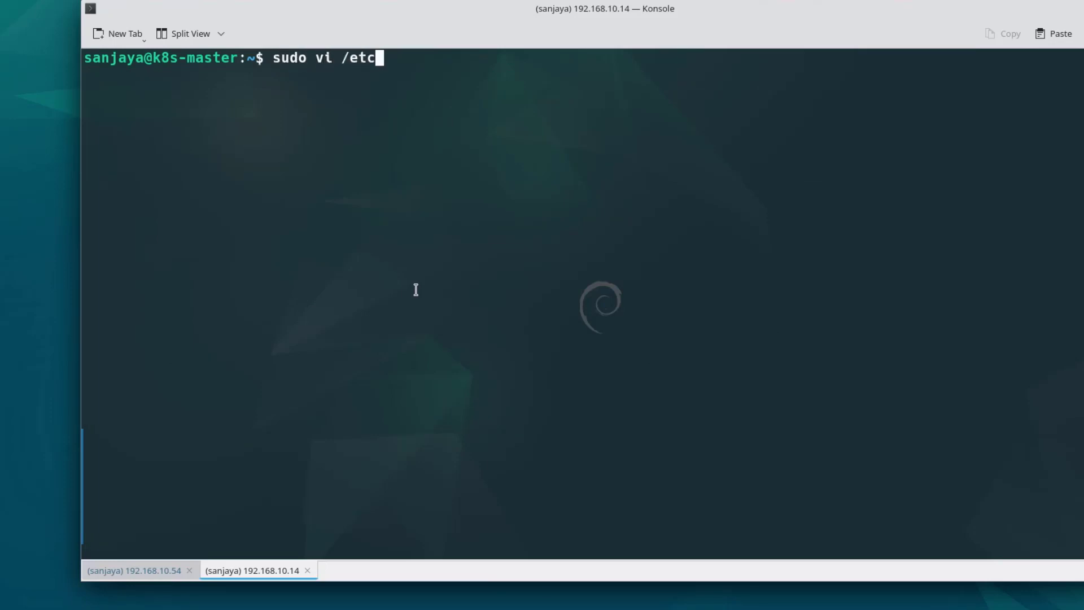
{"action": "type", "text": "netplan/"}
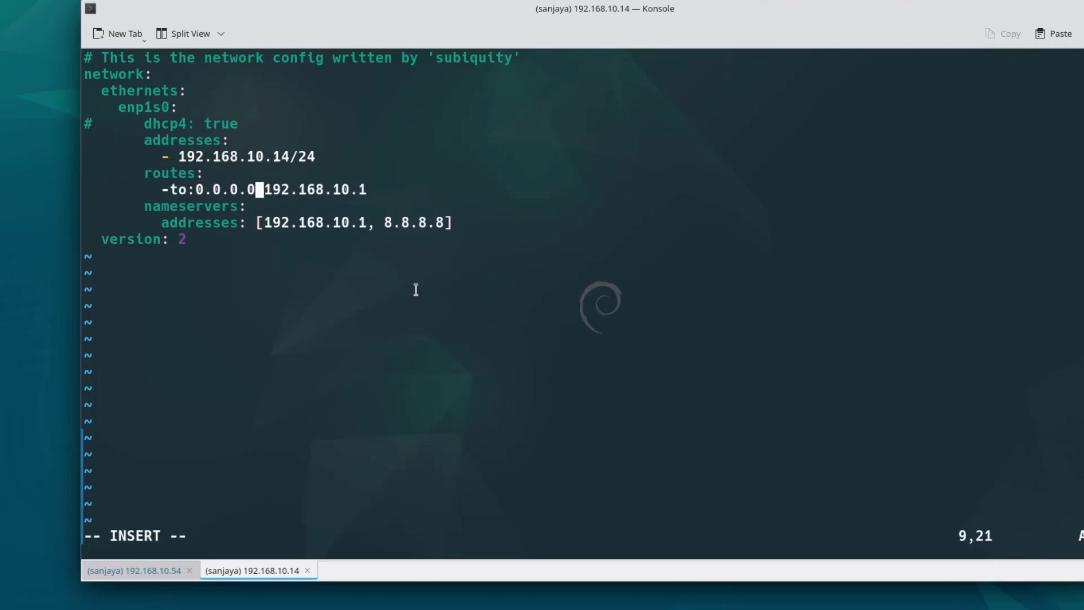
{"action": "type", "text": "/0"}
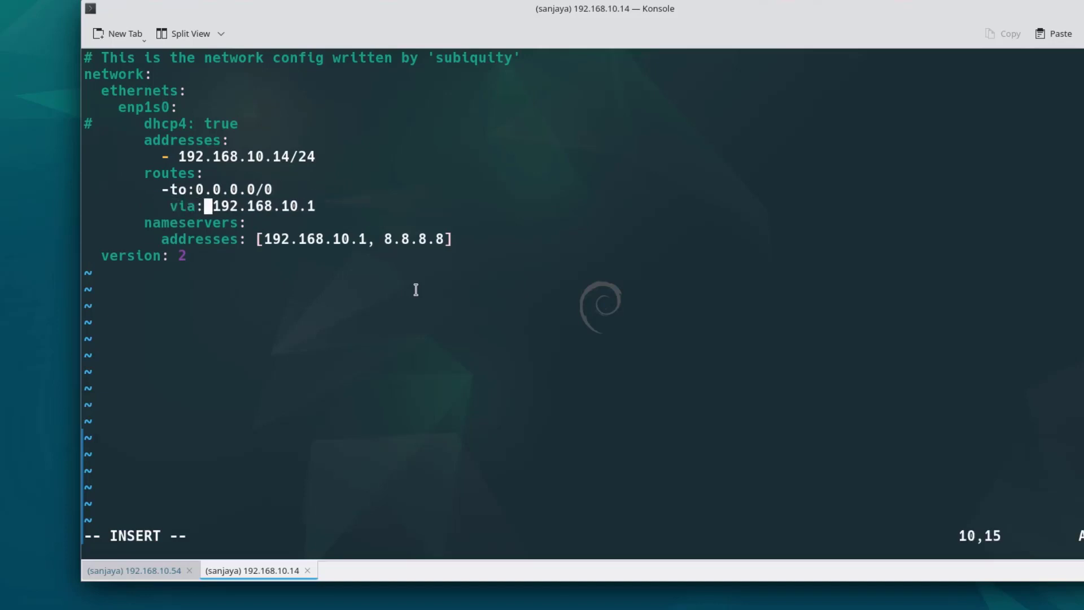
{"action": "key", "text": "space"}
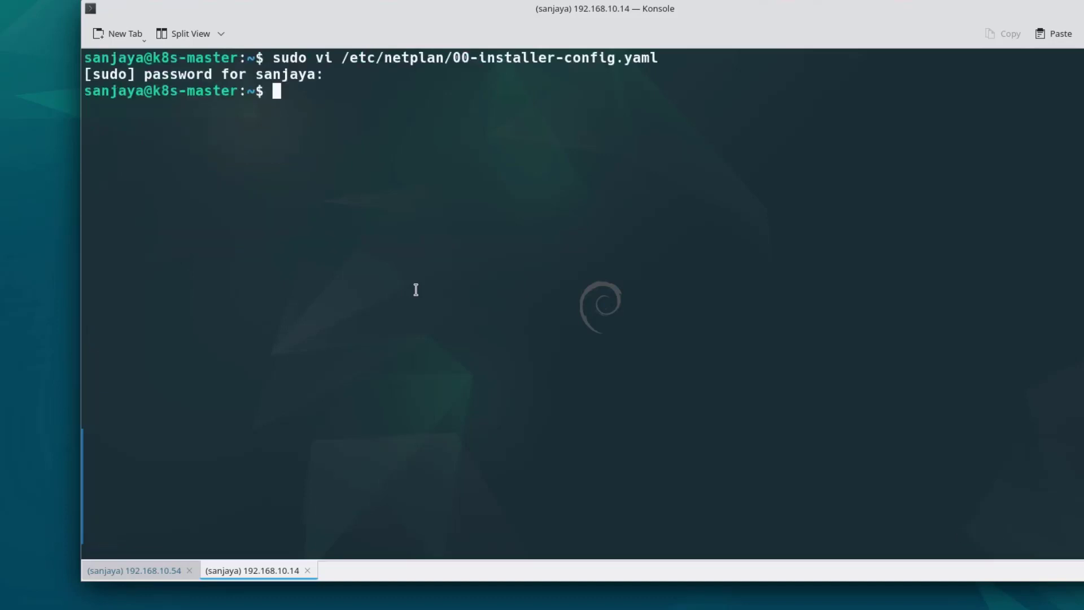
Step: Run sudo netplan apply, hit the YAML indentation error, and realign 'via' under 'to' in vi
{"action": "type", "text": "sudo netplan apply"}
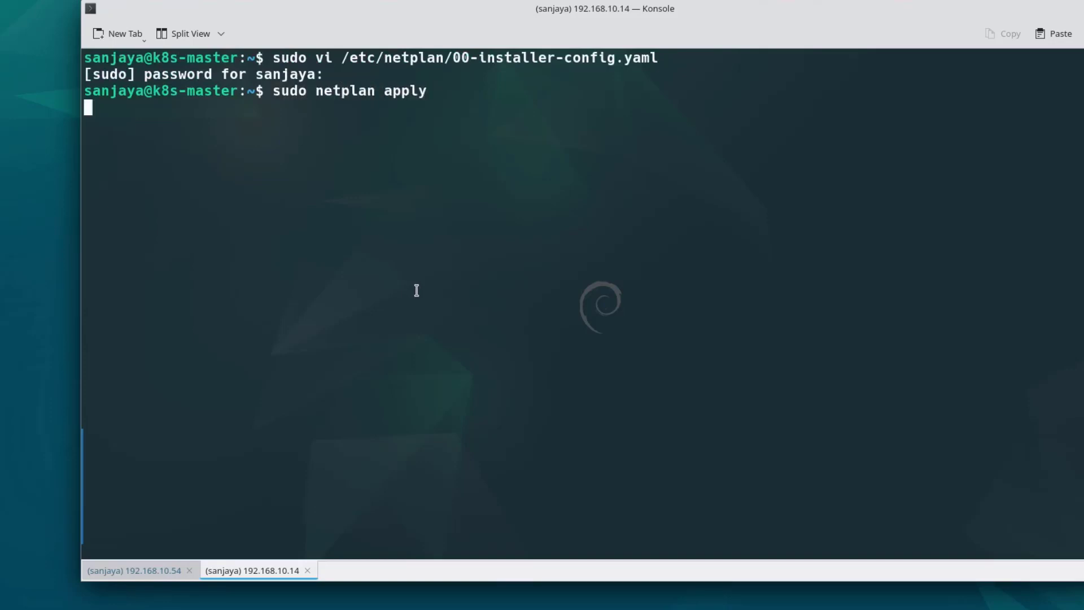
{"action": "key", "text": "Return"}
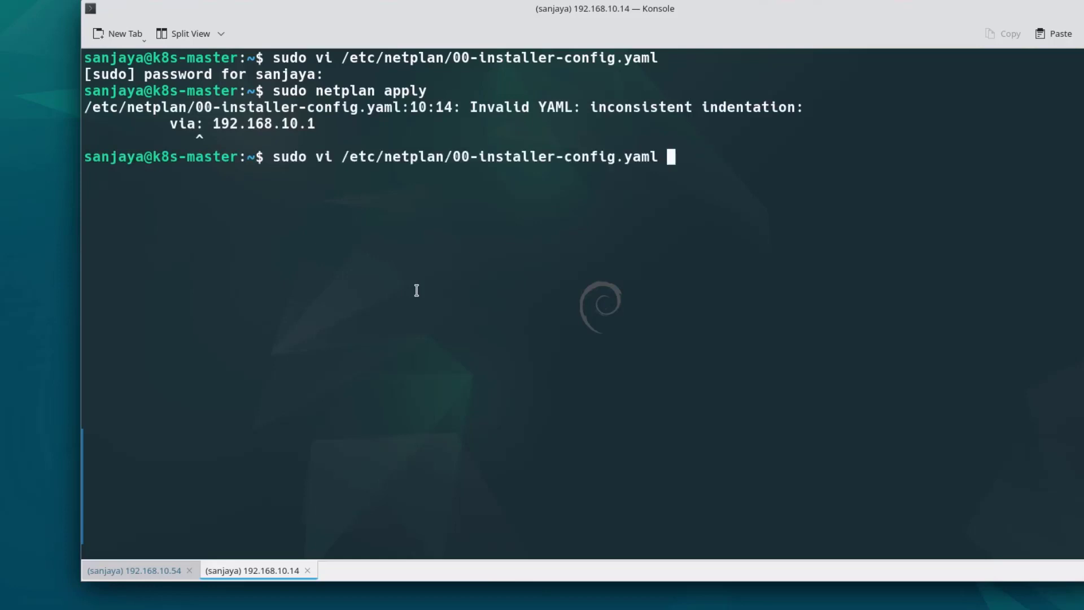
{"action": "key", "text": "Return"}
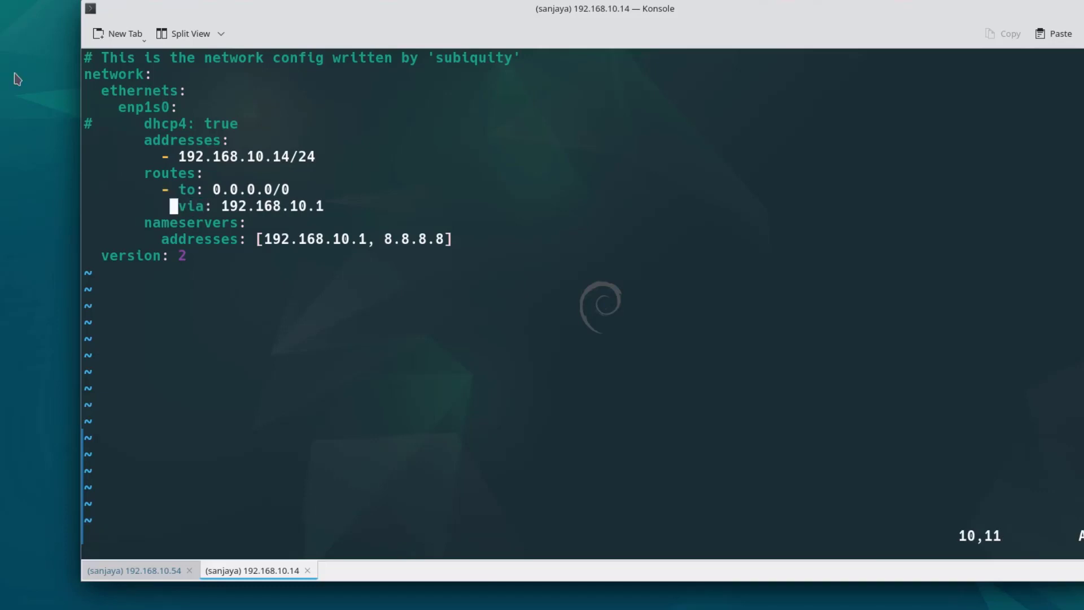
{"action": "type", "text": "sud"}
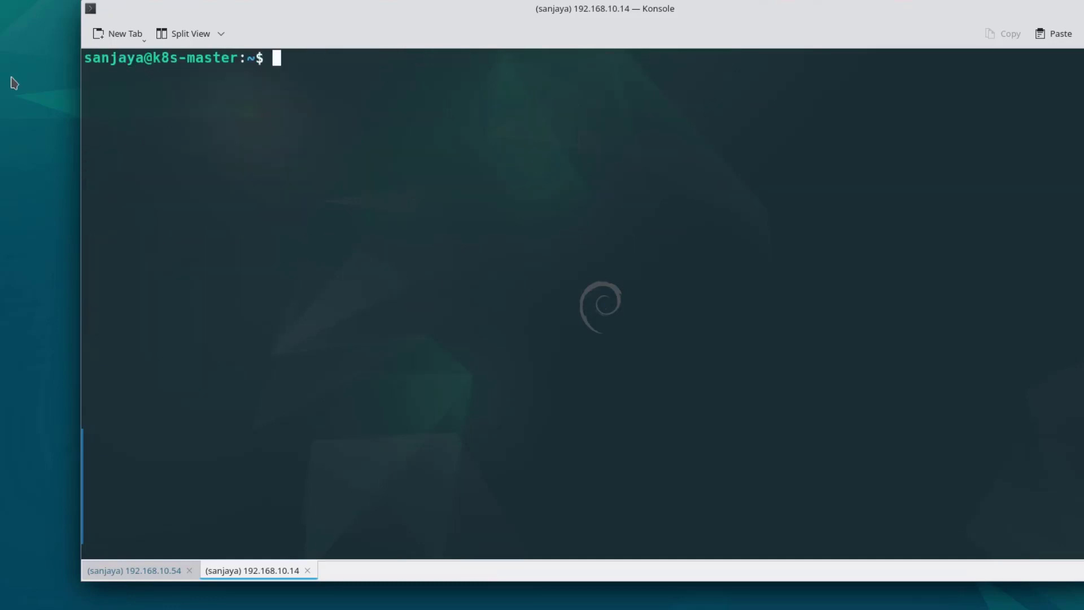
Step: Confirm 192.168.10.14/24 with ip addr show and ping google.com with 0% packet loss
{"action": "type", "text": "ip addr show"}
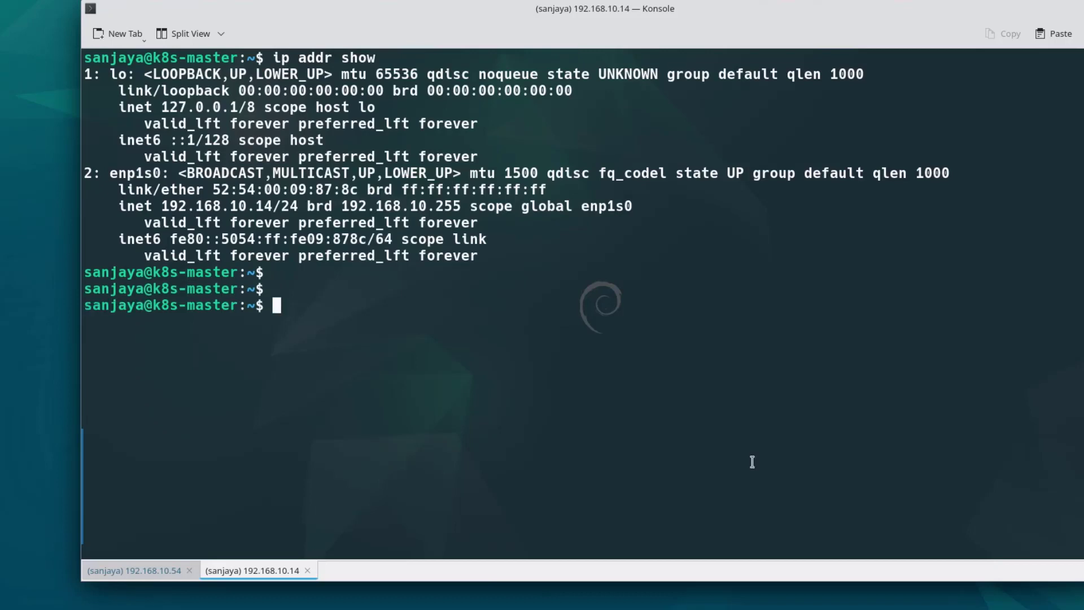
{"action": "type", "text": "ping google.com"}
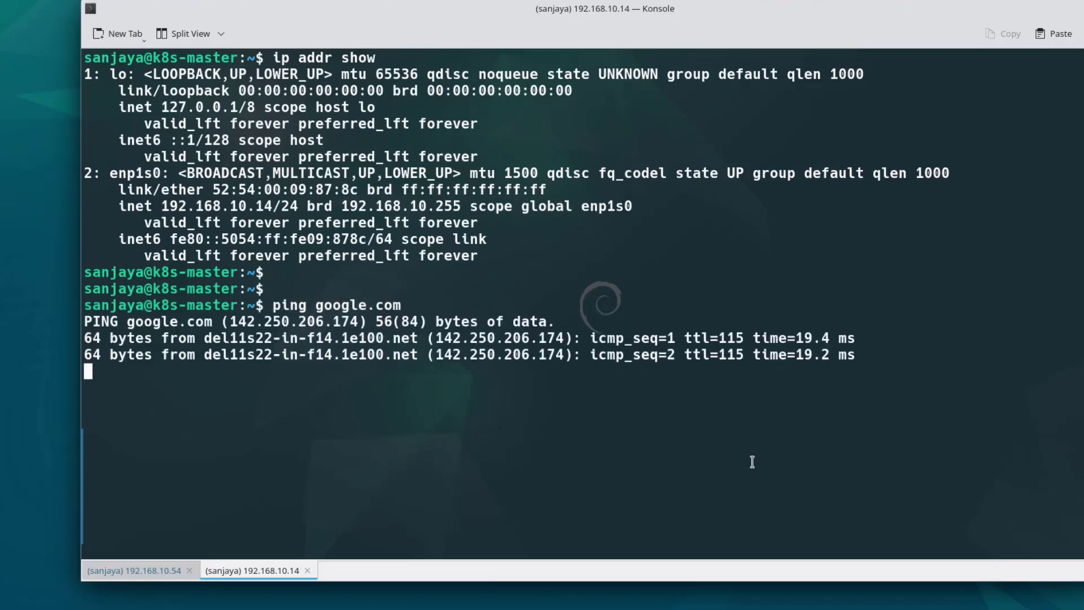
{"action": "key", "text": "ctrl+c"}
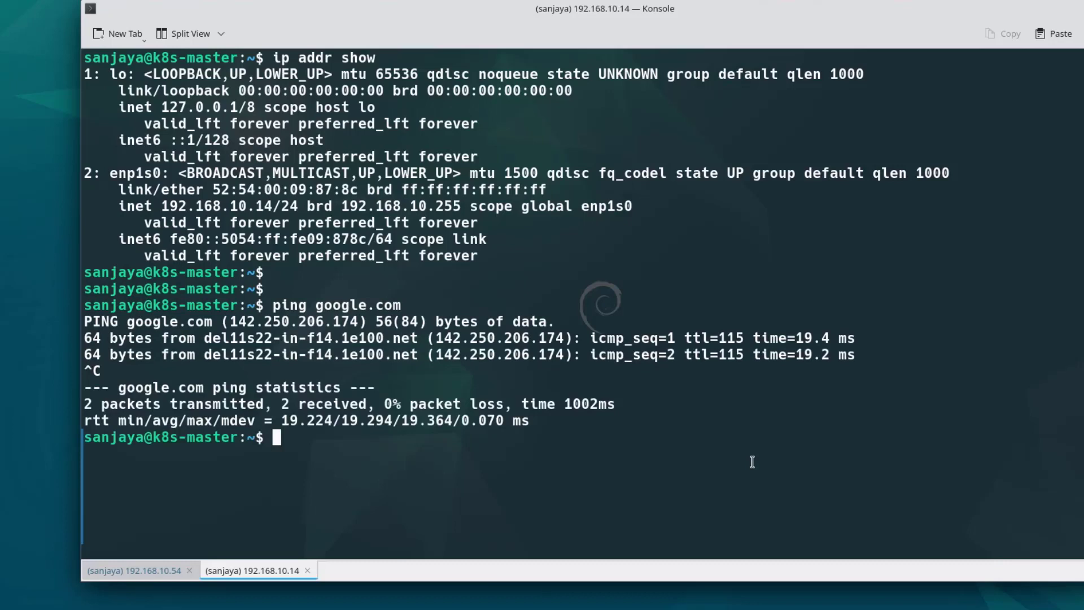